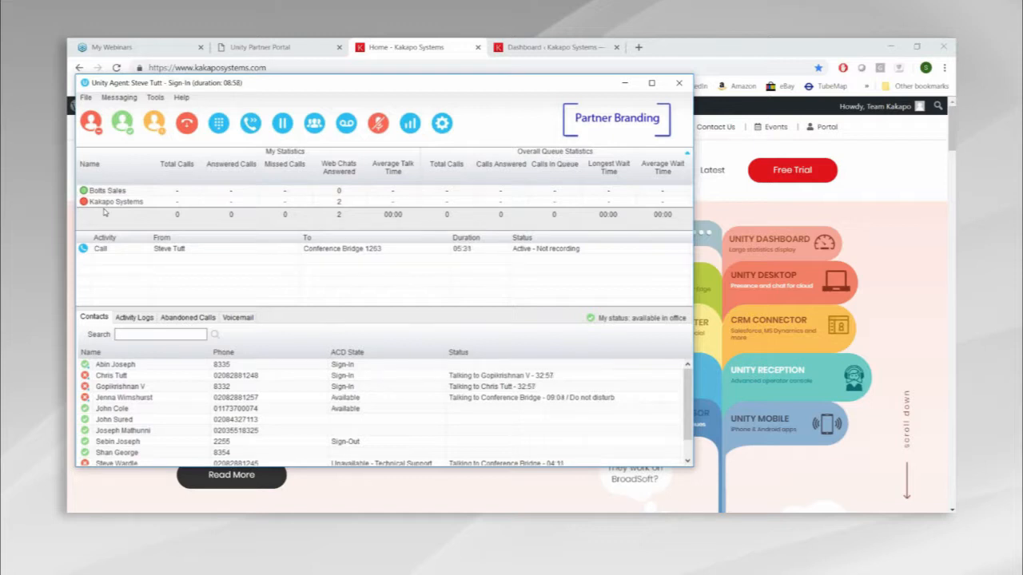
pyautogui.moveTo(141, 221)
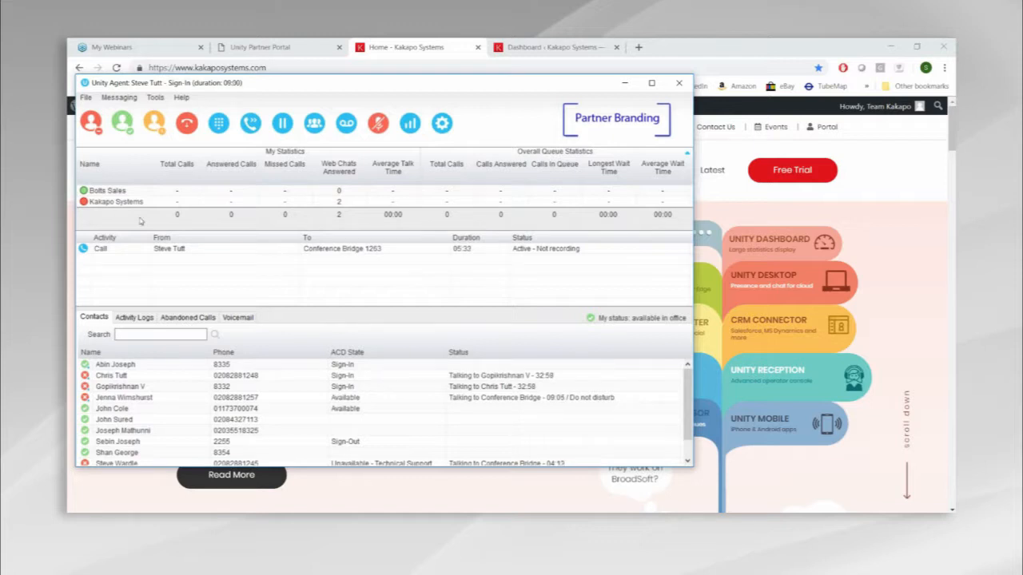
pyautogui.moveTo(132, 204)
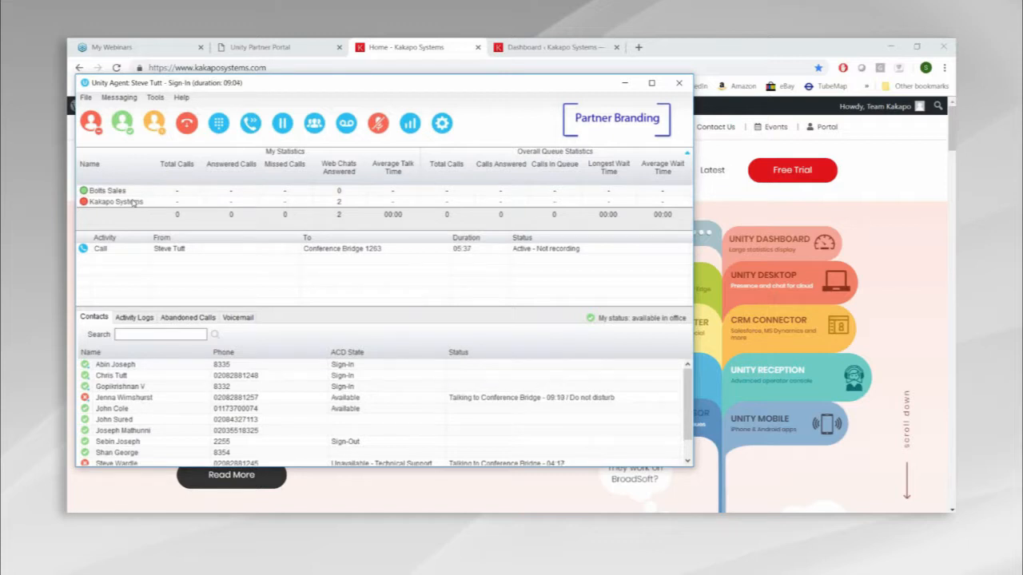
pyautogui.moveTo(213, 165)
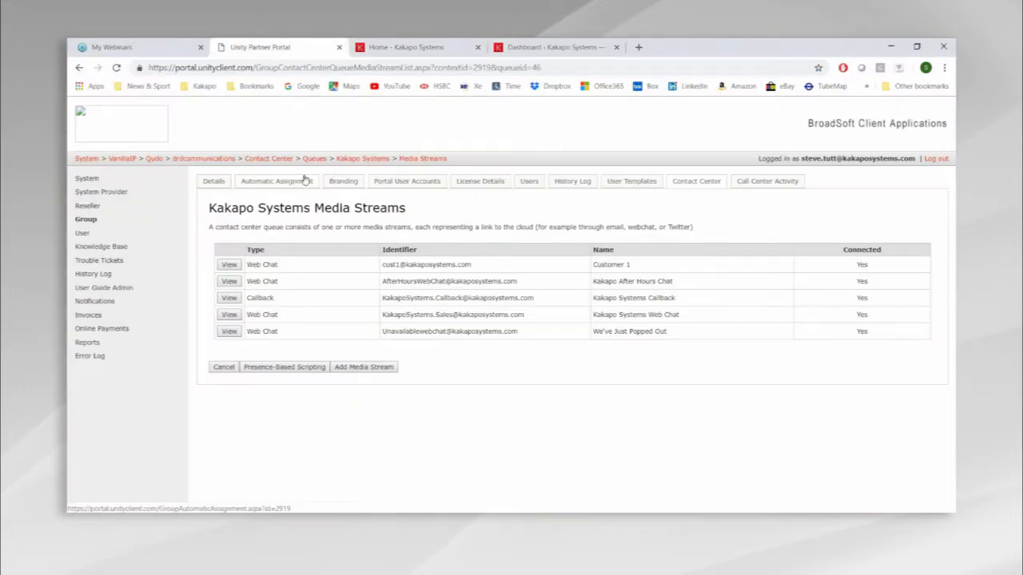
pyautogui.moveTo(416, 171)
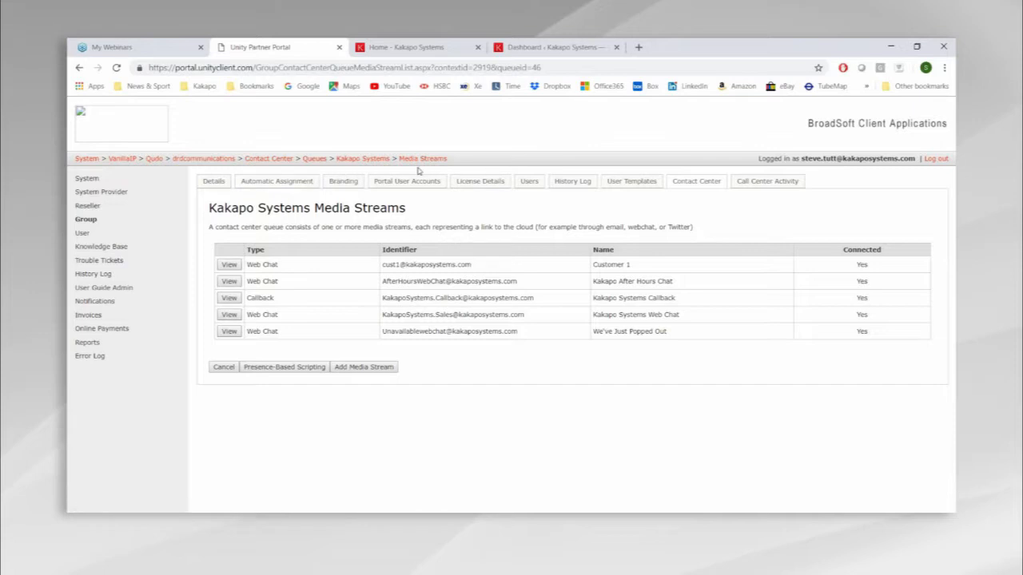
pyautogui.moveTo(406, 181)
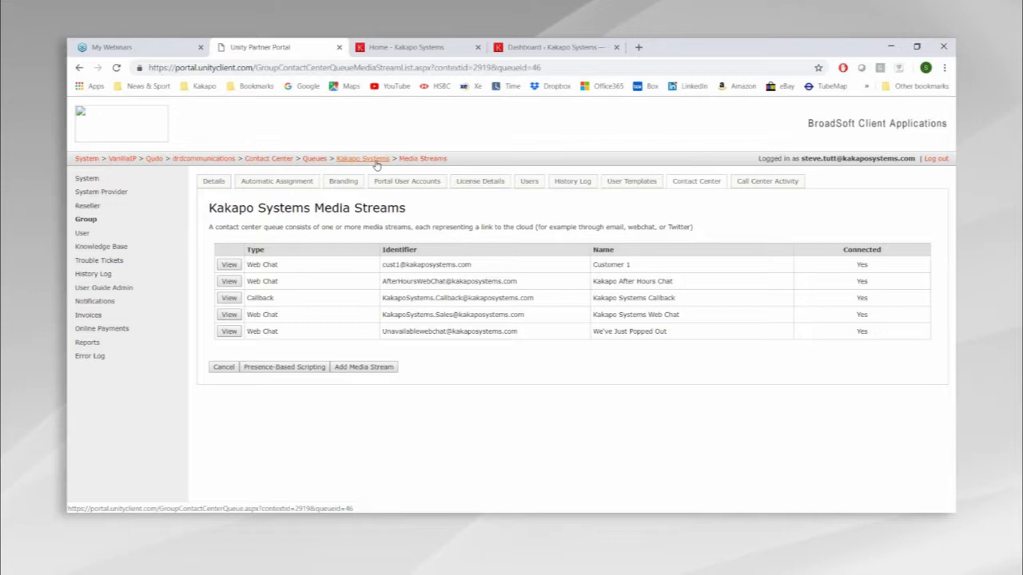
pyautogui.moveTo(340, 249)
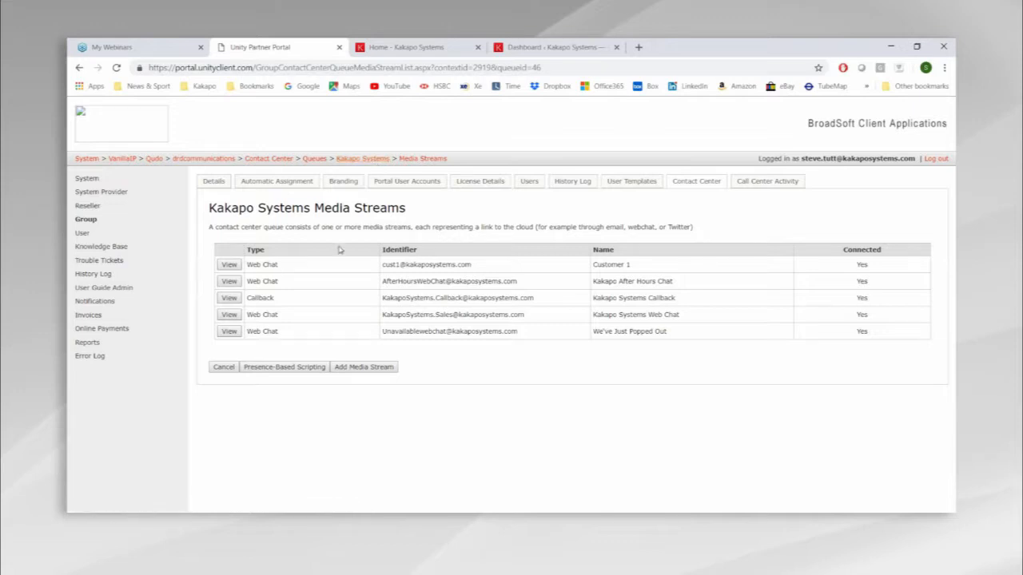
pyautogui.moveTo(348, 305)
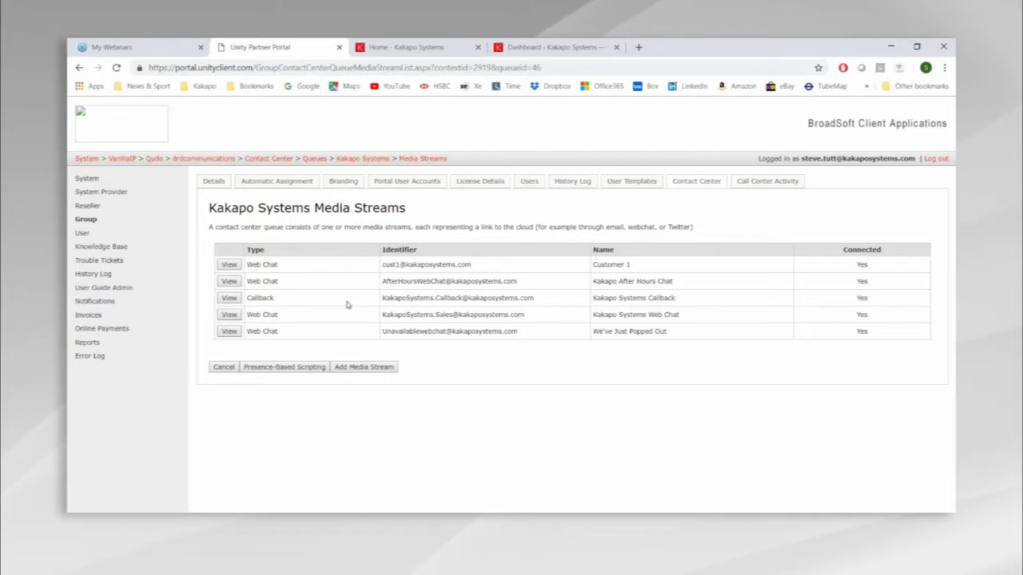
pyautogui.moveTo(350, 297)
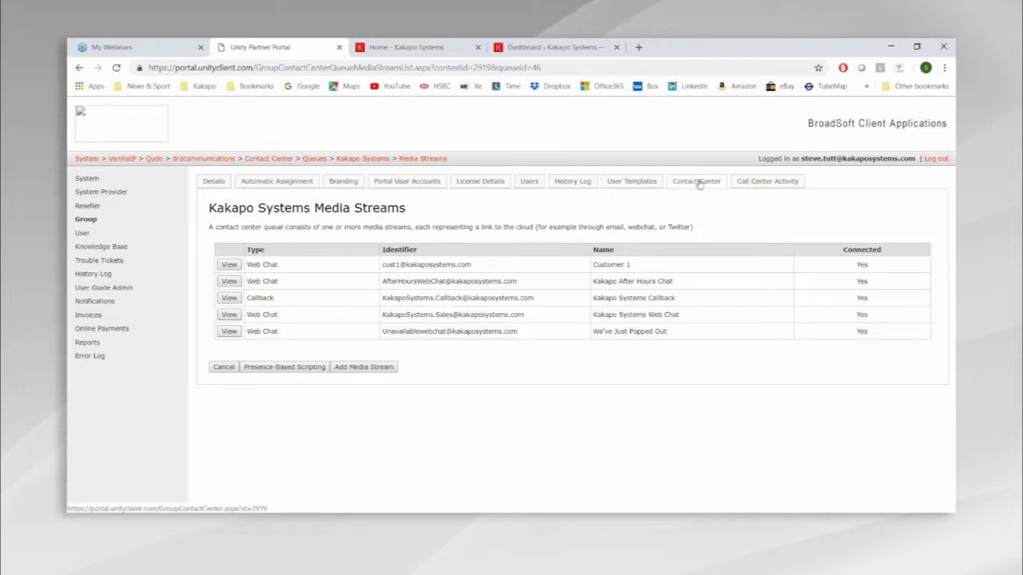
pyautogui.moveTo(699, 188)
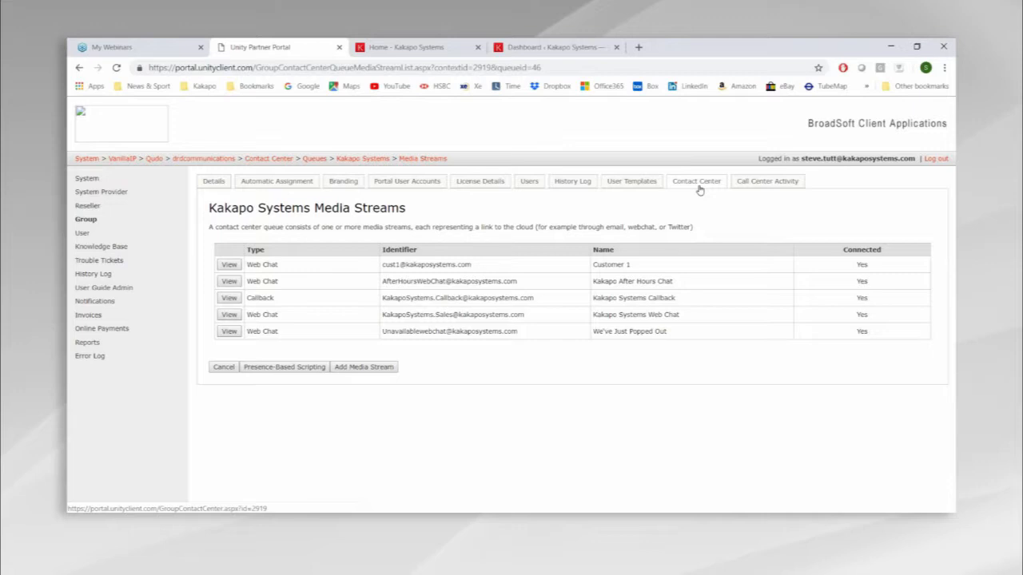
pyautogui.moveTo(688, 189)
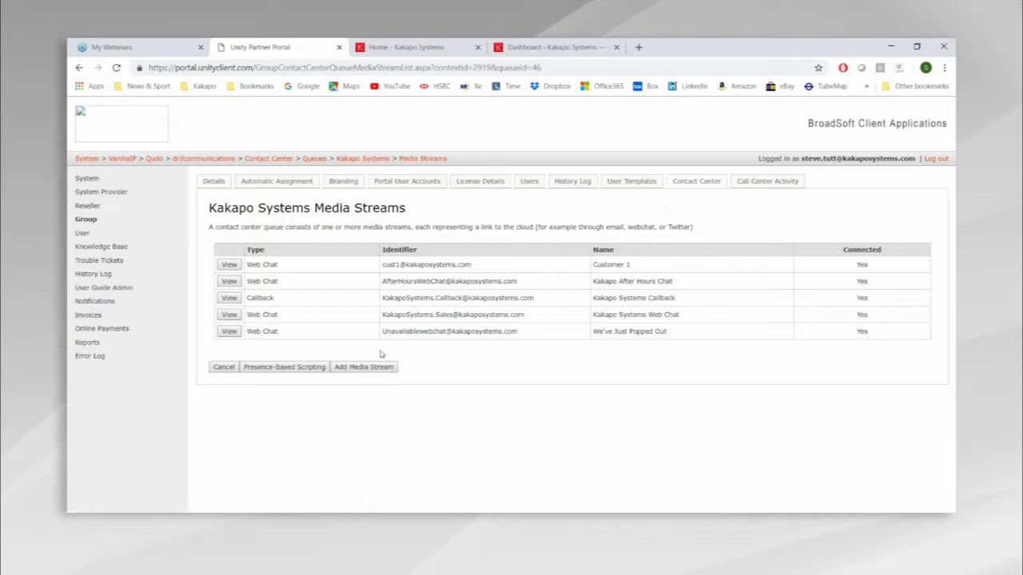
# Step: Add a new media stream to the Kakapo Systems queue named 'Webinar Chat'
pyautogui.click(363, 367)
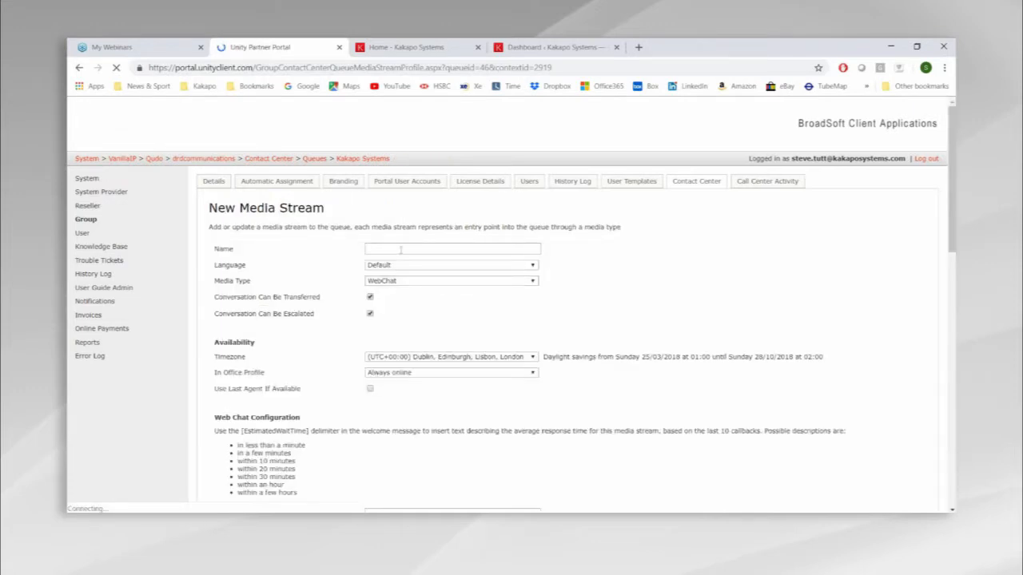
pyautogui.click(452, 249)
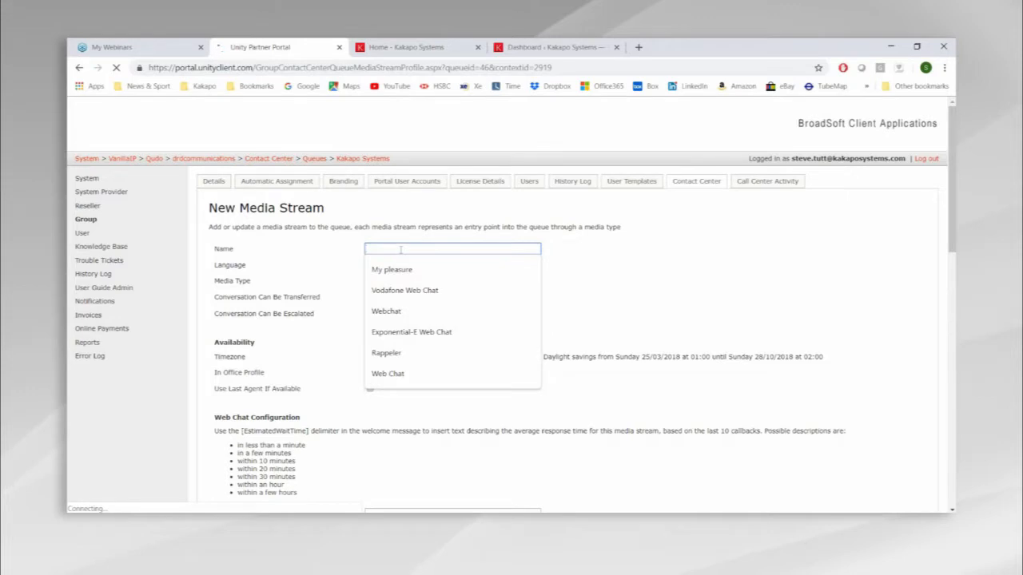
pyautogui.write('Webinar')
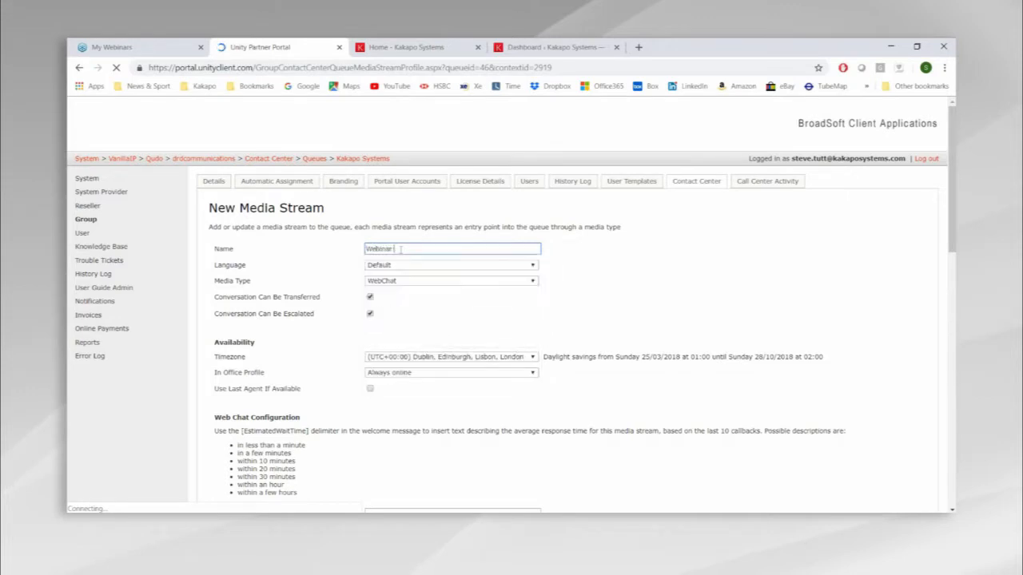
pyautogui.write('Chat')
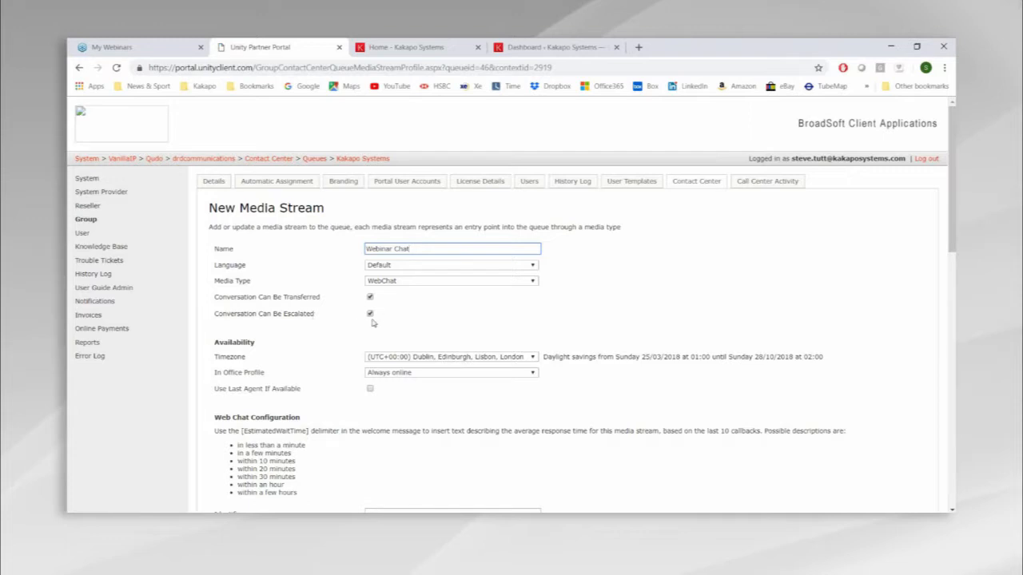
# Step: Change Webinar Chat's In Office Profile from Always online to Office Hours
pyautogui.scroll(-3)
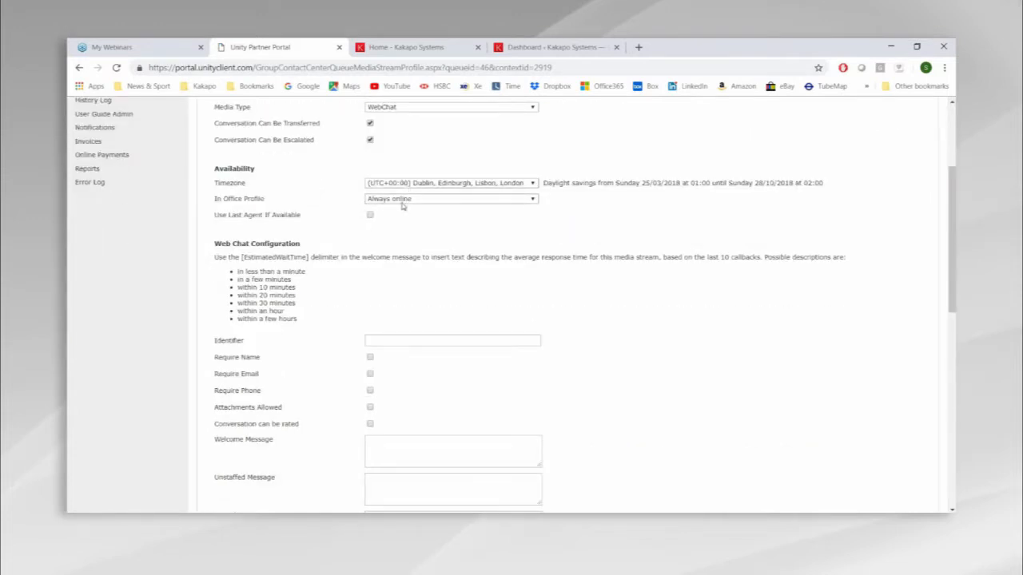
pyautogui.click(451, 198)
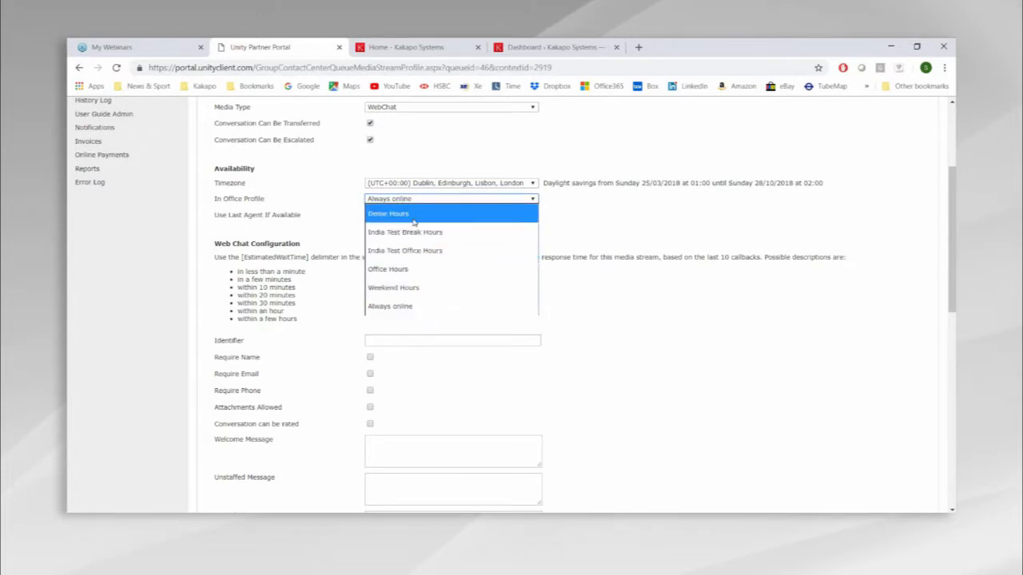
pyautogui.click(388, 269)
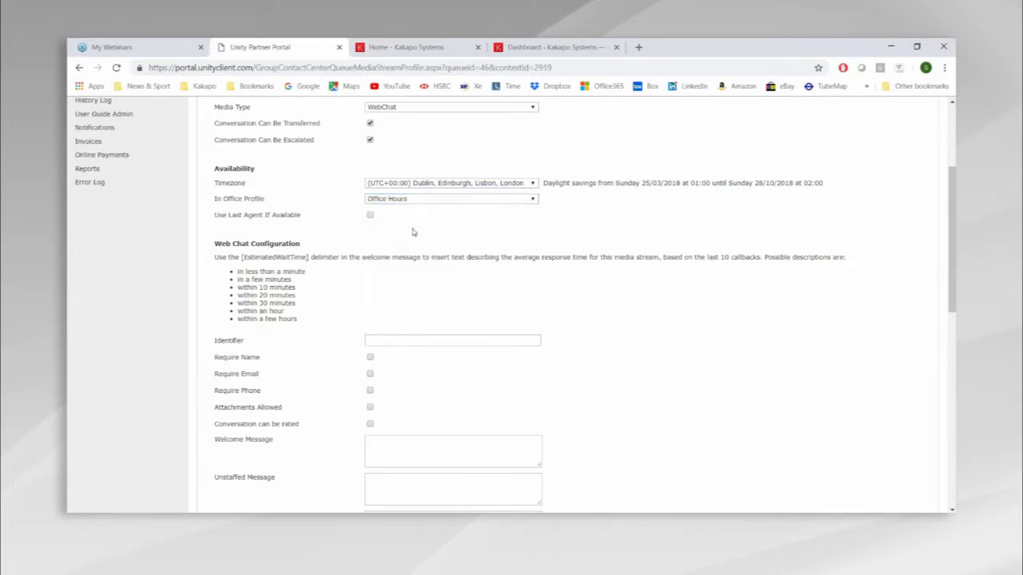
pyautogui.doubleClick(258, 215)
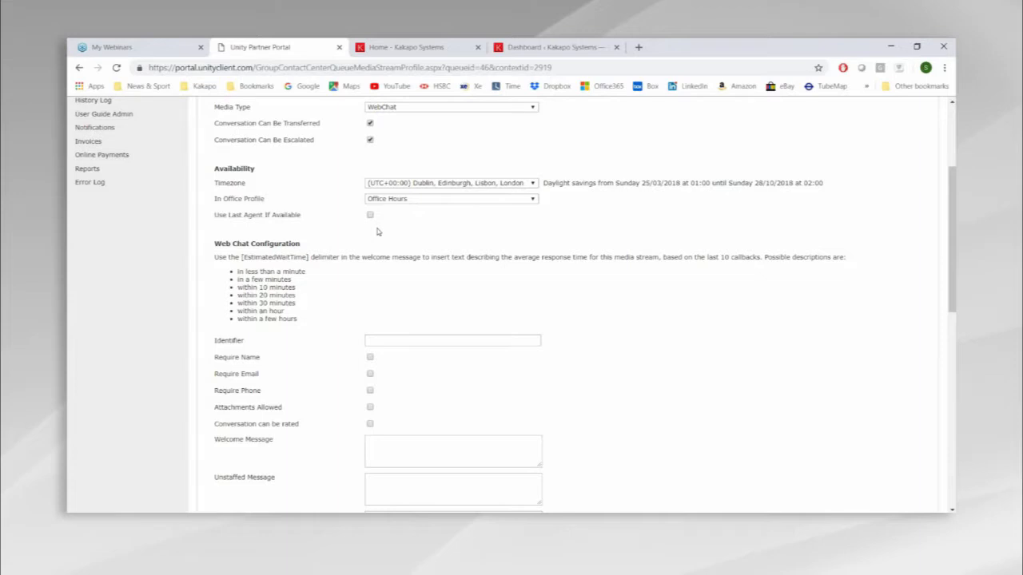
pyautogui.moveTo(319, 220)
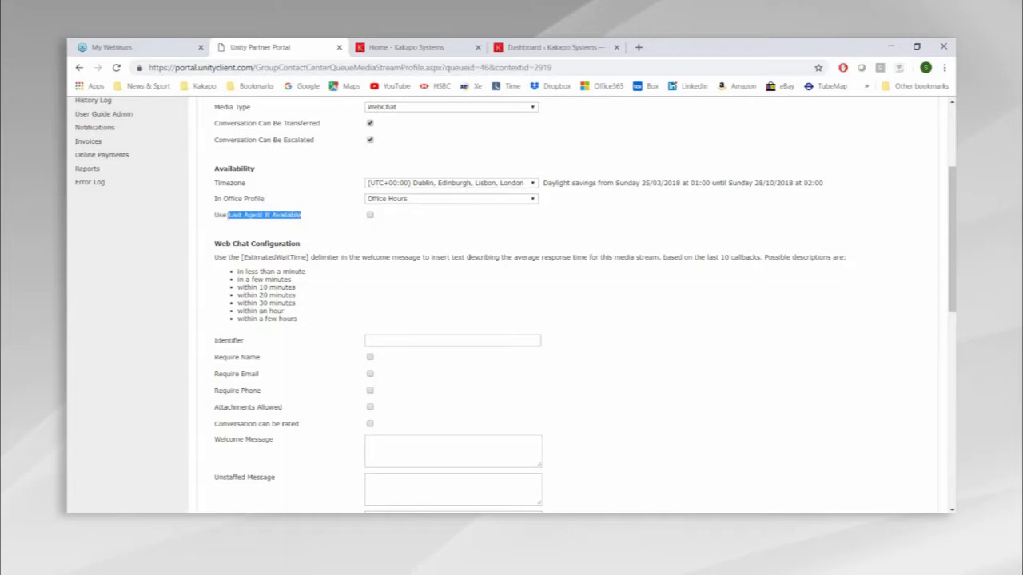
pyautogui.click(304, 240)
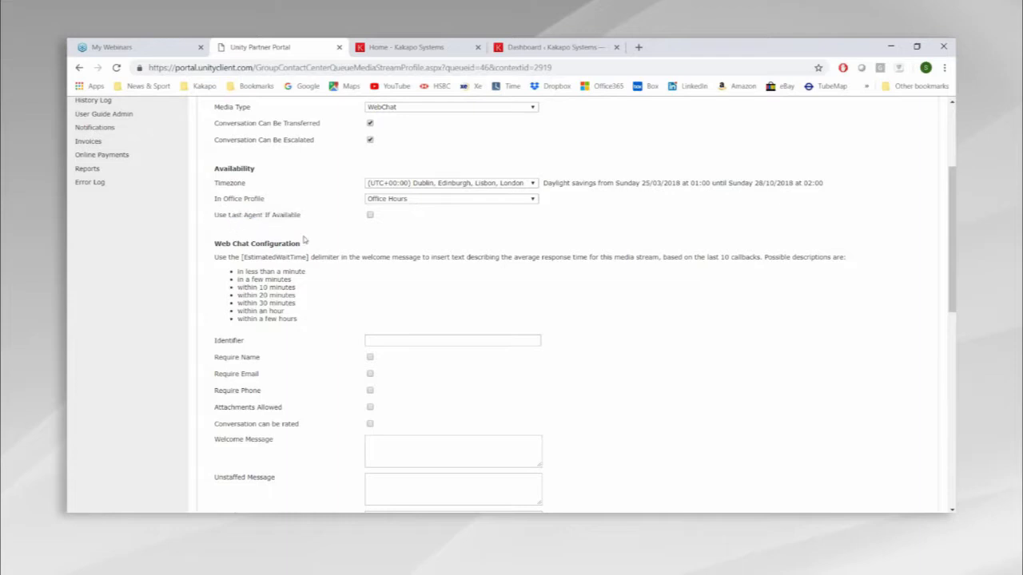
pyautogui.moveTo(378, 237)
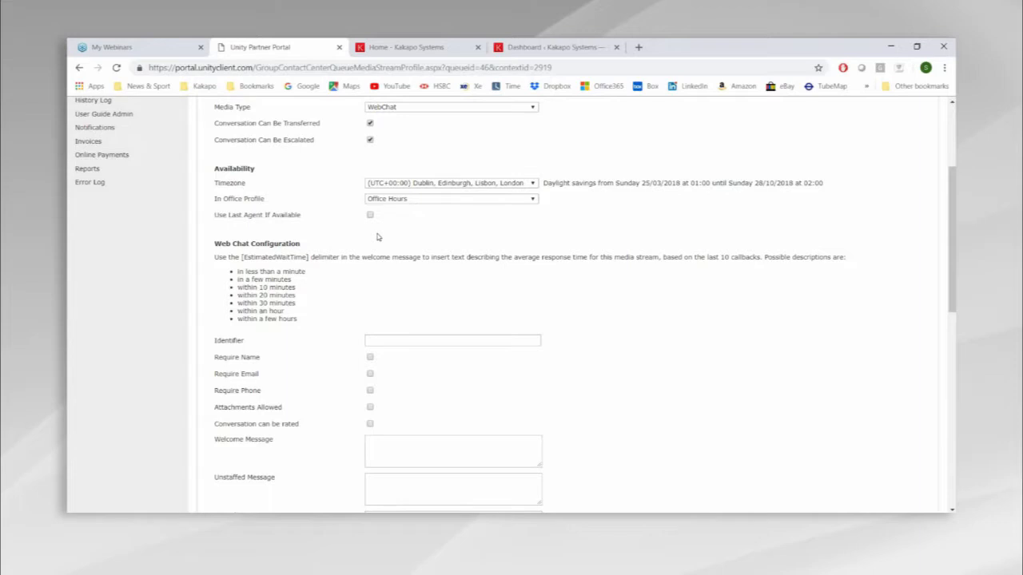
pyautogui.moveTo(372, 226)
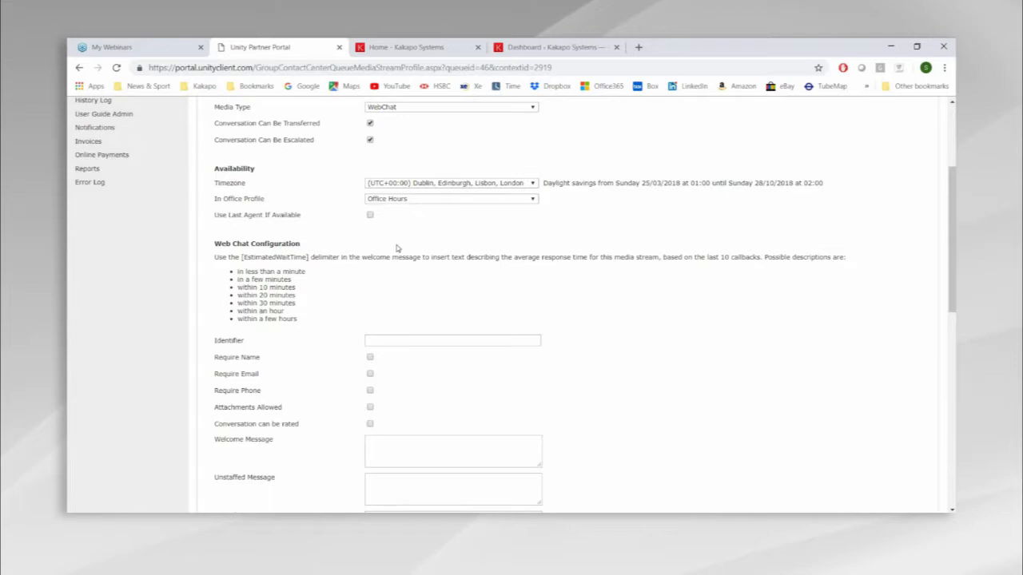
pyautogui.click(453, 341)
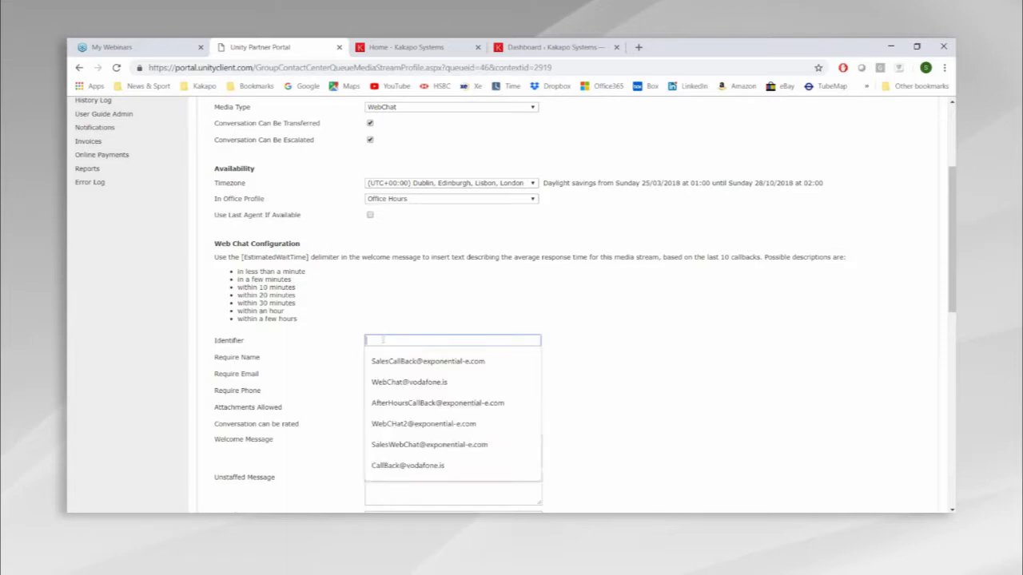
pyautogui.write('webu')
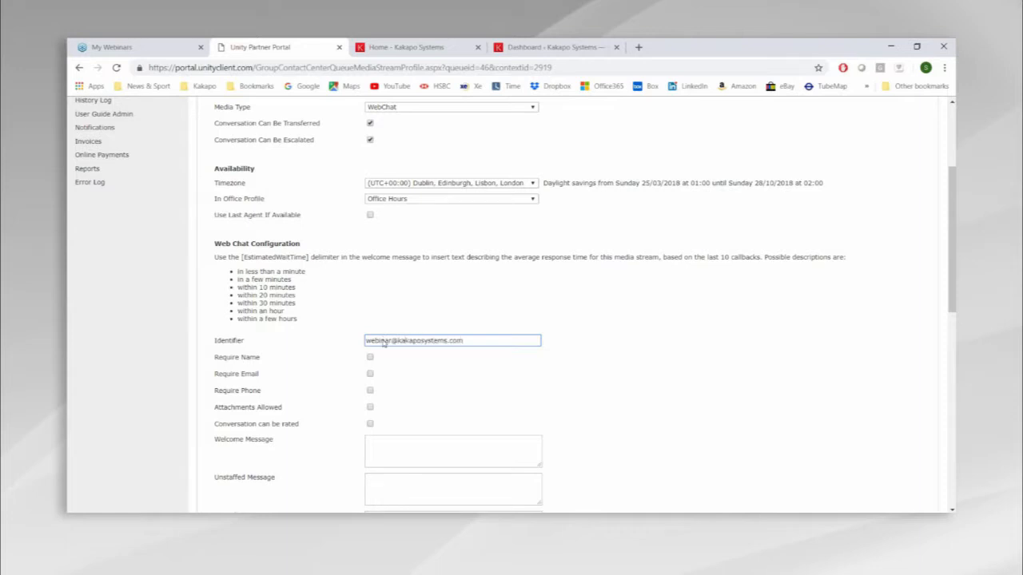
pyautogui.scroll(-3)
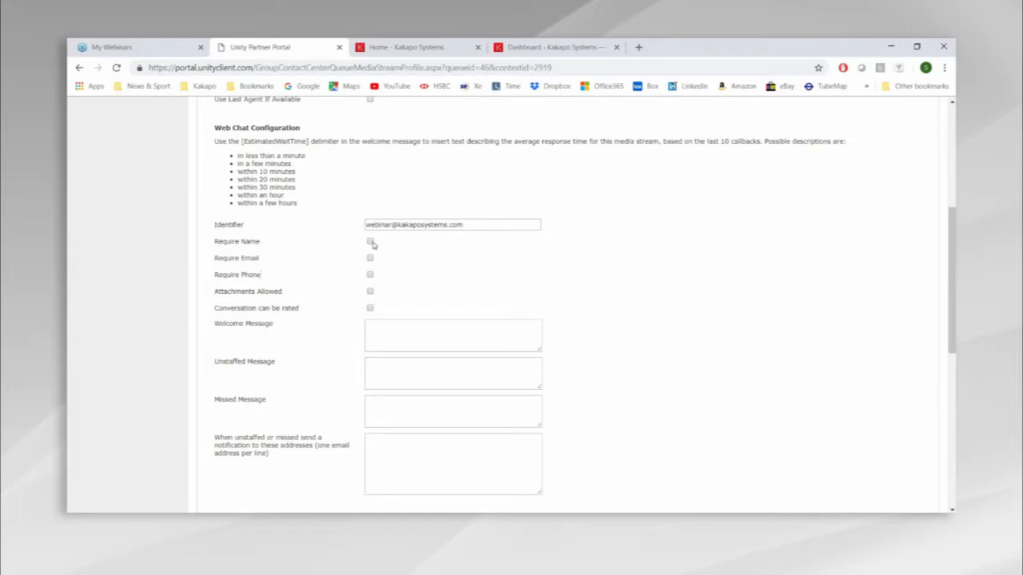
# Step: Require the visitor's name and tick Attachments Allowed
pyautogui.click(369, 274)
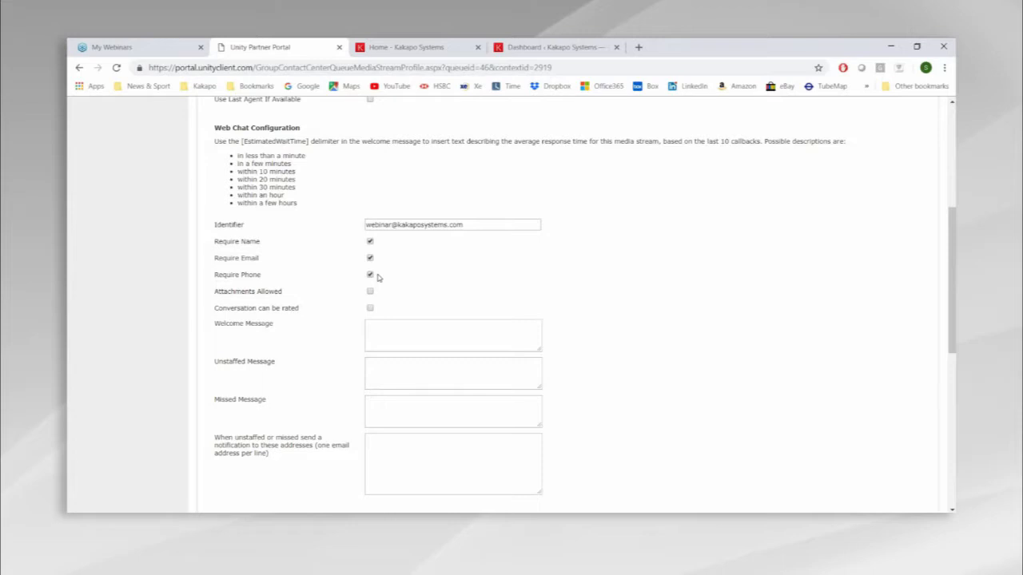
pyautogui.moveTo(268, 281)
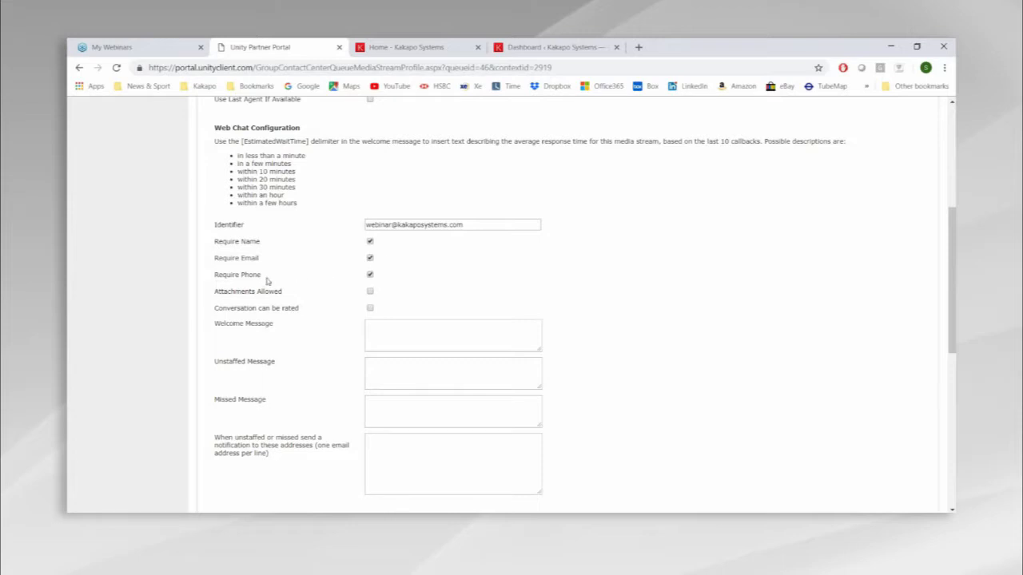
pyautogui.doubleClick(237, 257)
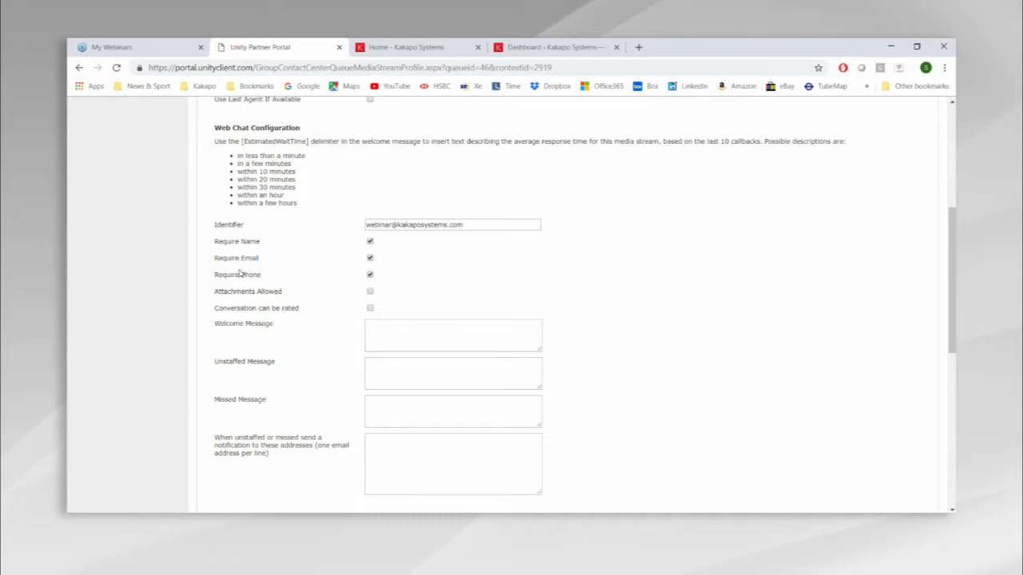
pyautogui.doubleClick(248, 291)
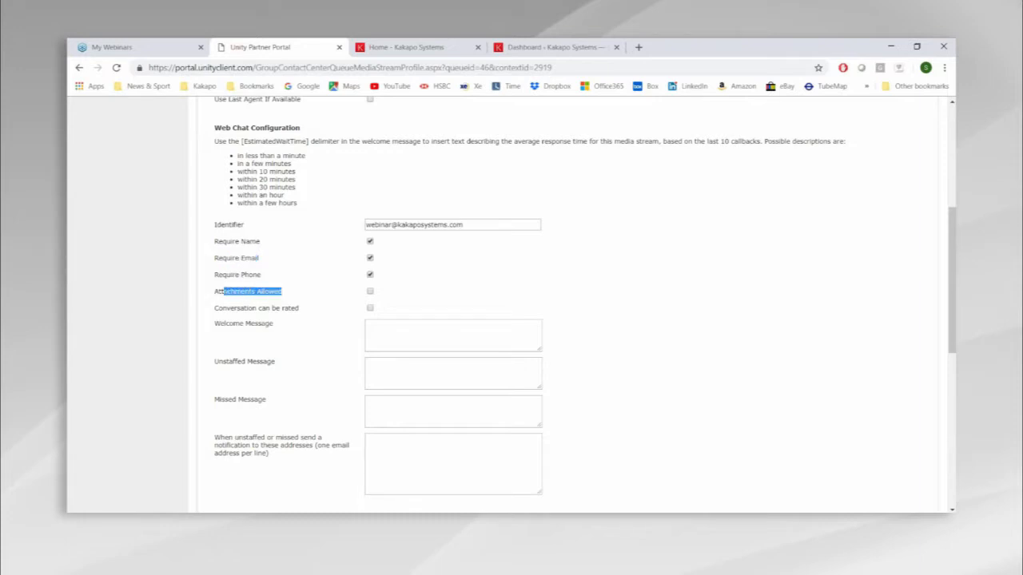
pyautogui.click(369, 291)
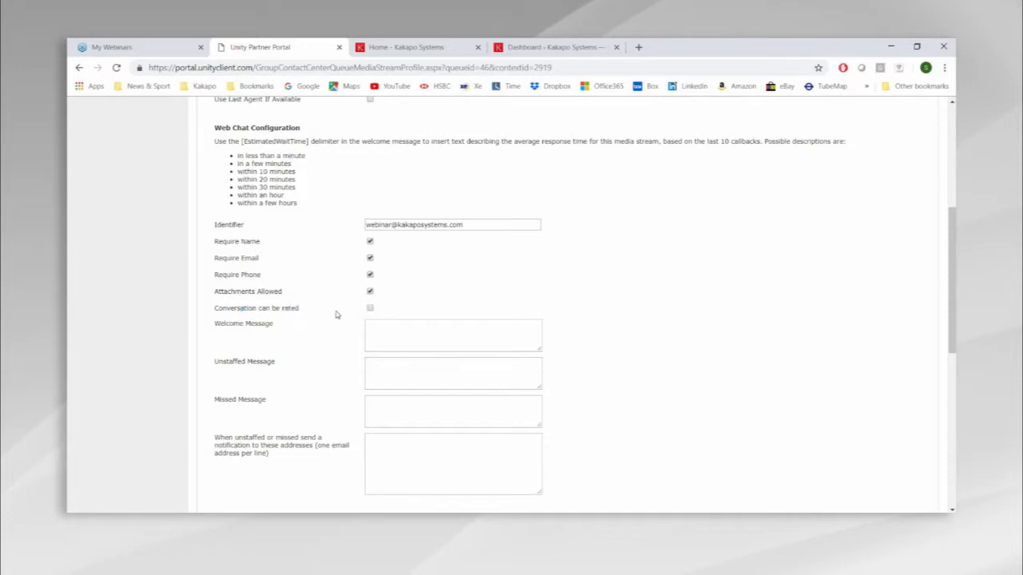
# Step: Enable conversation rating and enter welcome, unstaffed and missed messages ('sorry we missed you')
pyautogui.click(369, 307)
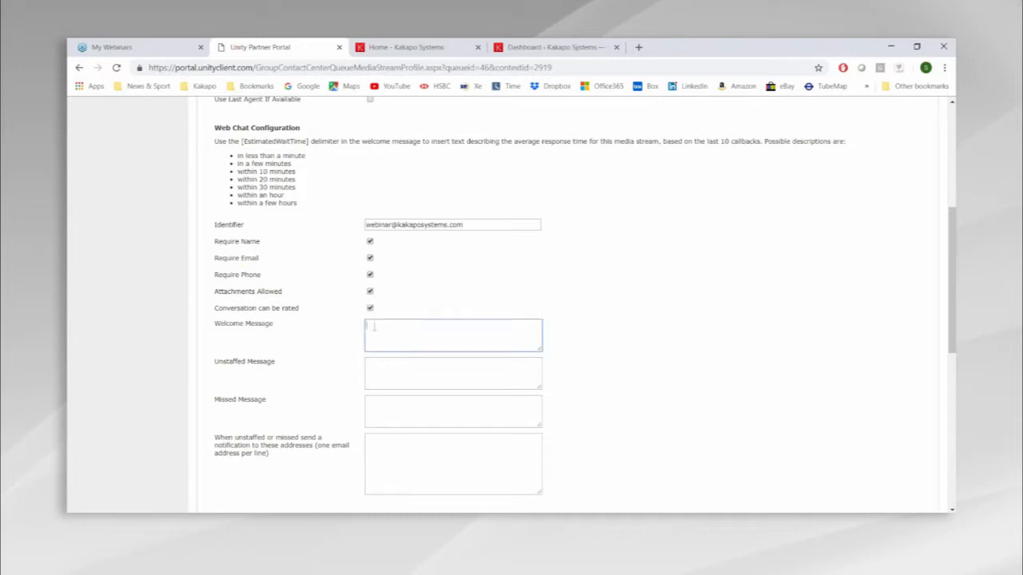
pyautogui.moveTo(427, 283)
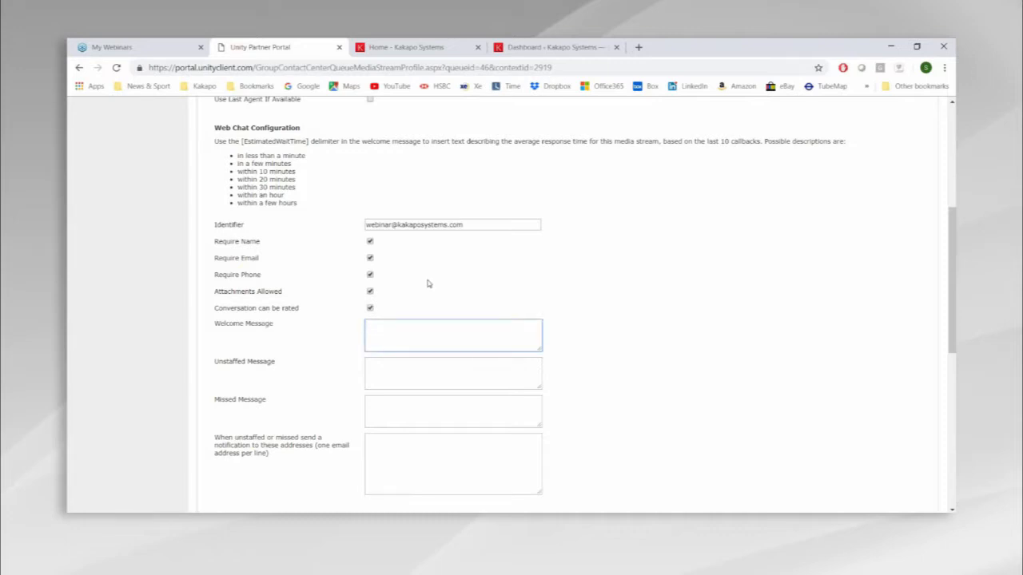
pyautogui.write('Hi, type a message to')
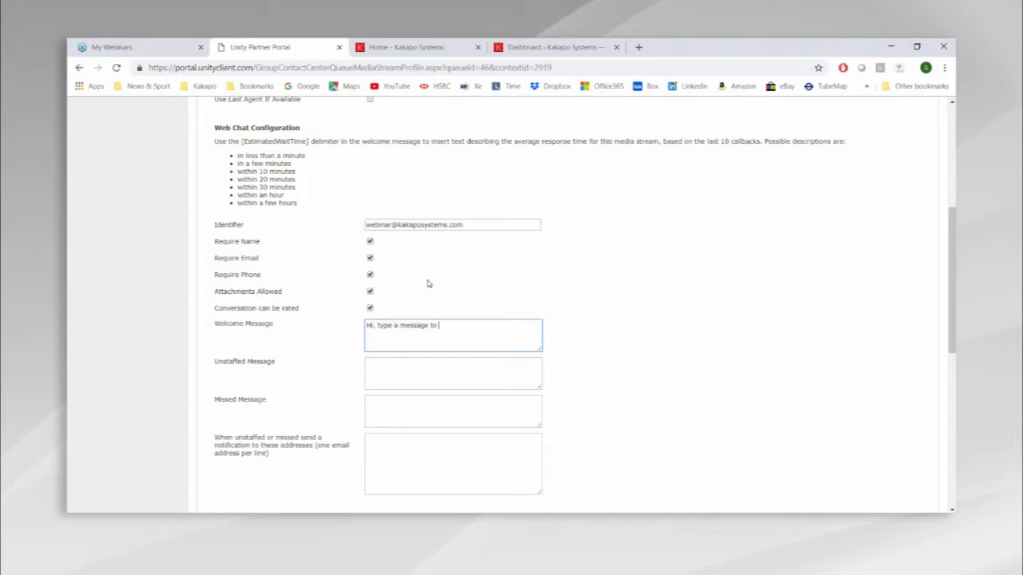
pyautogui.write('start the chat')
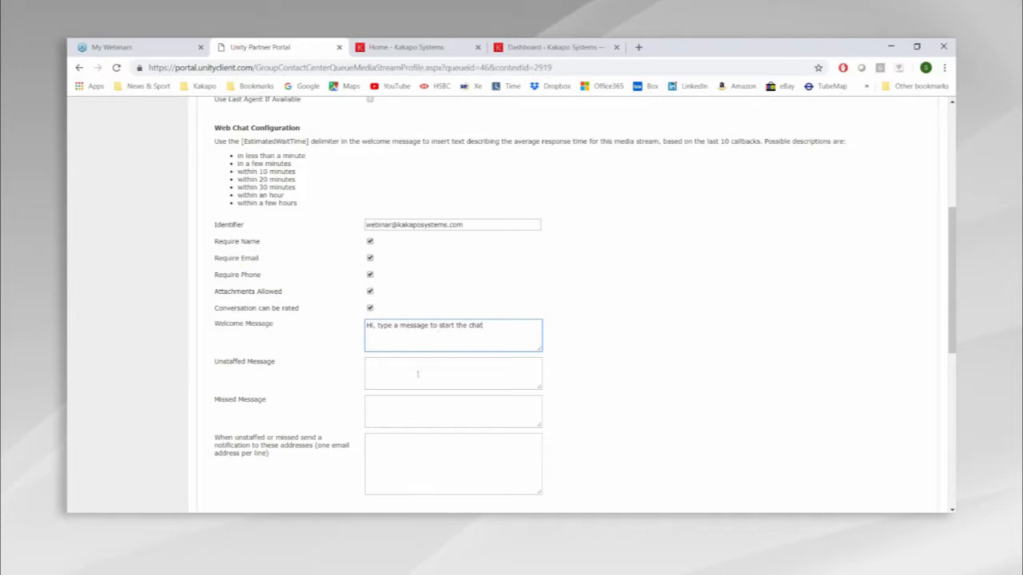
pyautogui.write('sorry we misse')
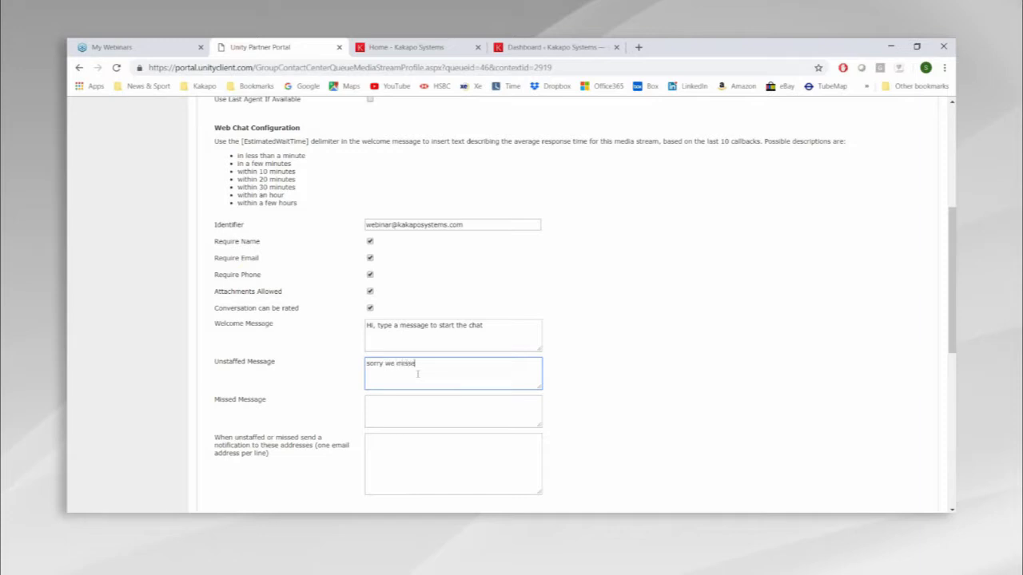
pyautogui.write('d you')
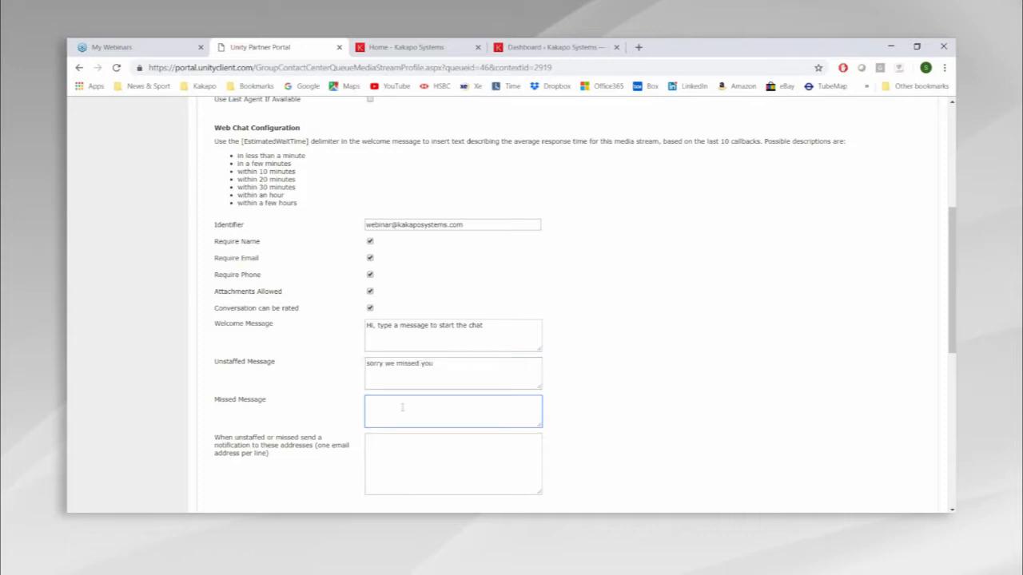
pyautogui.write('sorry we missed you')
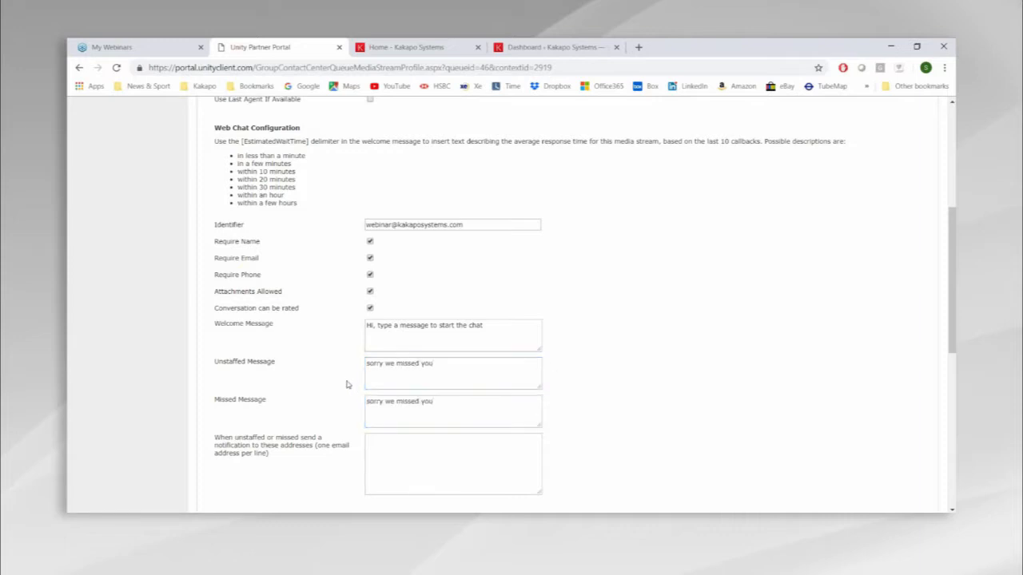
# Step: Tick a further option and begin entering notification email addresses
pyautogui.scroll(-3)
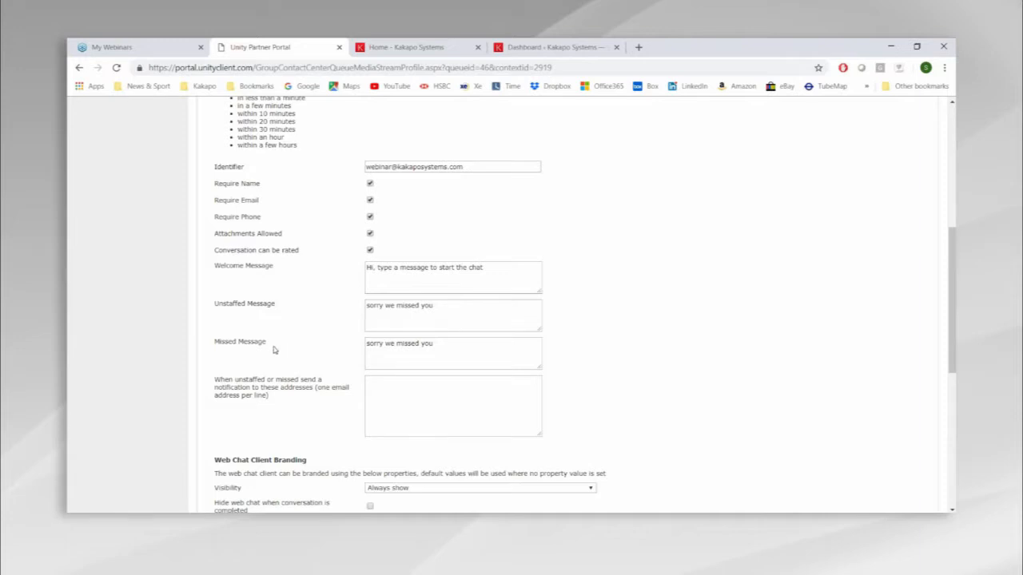
pyautogui.moveTo(276, 344)
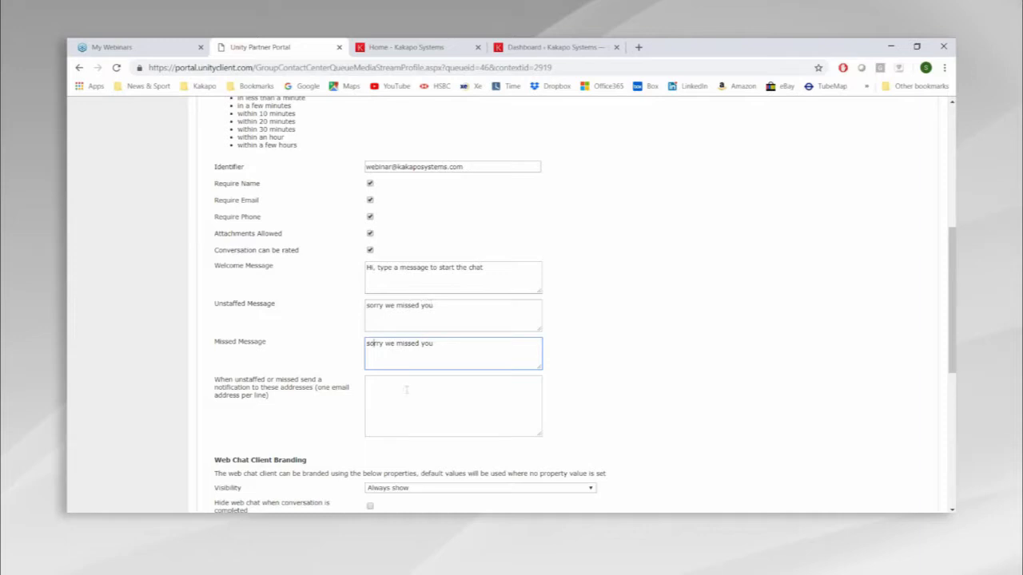
pyautogui.click(366, 387)
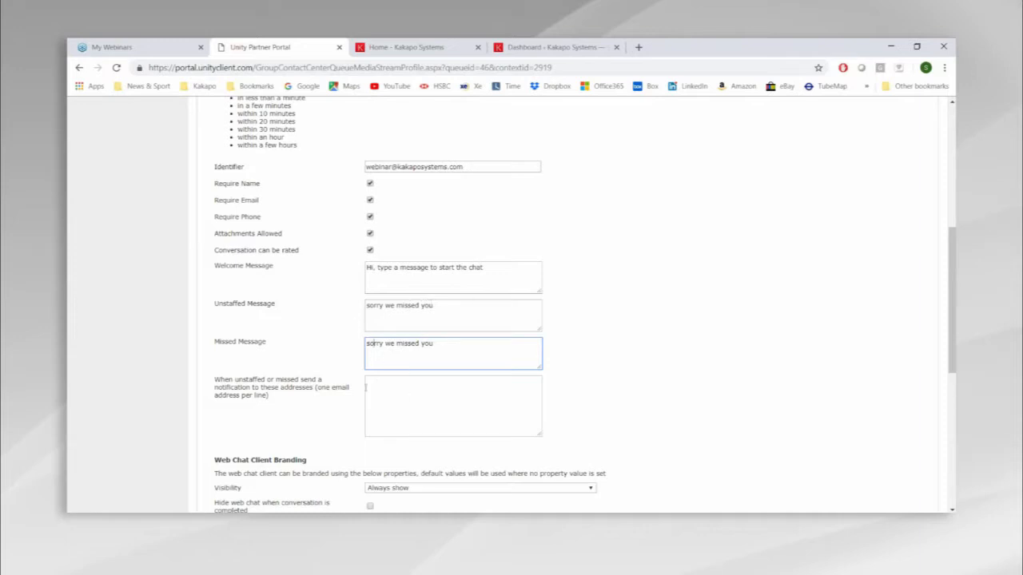
pyautogui.click(454, 406)
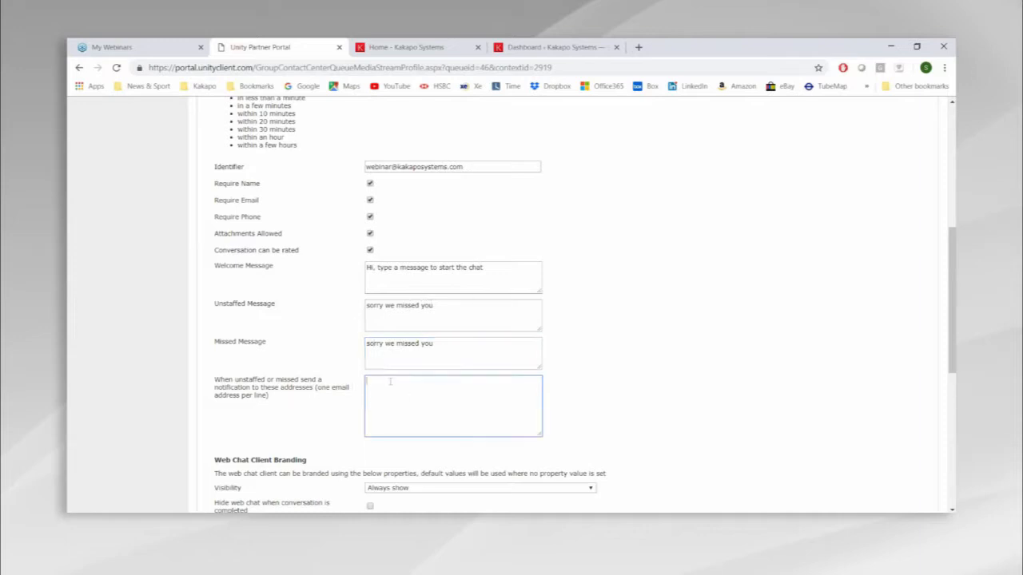
pyautogui.scroll(-3)
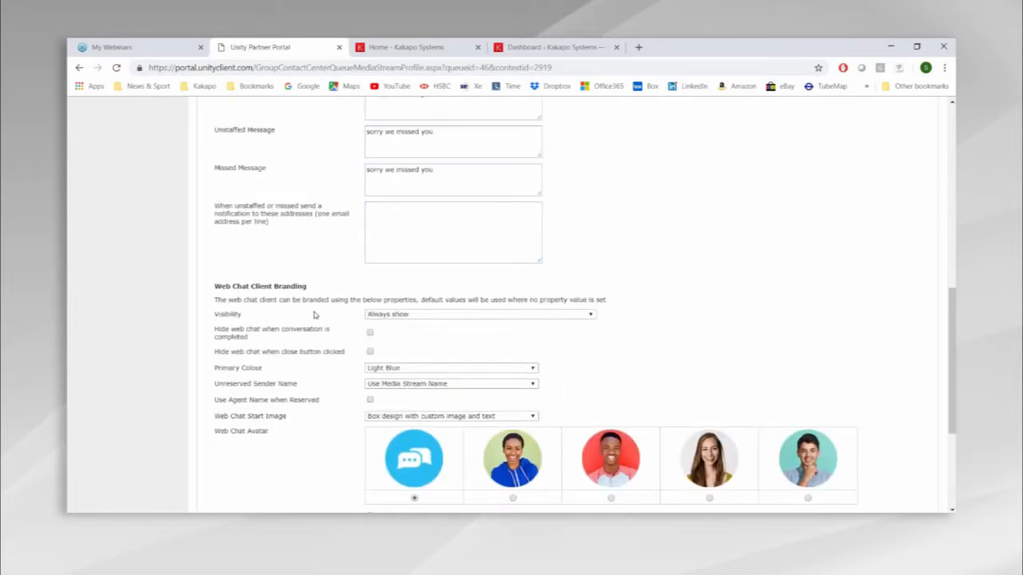
# Step: Keep visibility at Always show and hide the chat after completion and on close
pyautogui.click(480, 314)
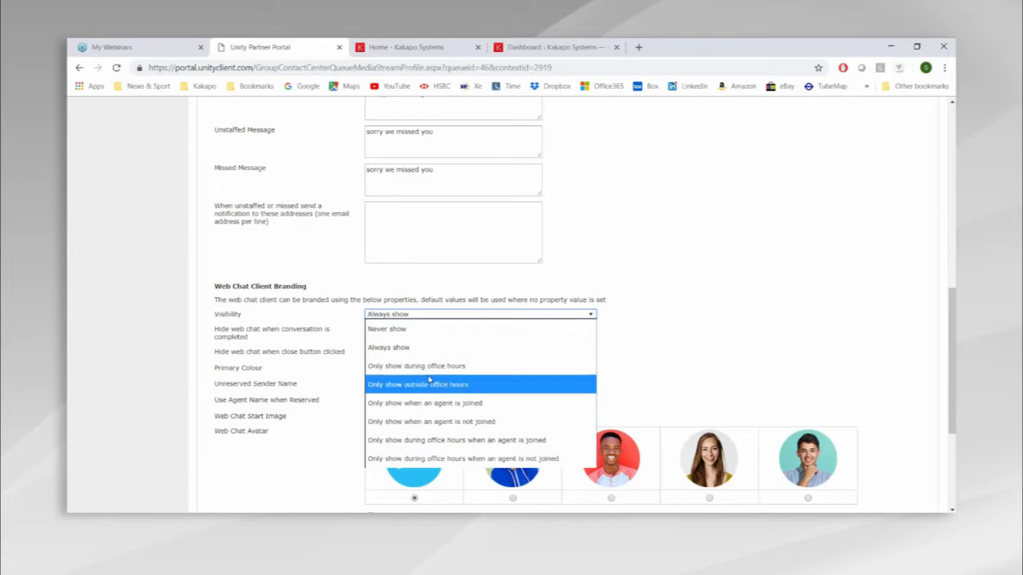
pyautogui.moveTo(455, 439)
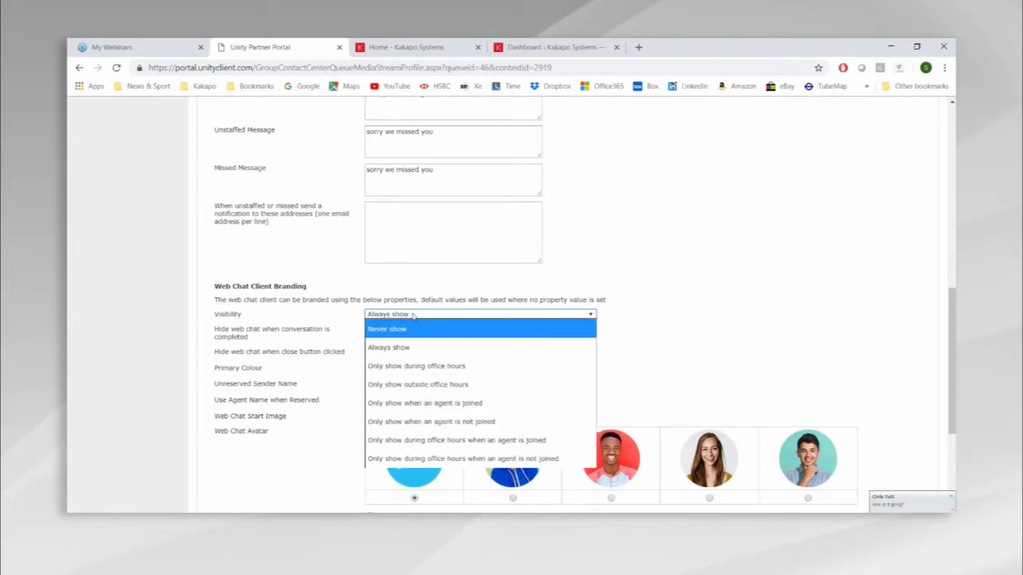
pyautogui.click(387, 347)
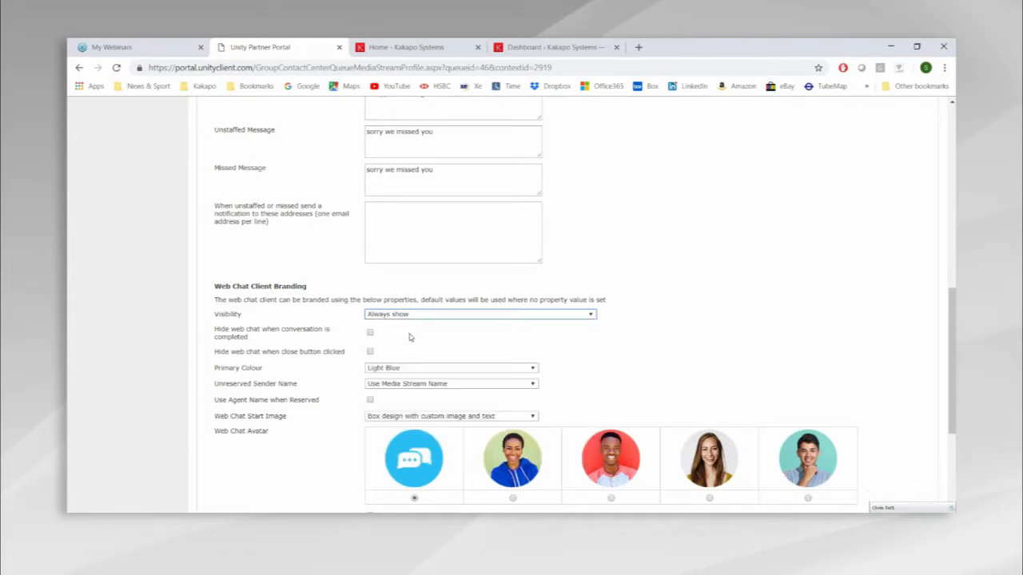
pyautogui.scroll(-3)
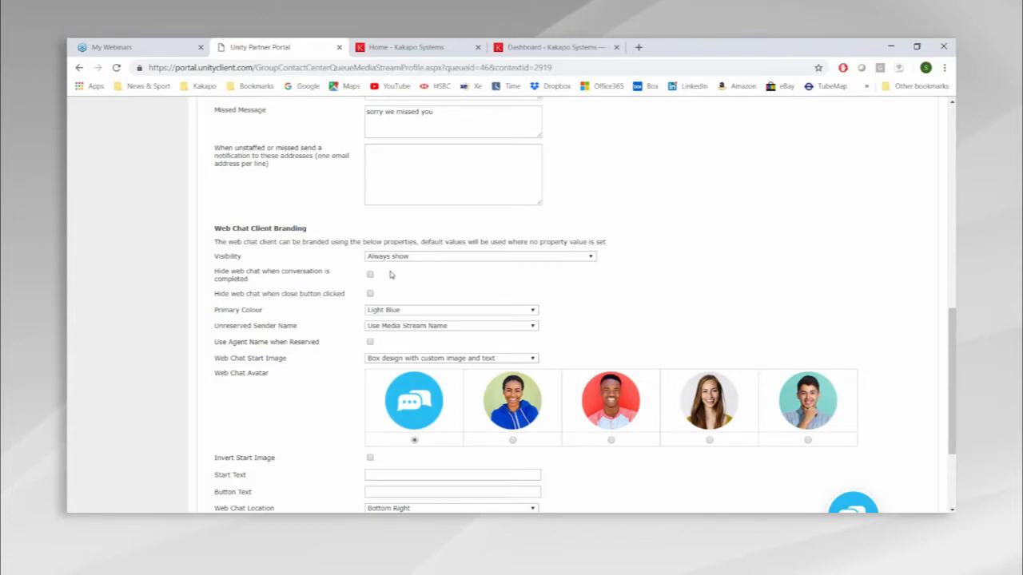
pyautogui.click(370, 274)
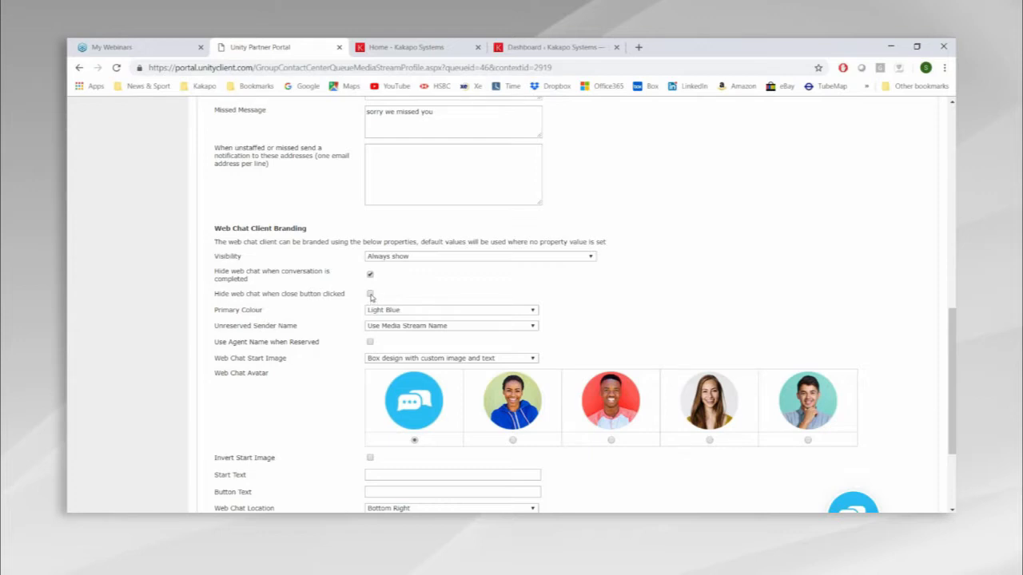
pyautogui.click(370, 294)
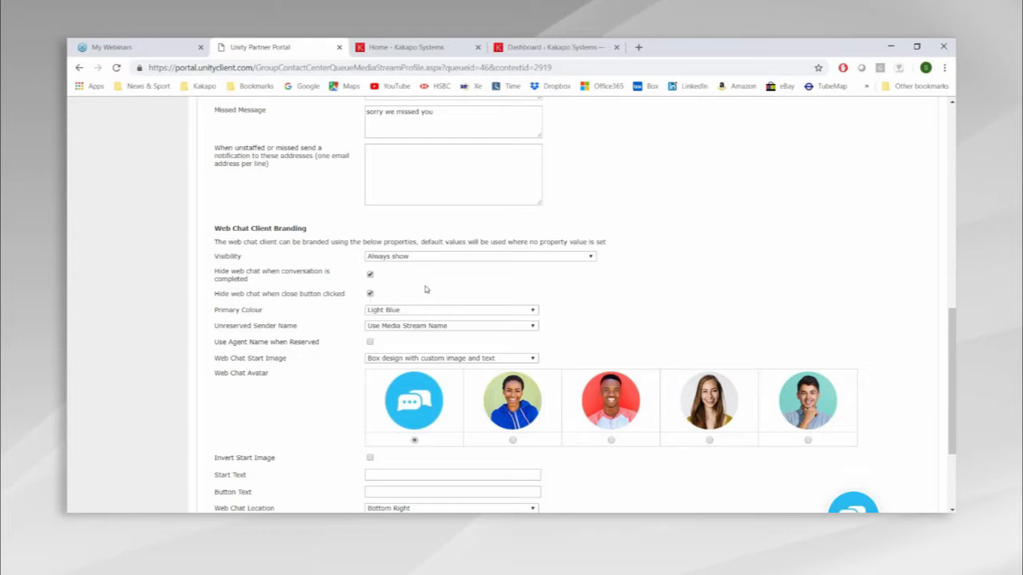
pyautogui.scroll(-3)
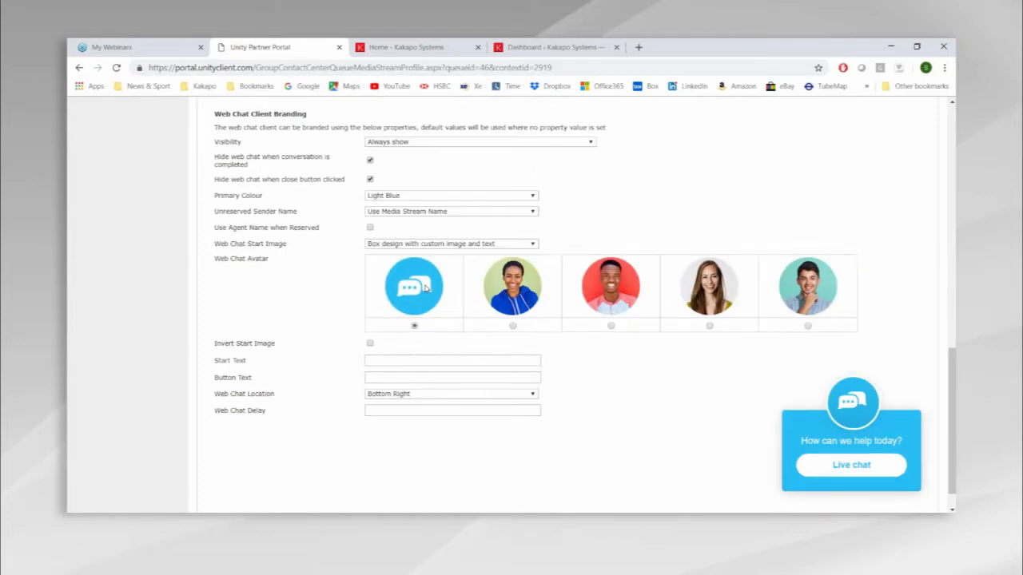
# Step: Choose the box design as the web chat start image instead of the bubble
pyautogui.scroll(-3)
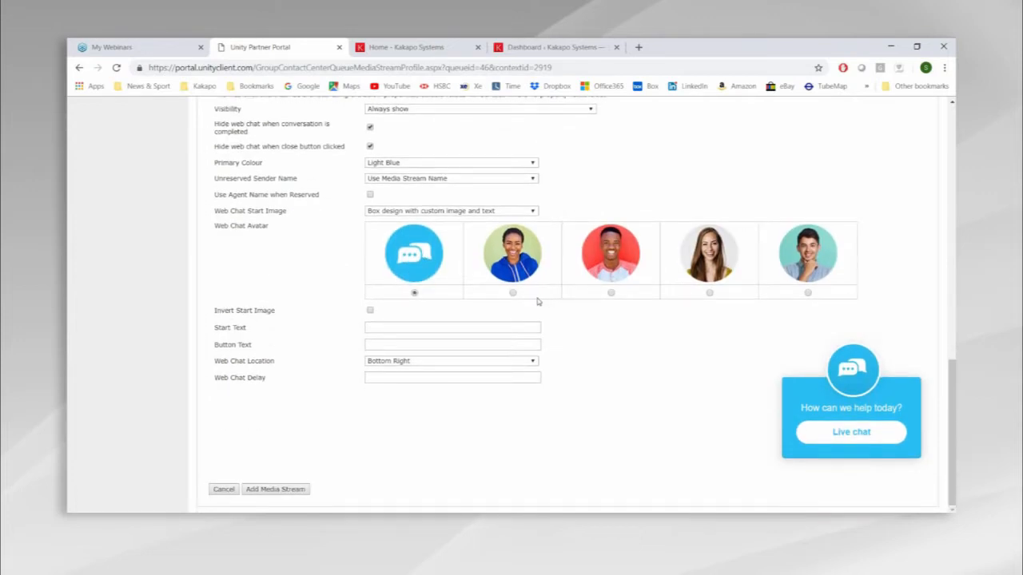
pyautogui.moveTo(449, 196)
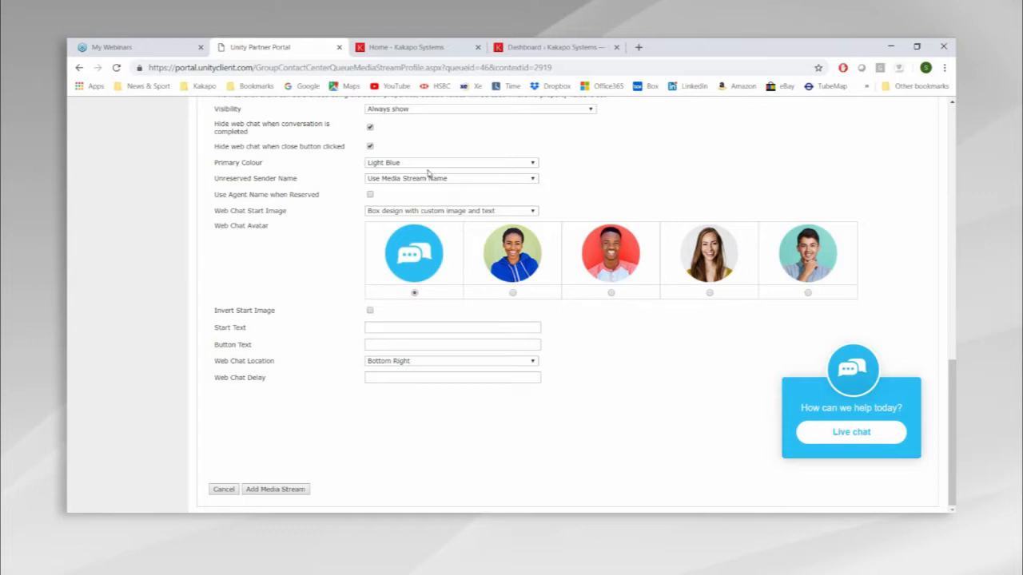
pyautogui.moveTo(391, 185)
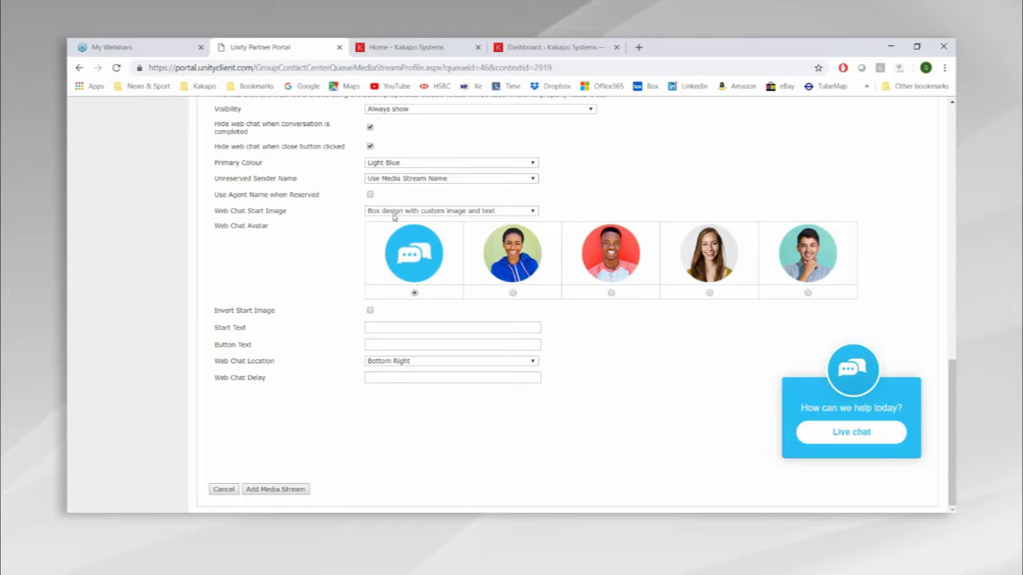
pyautogui.click(451, 211)
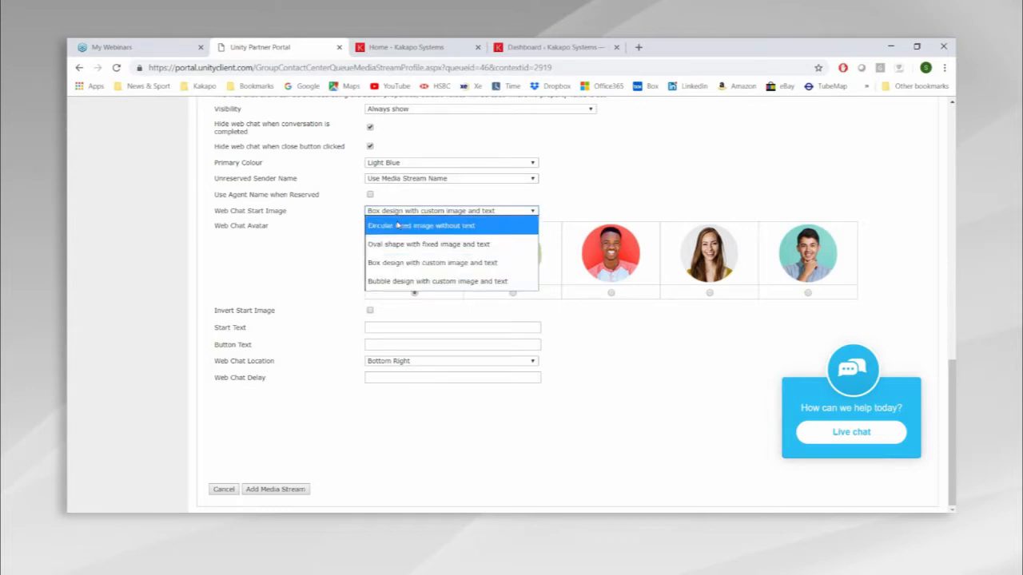
pyautogui.click(428, 244)
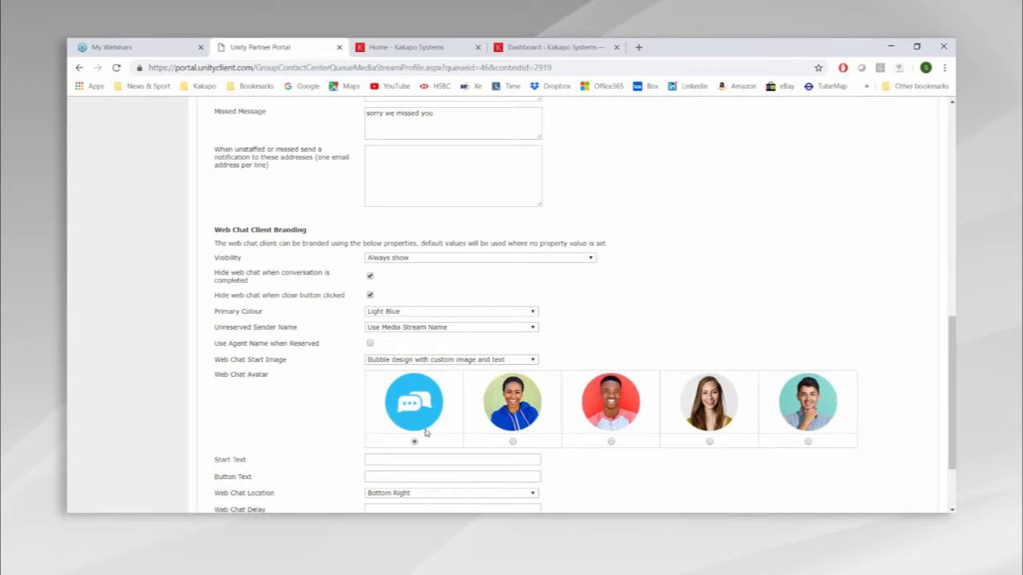
pyautogui.click(452, 260)
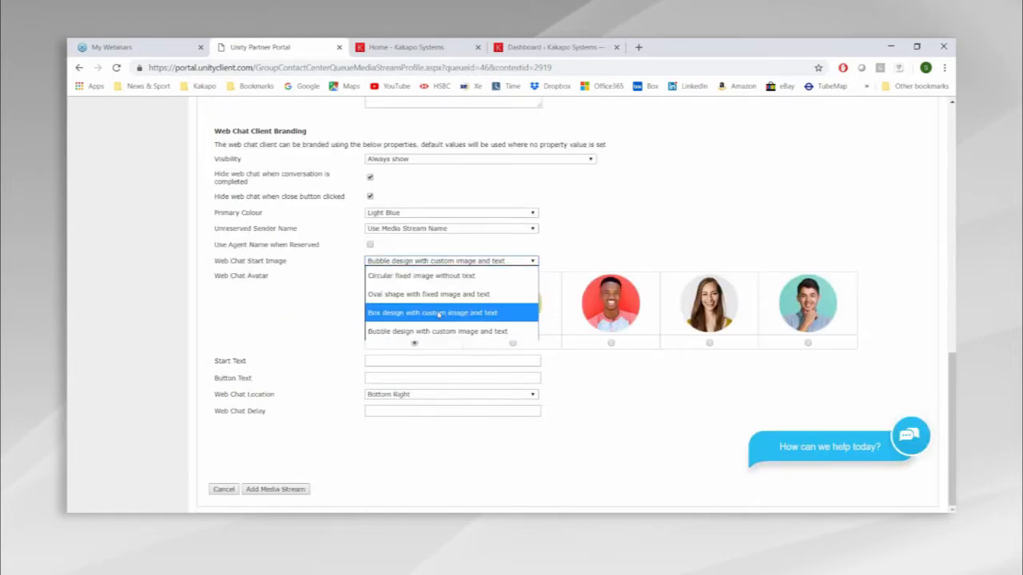
pyautogui.click(432, 313)
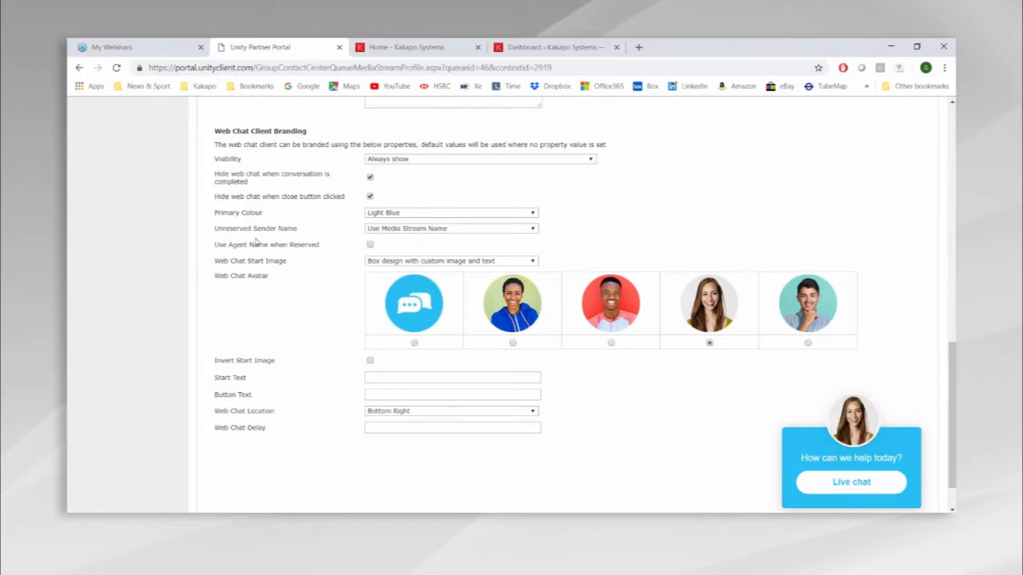
# Step: Keep 'Use Media Stream Name' as the unreserved sender name
pyautogui.click(451, 228)
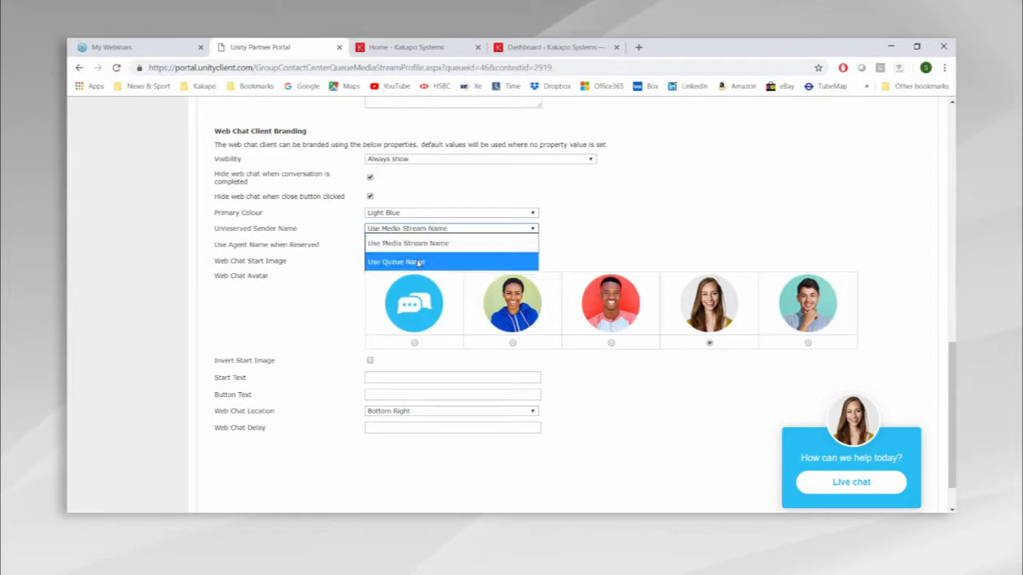
pyautogui.moveTo(420, 262)
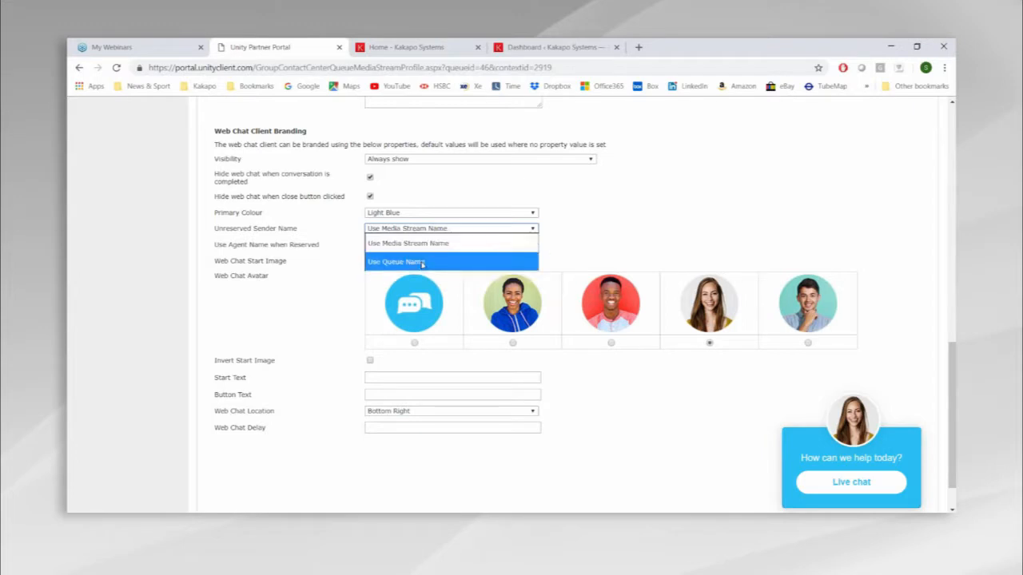
pyautogui.moveTo(407, 243)
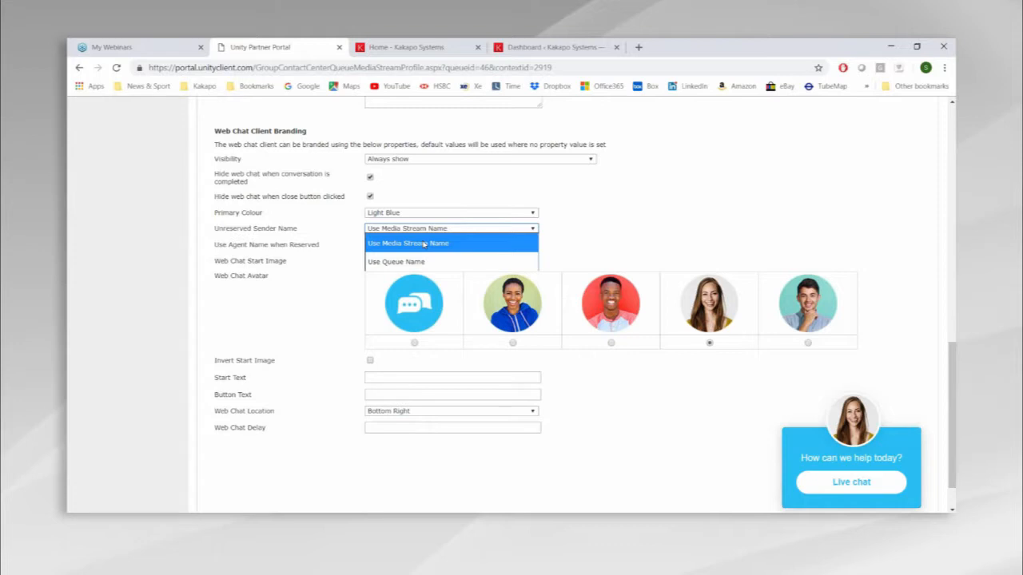
pyautogui.click(408, 243)
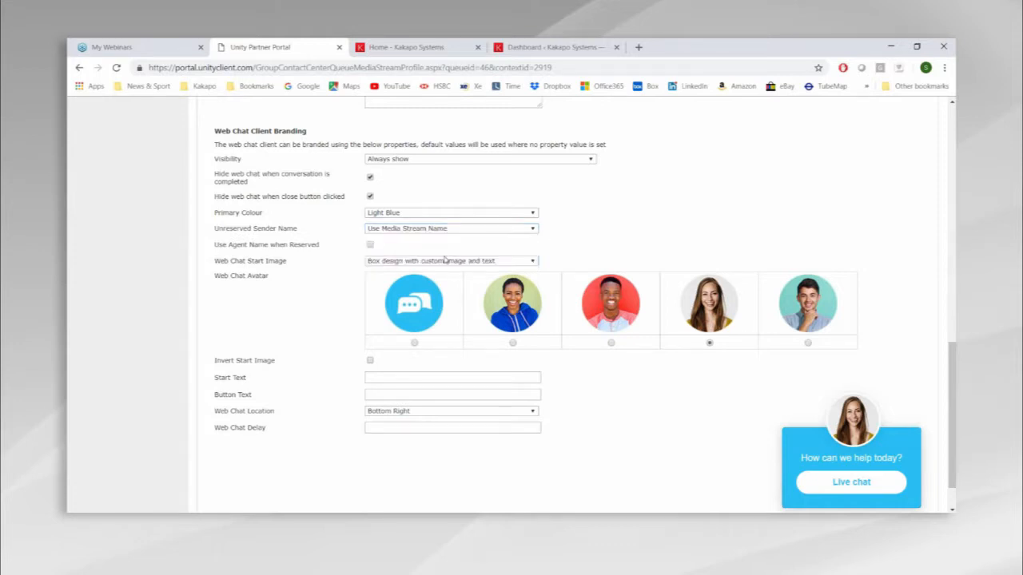
pyautogui.scroll(-3)
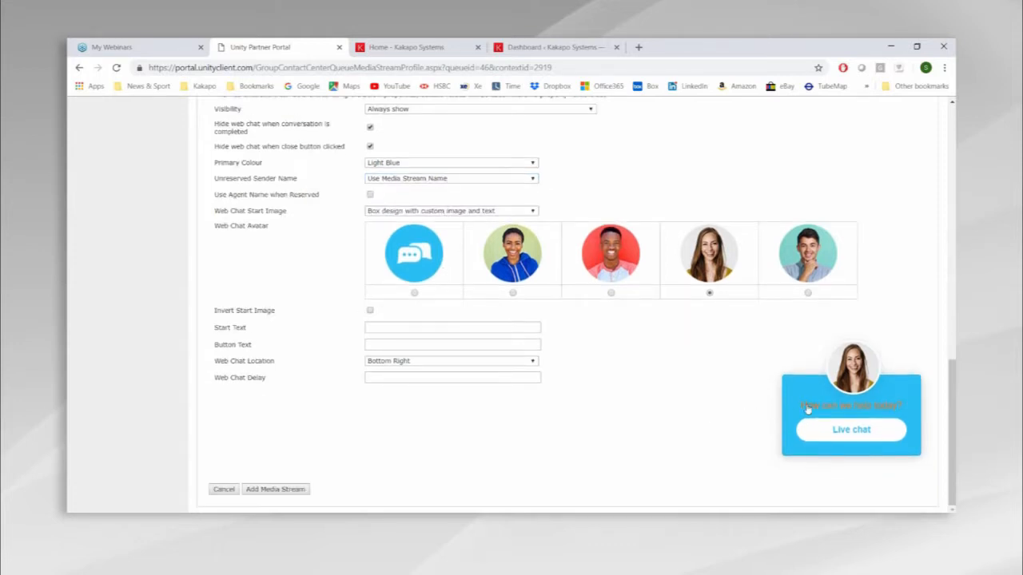
# Step: Set start text 'Can I Help You', button text 'Chat Now', delay 2, and save the stream
pyautogui.click(452, 328)
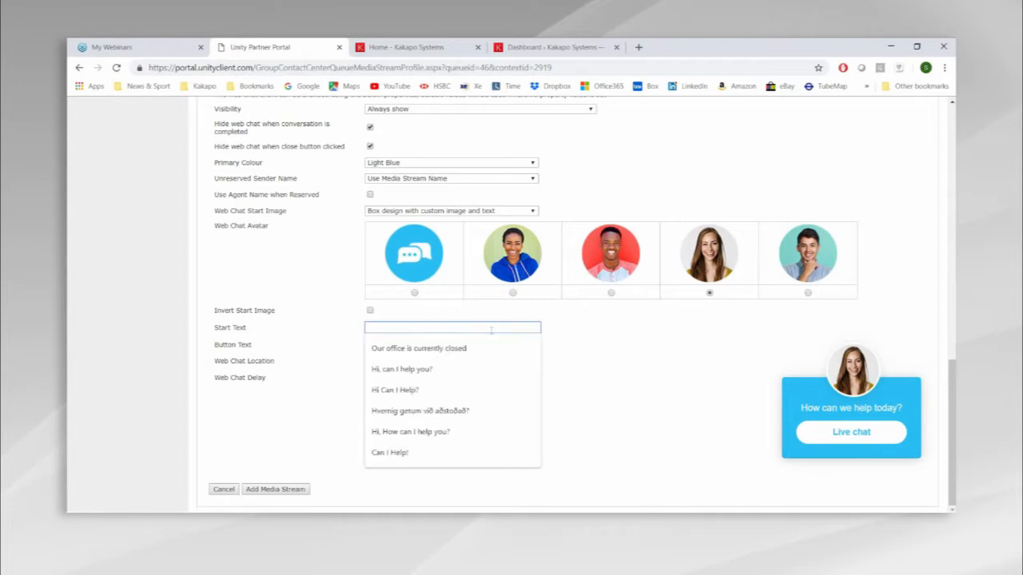
pyautogui.write('Can')
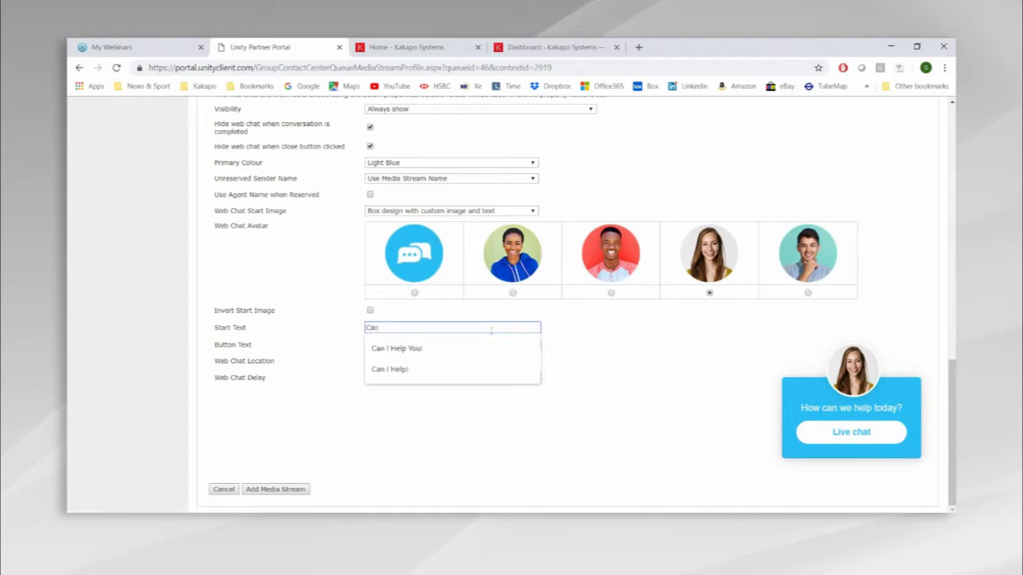
pyautogui.click(396, 348)
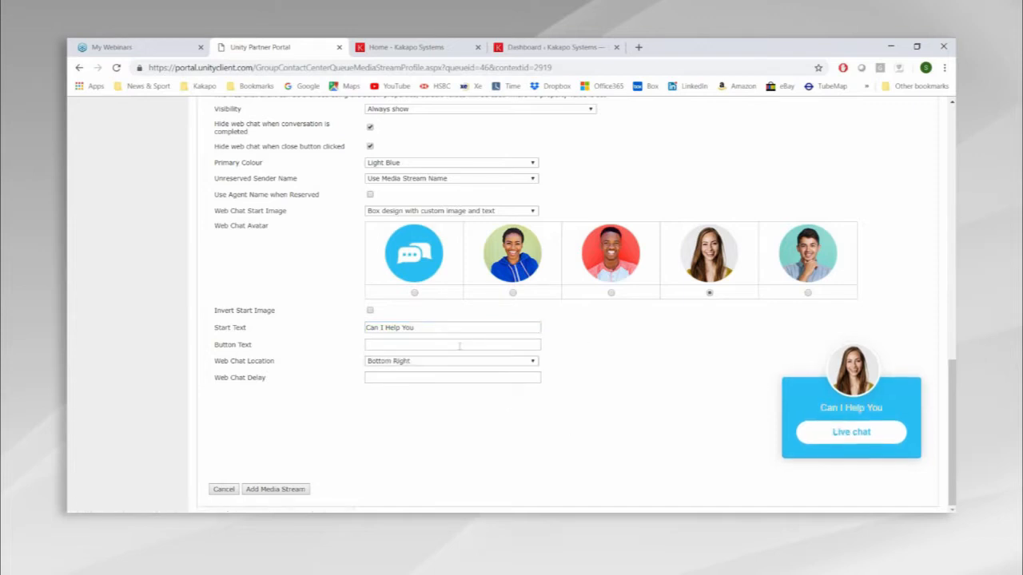
pyautogui.click(452, 344)
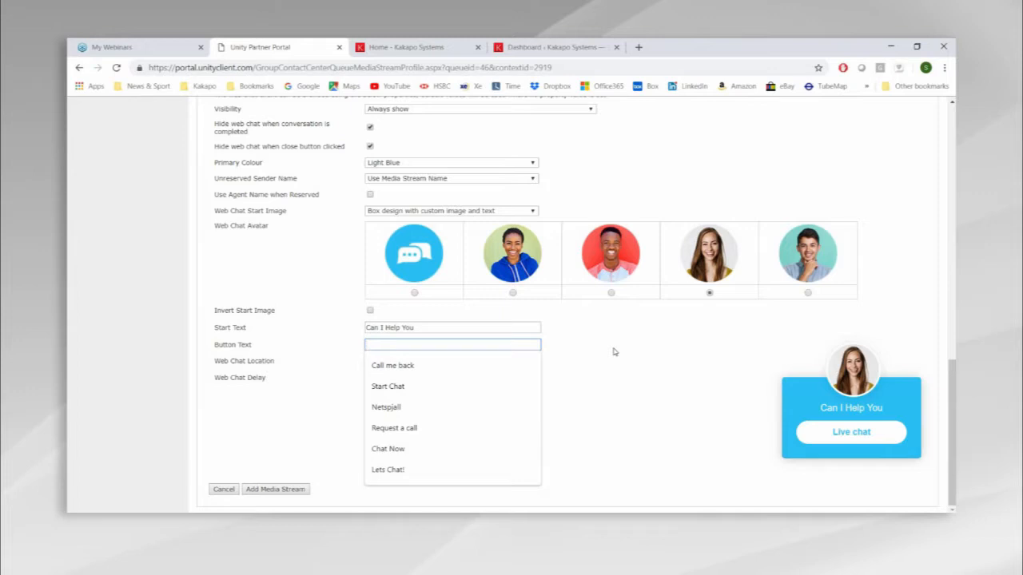
pyautogui.click(387, 448)
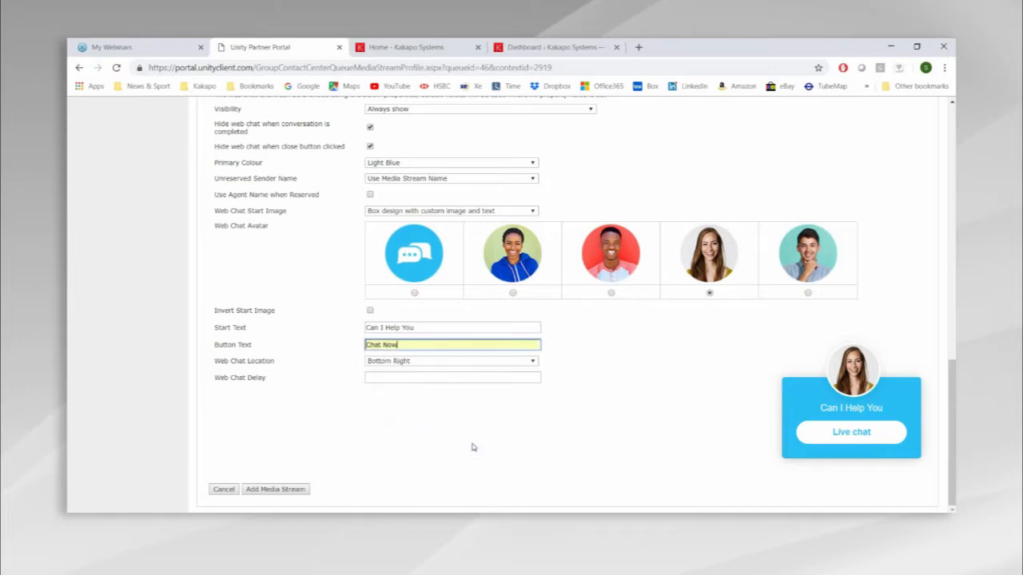
pyautogui.click(452, 377)
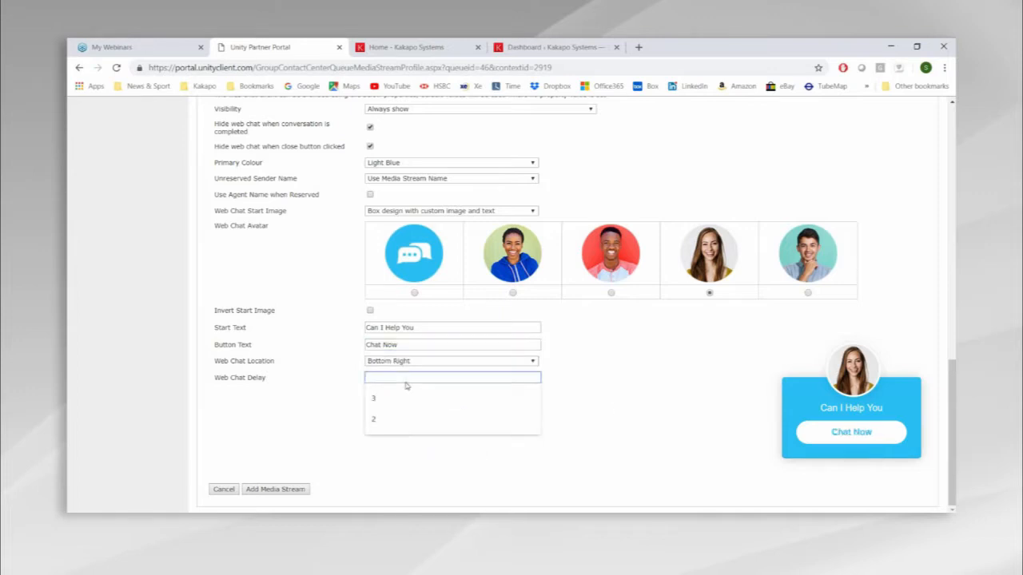
pyautogui.click(373, 419)
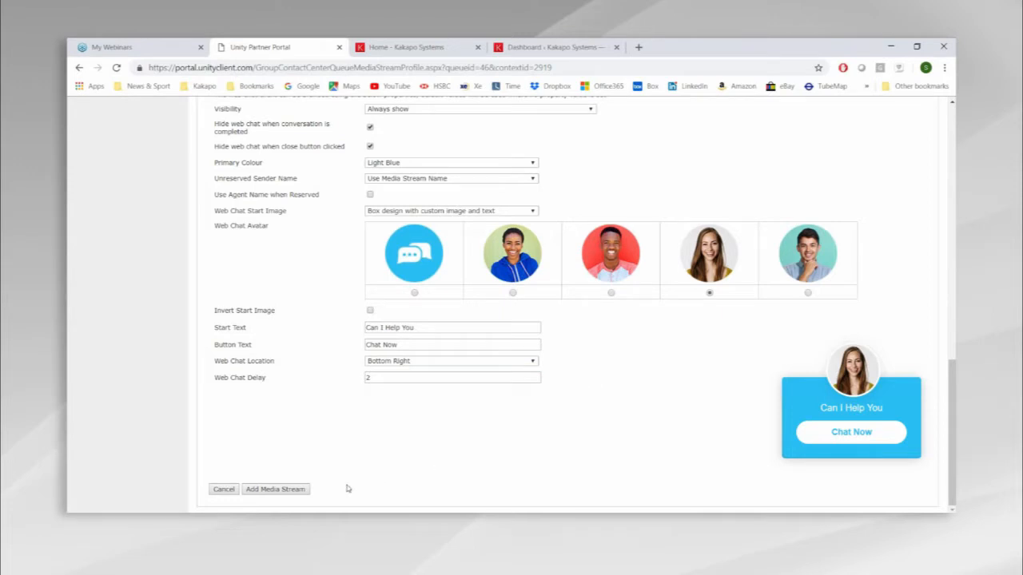
pyautogui.click(223, 490)
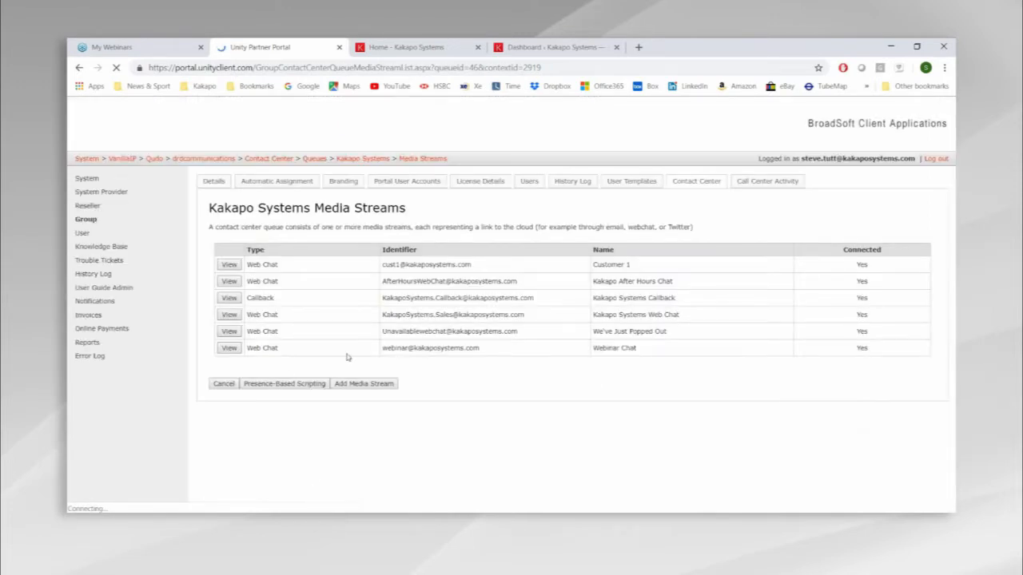
# Step: Open Webinar Chat's settings and start a new routing phase
pyautogui.click(229, 348)
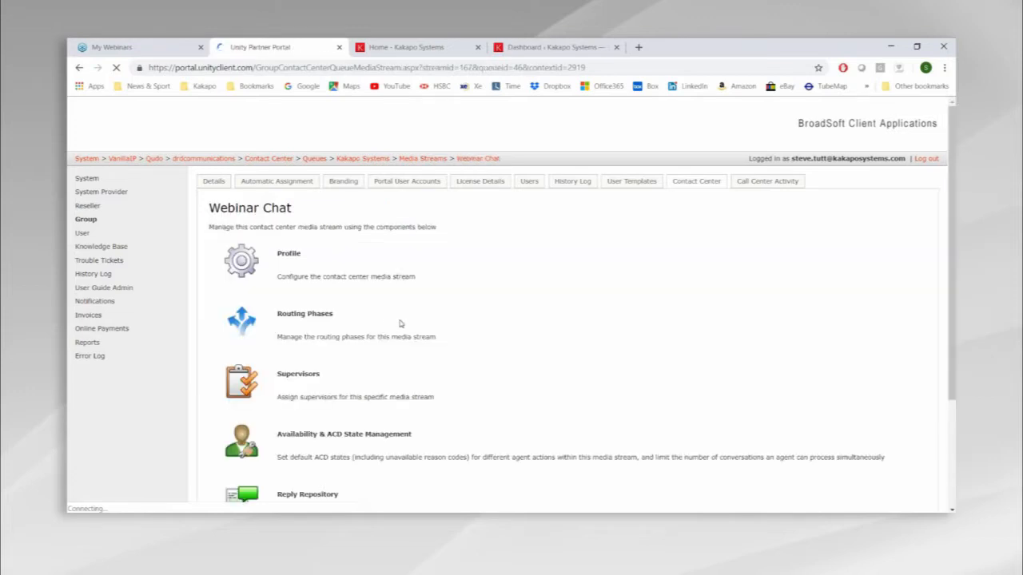
pyautogui.scroll(-3)
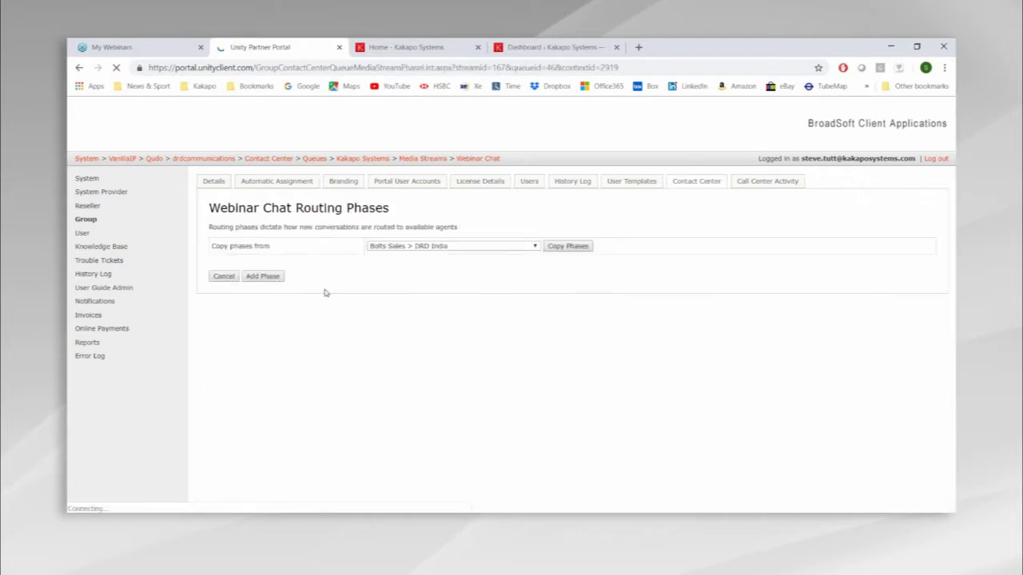
pyautogui.click(263, 275)
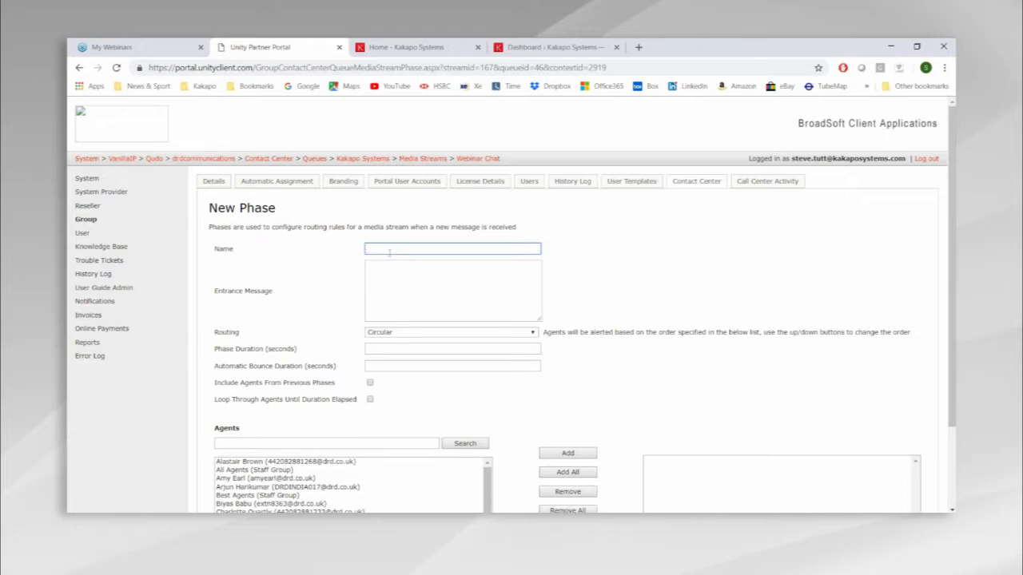
# Step: Number the phase 1 and write its entrance message for visitors
pyautogui.write('1')
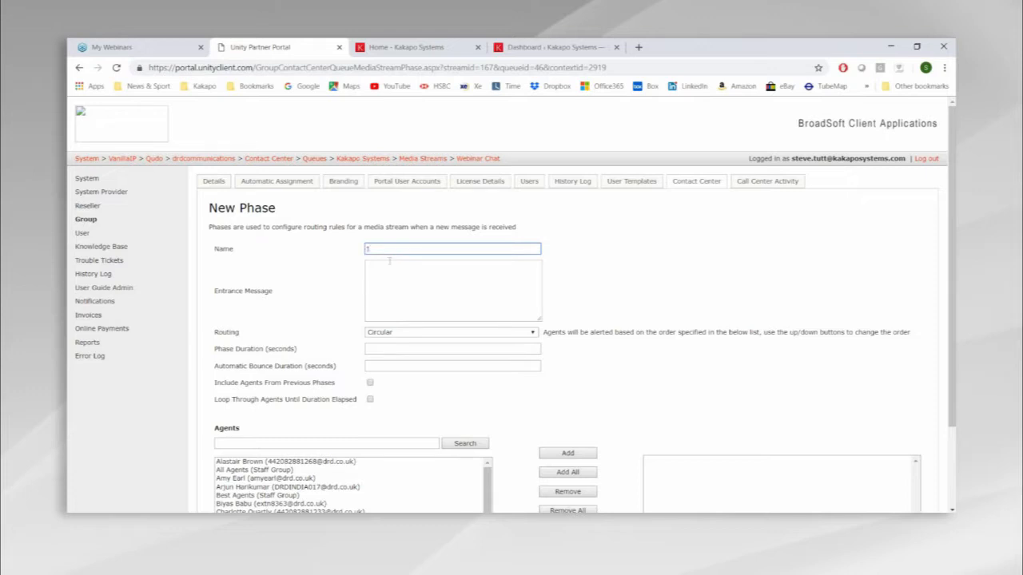
pyautogui.click(451, 290)
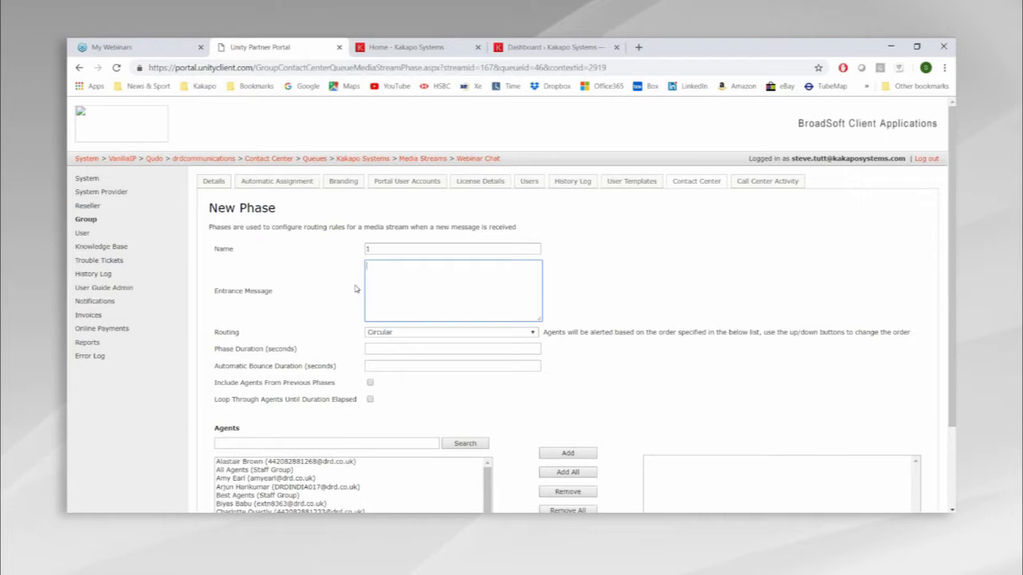
pyautogui.write('We are finding an')
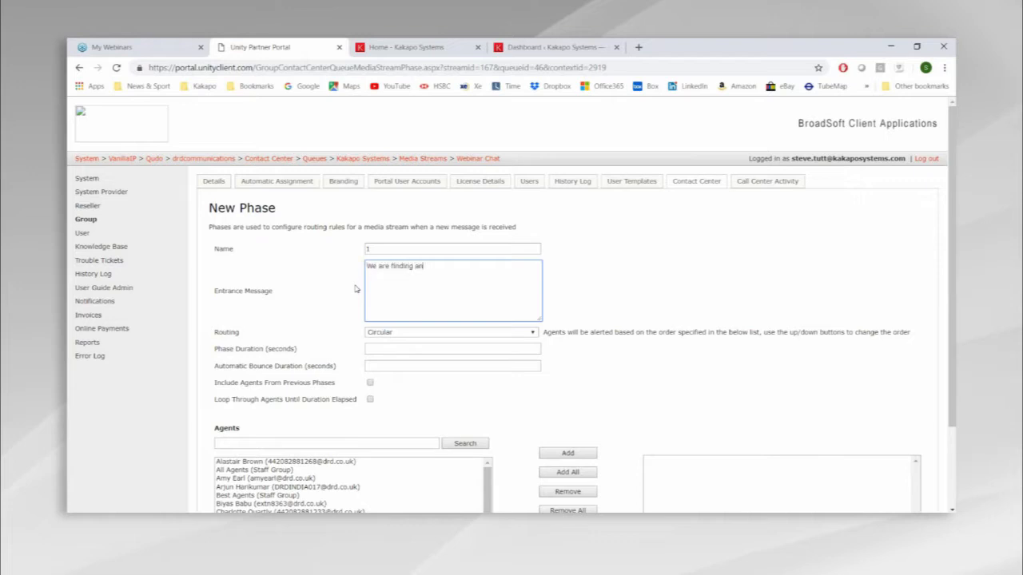
pyautogui.write('Agent !')
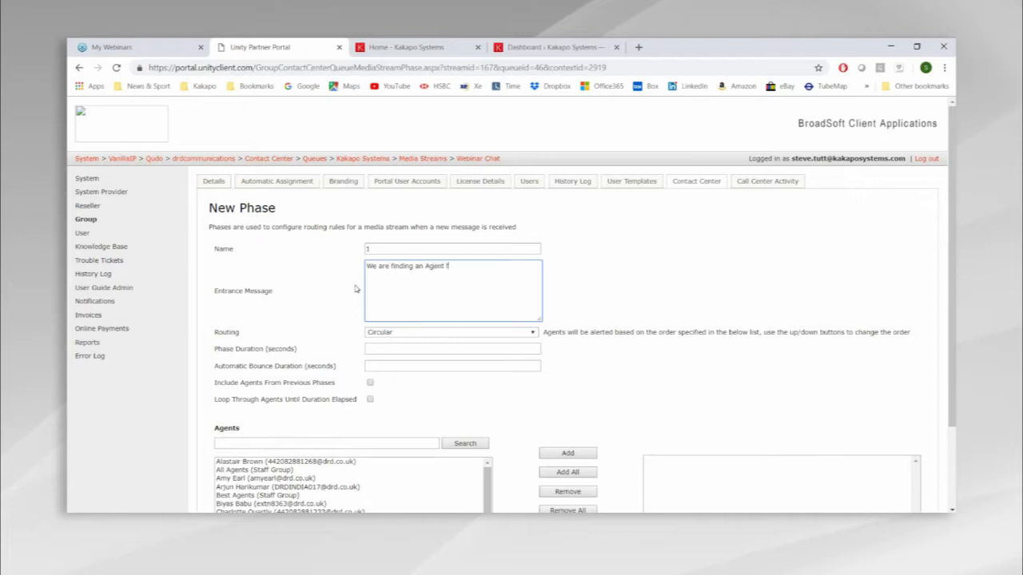
pyautogui.write('for you now')
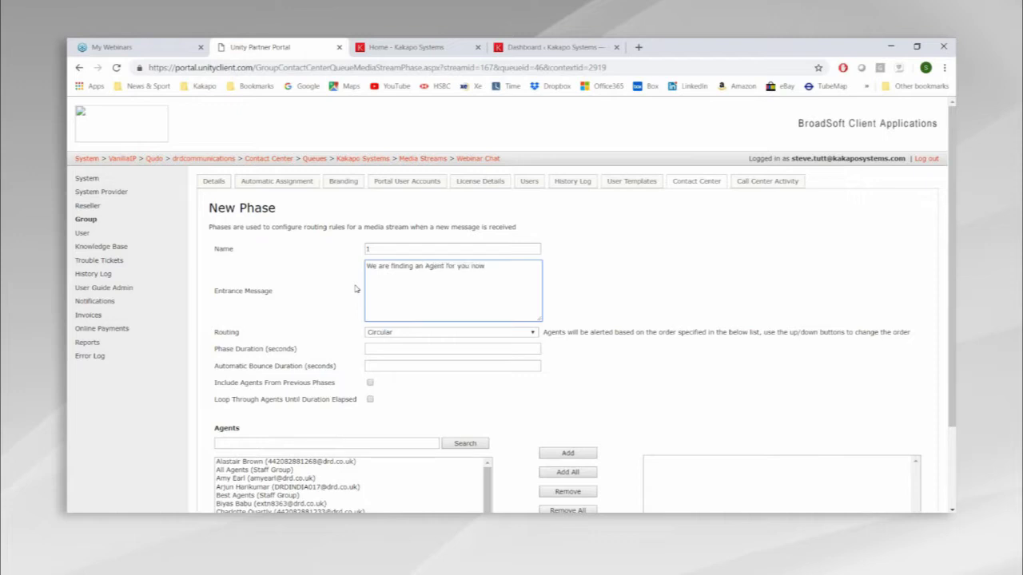
pyautogui.moveTo(416, 338)
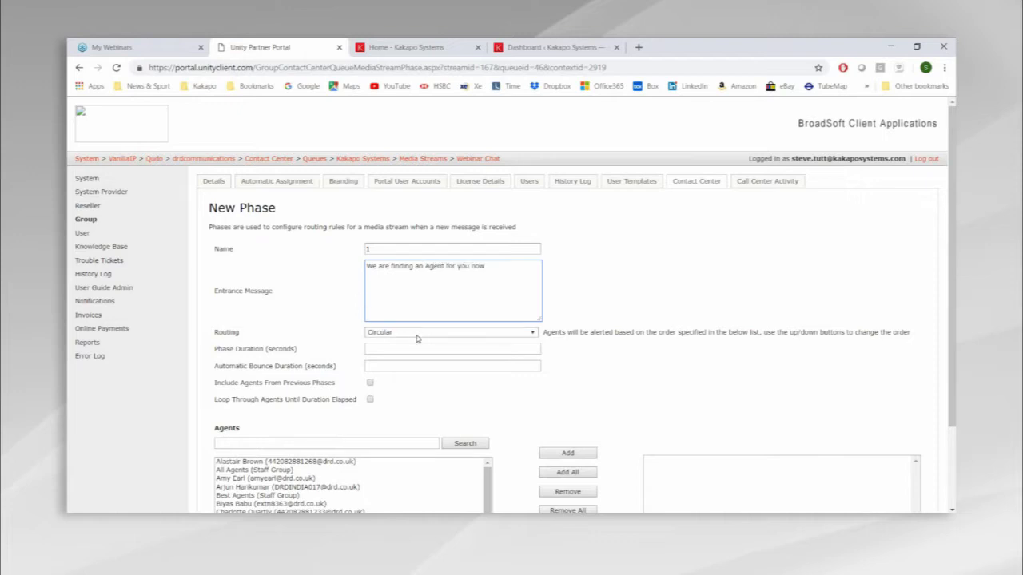
# Step: Set routing to Simultaneous with a 200-second phase duration
pyautogui.click(451, 331)
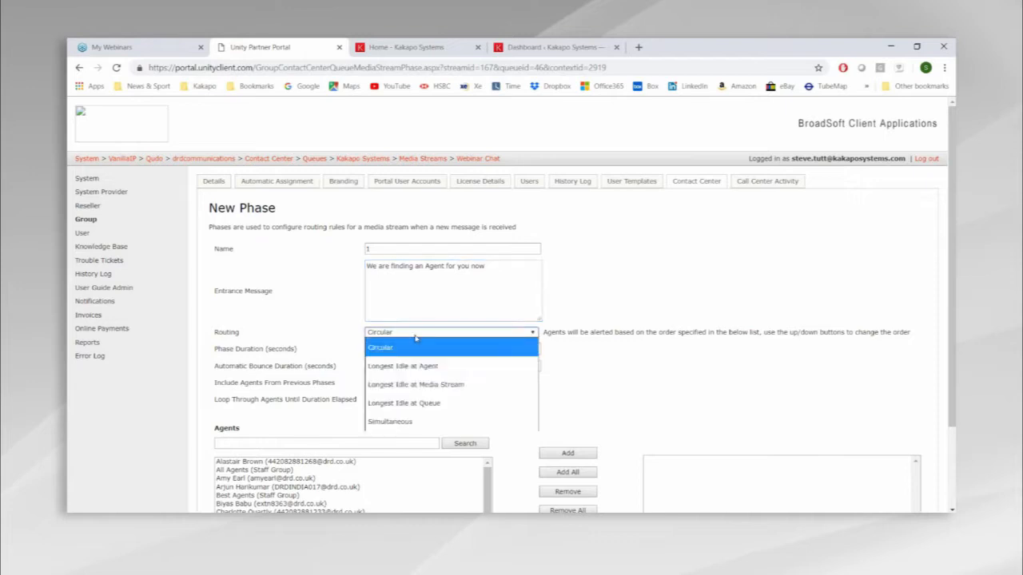
pyautogui.moveTo(424, 357)
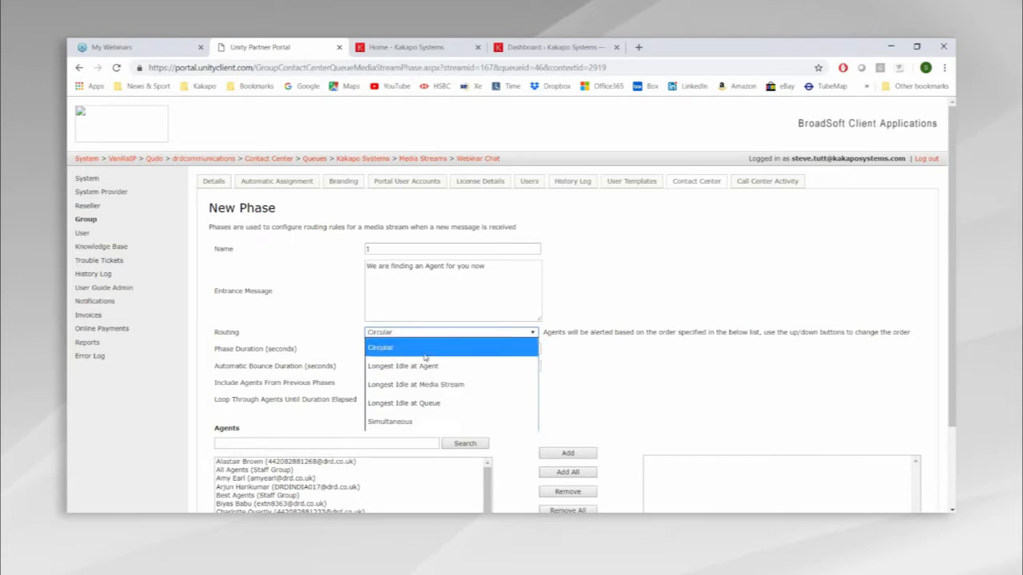
pyautogui.click(416, 385)
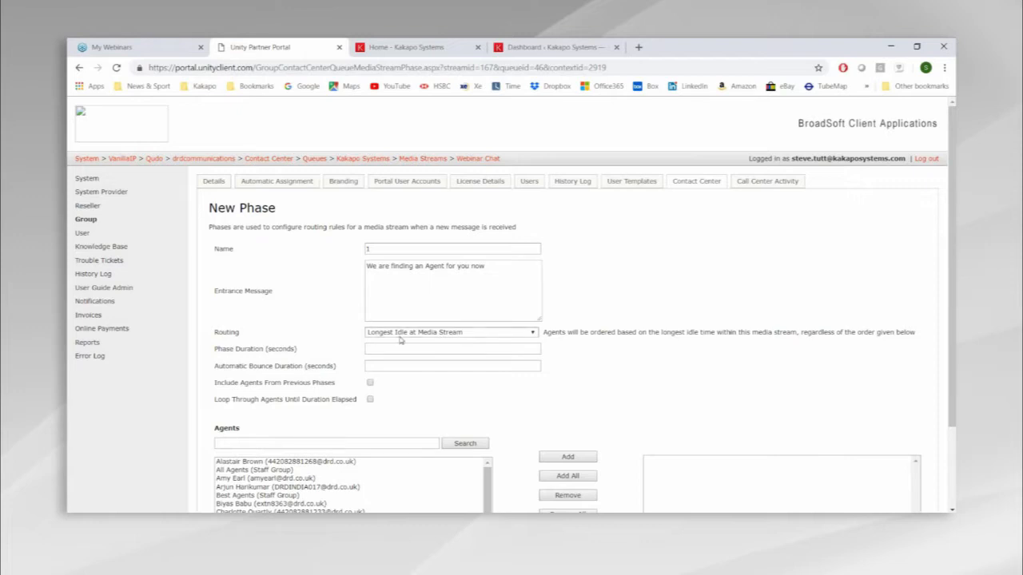
pyautogui.click(451, 331)
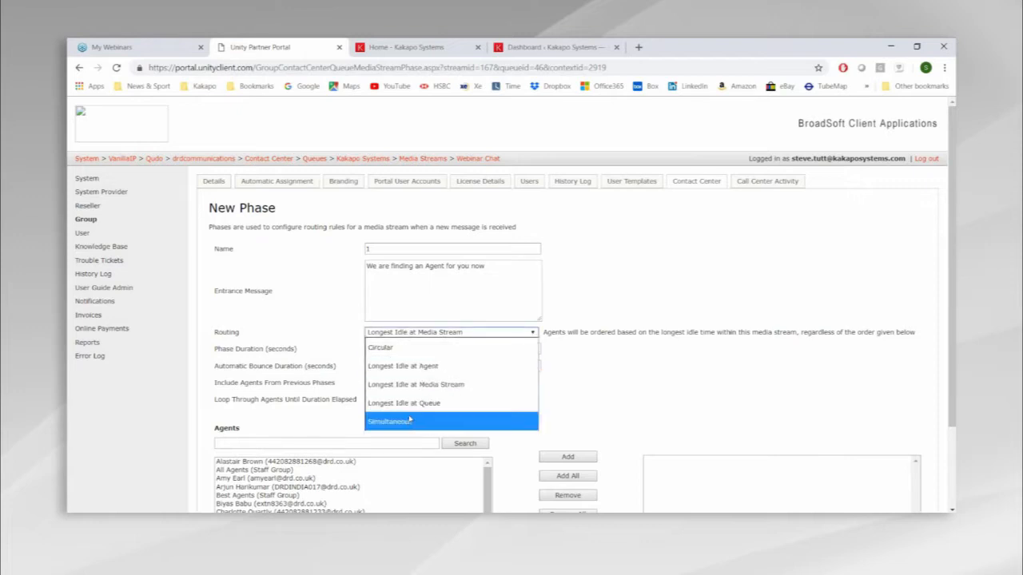
pyautogui.click(389, 421)
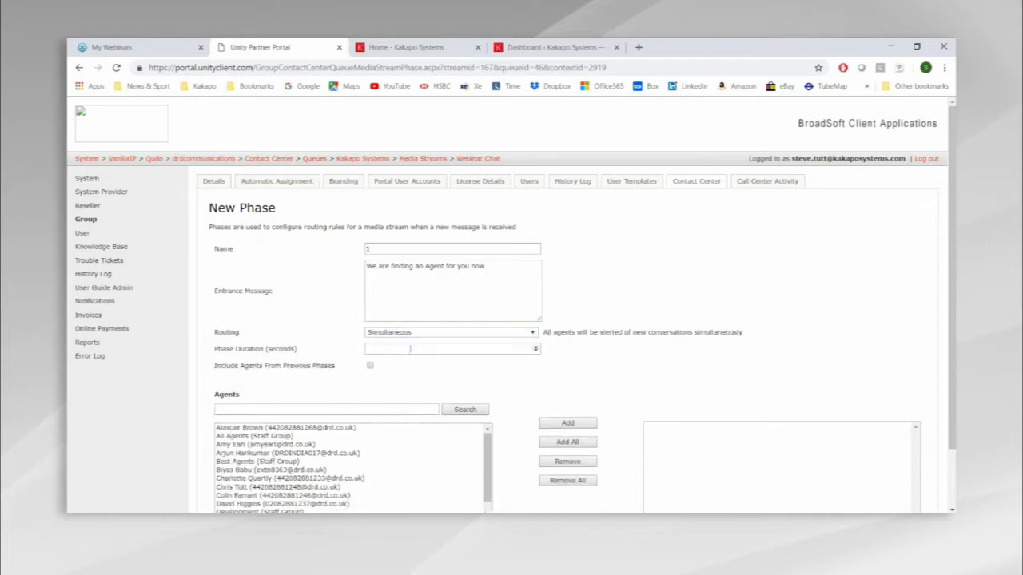
pyautogui.click(448, 349)
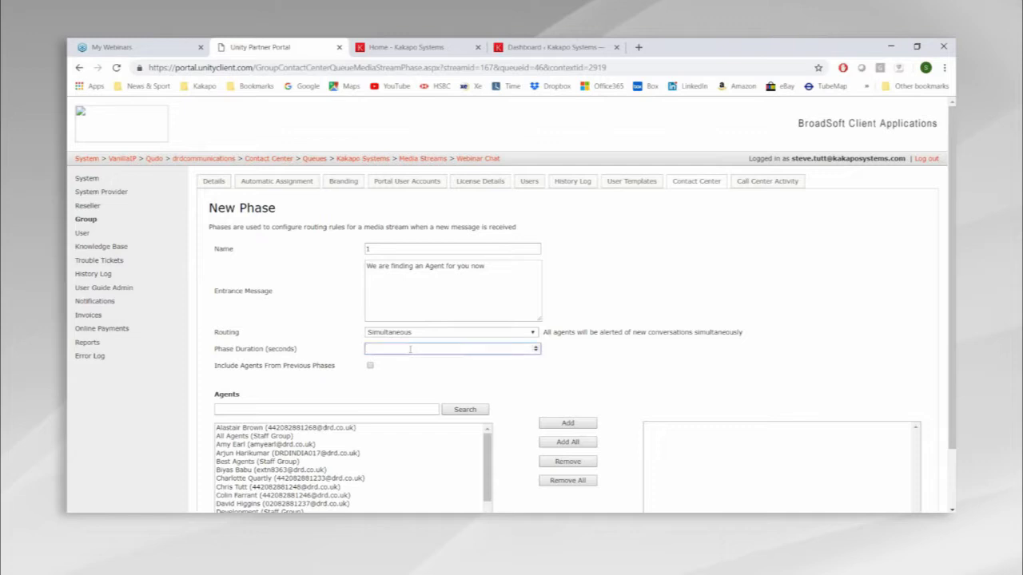
pyautogui.write('200')
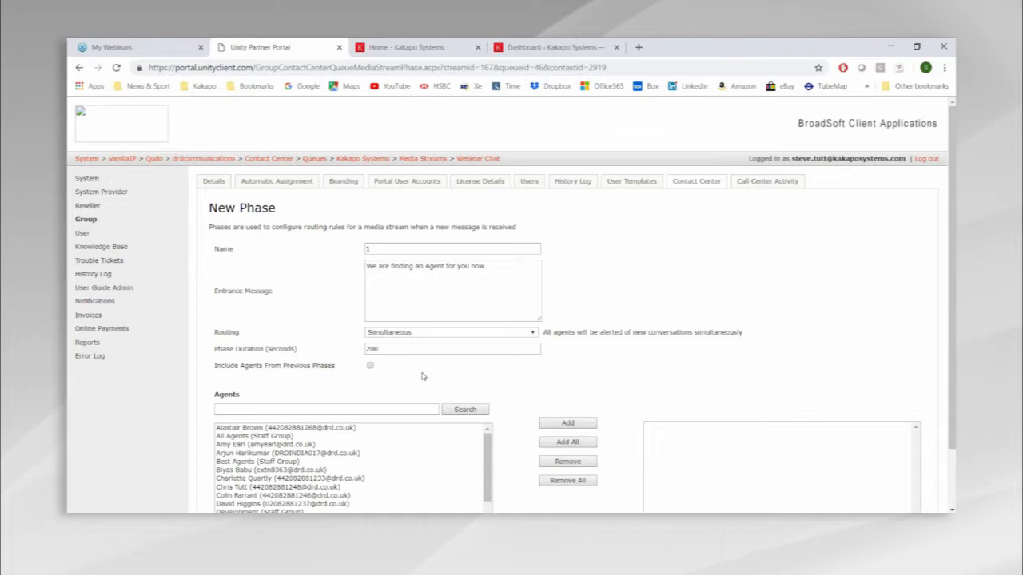
# Step: Assign two agents to the phase and save it
pyautogui.scroll(-3)
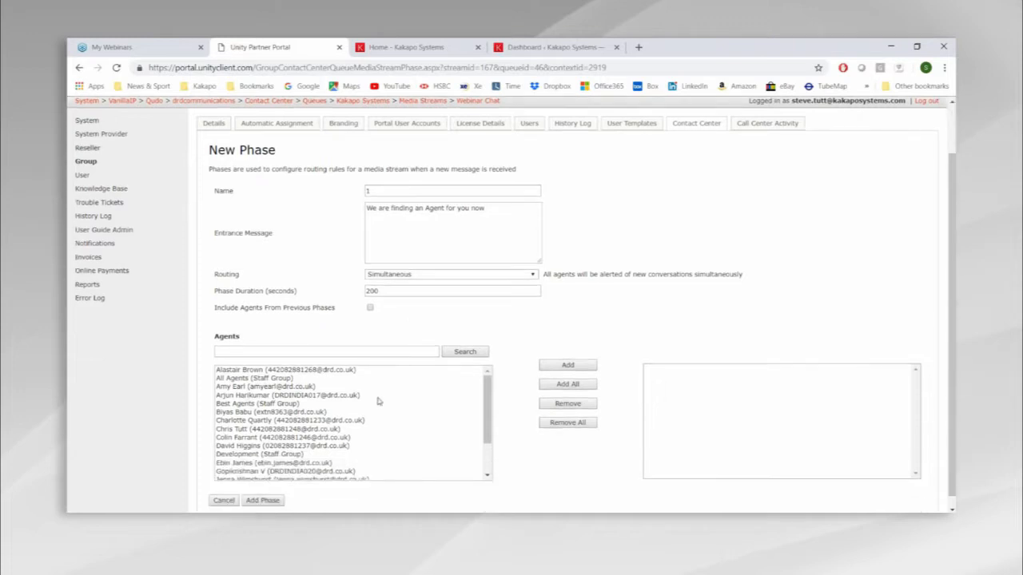
pyautogui.scroll(-3)
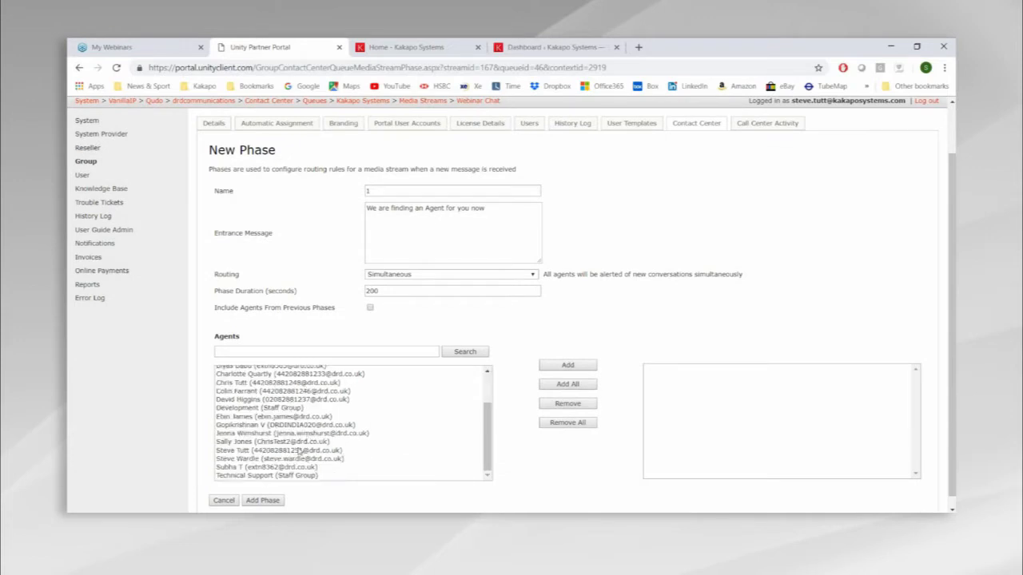
pyautogui.click(278, 450)
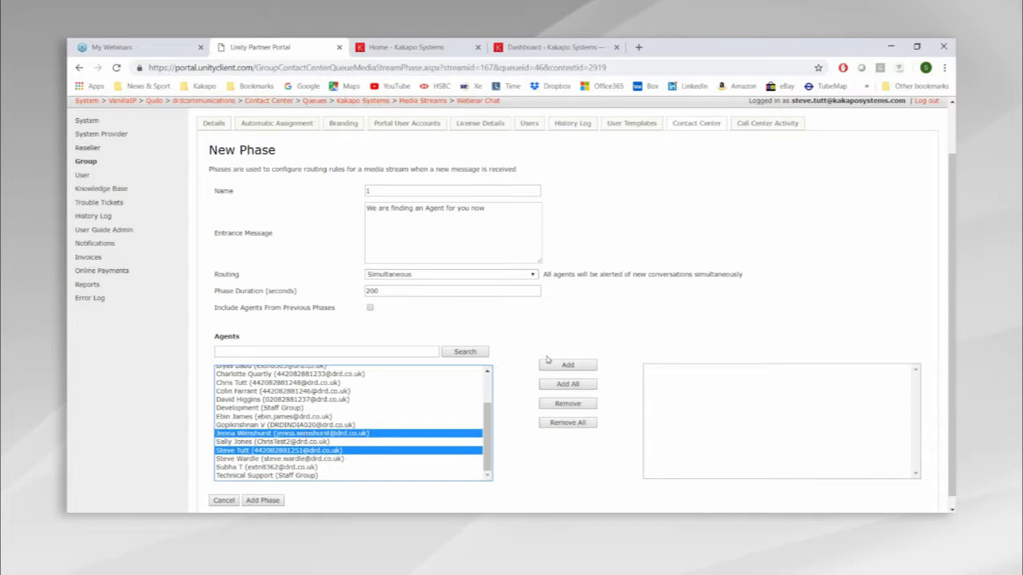
pyautogui.click(567, 366)
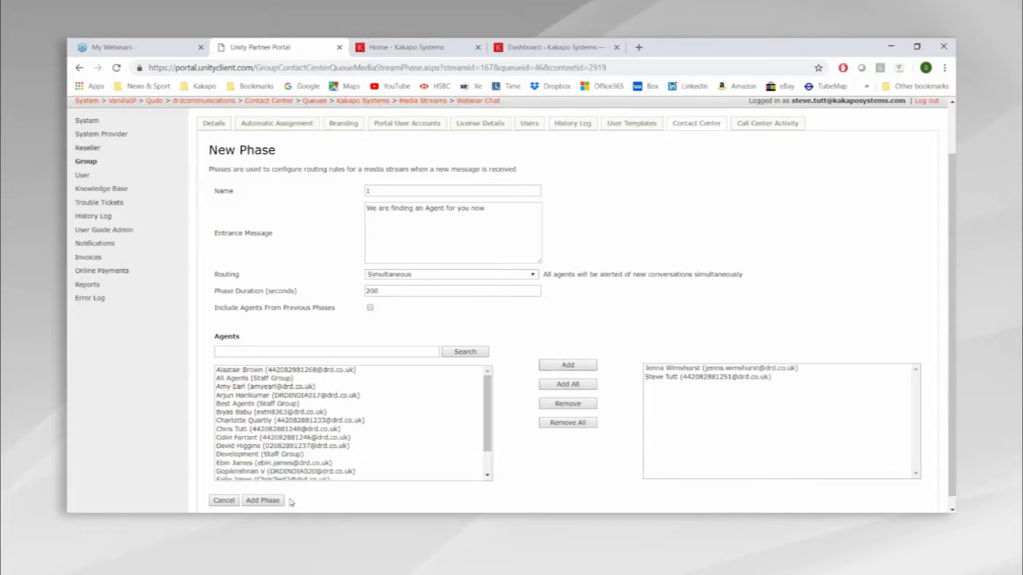
pyautogui.click(263, 501)
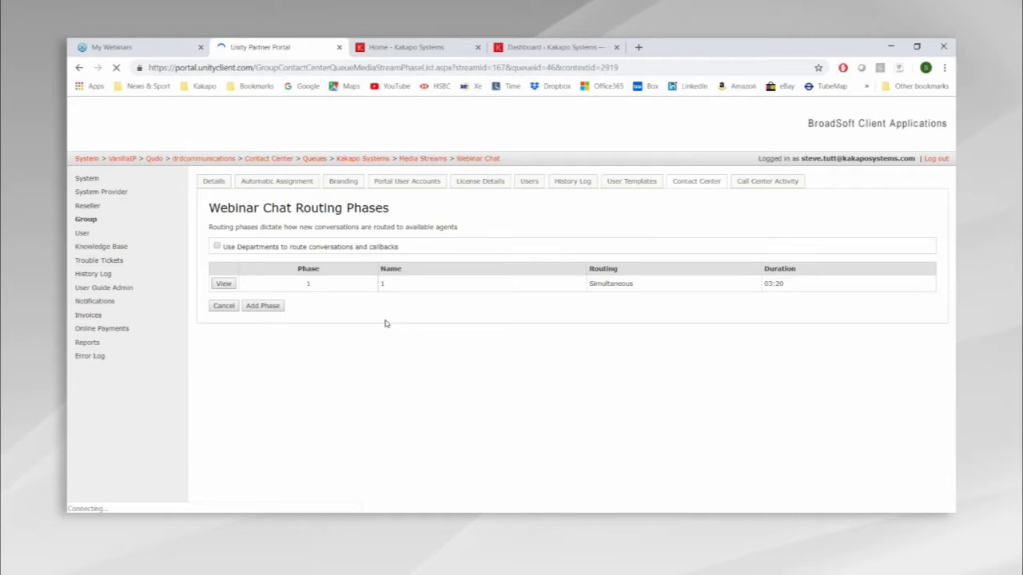
# Step: Open the Webinar Chat profile and launch its Test Stream page
pyautogui.click(478, 158)
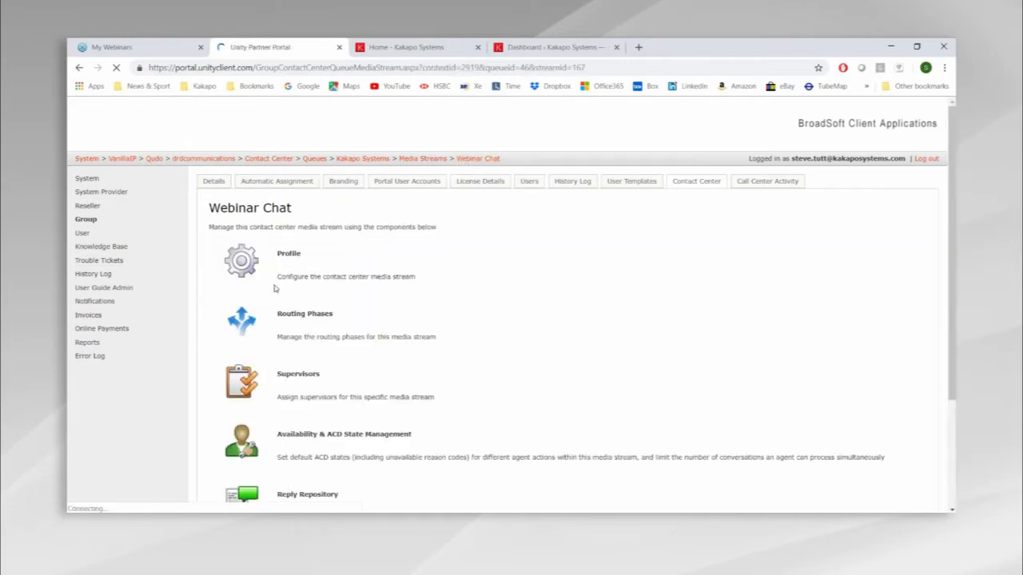
pyautogui.click(288, 254)
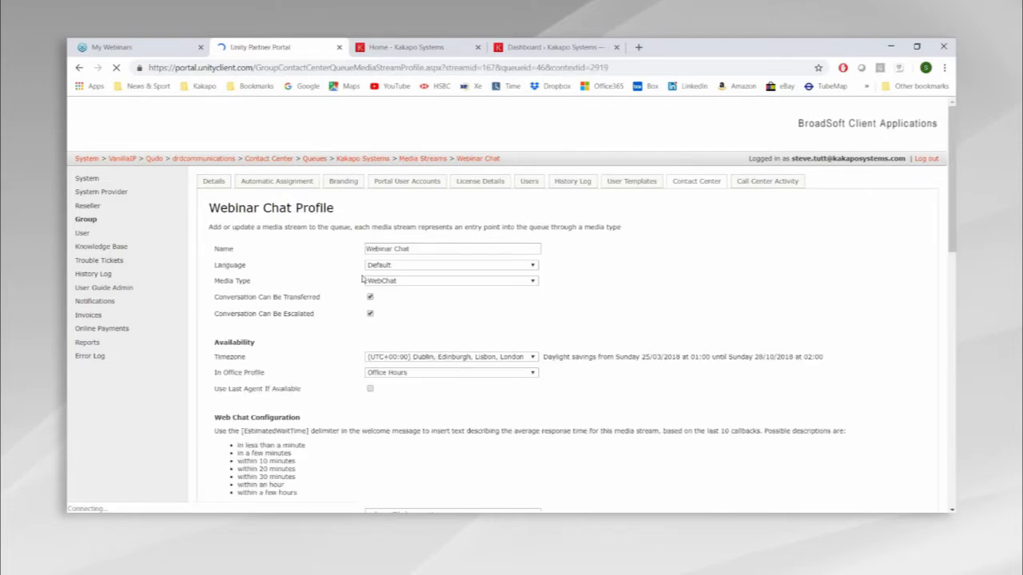
pyautogui.scroll(-3)
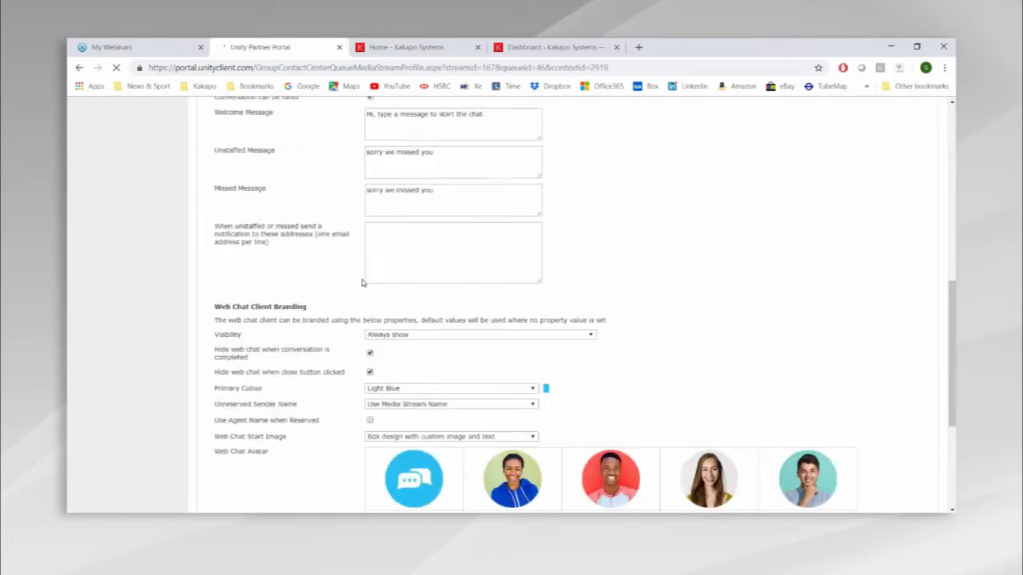
pyautogui.scroll(-3)
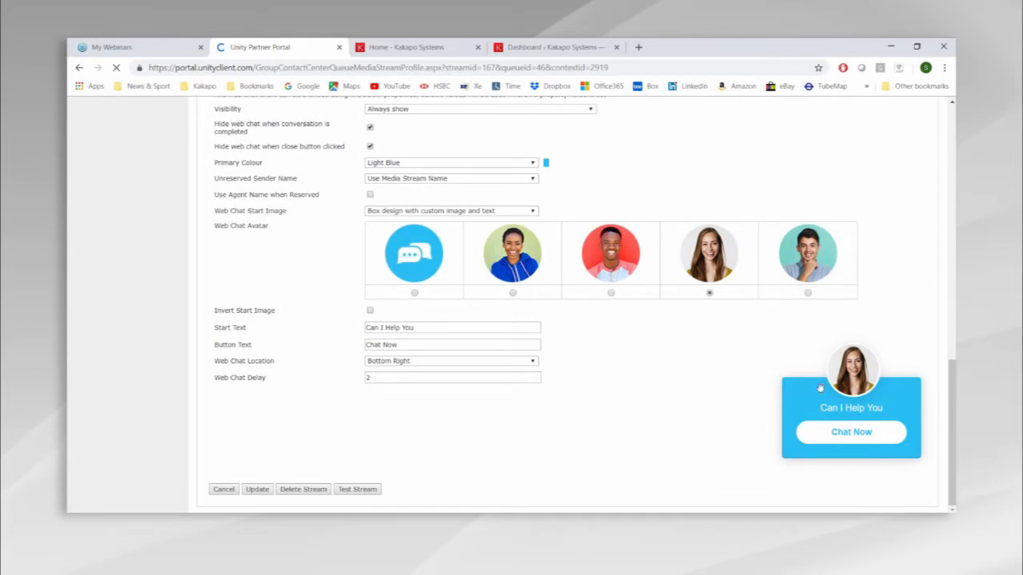
pyautogui.click(357, 489)
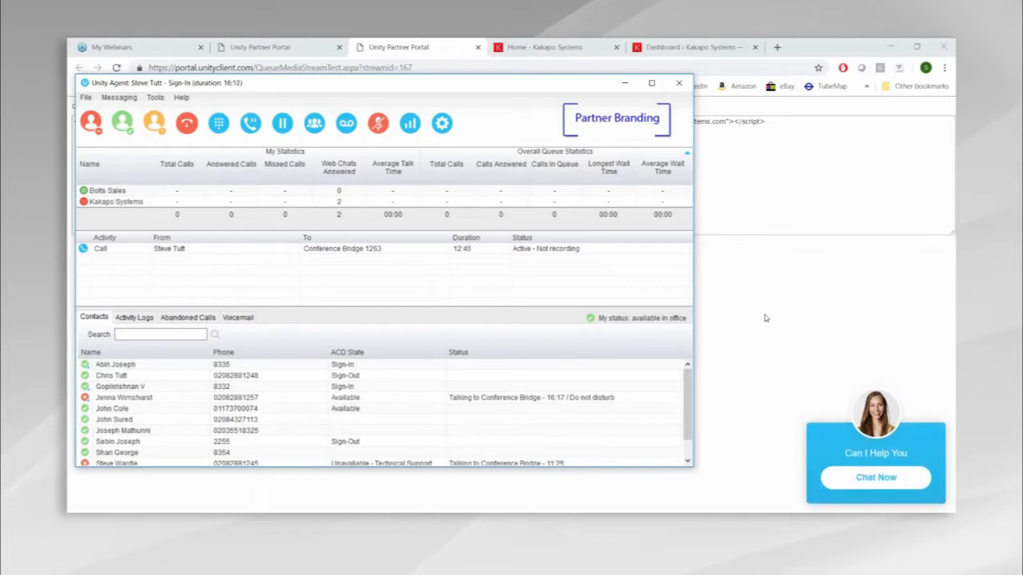
# Step: Copy the embed script shown on the test page
pyautogui.click(679, 83)
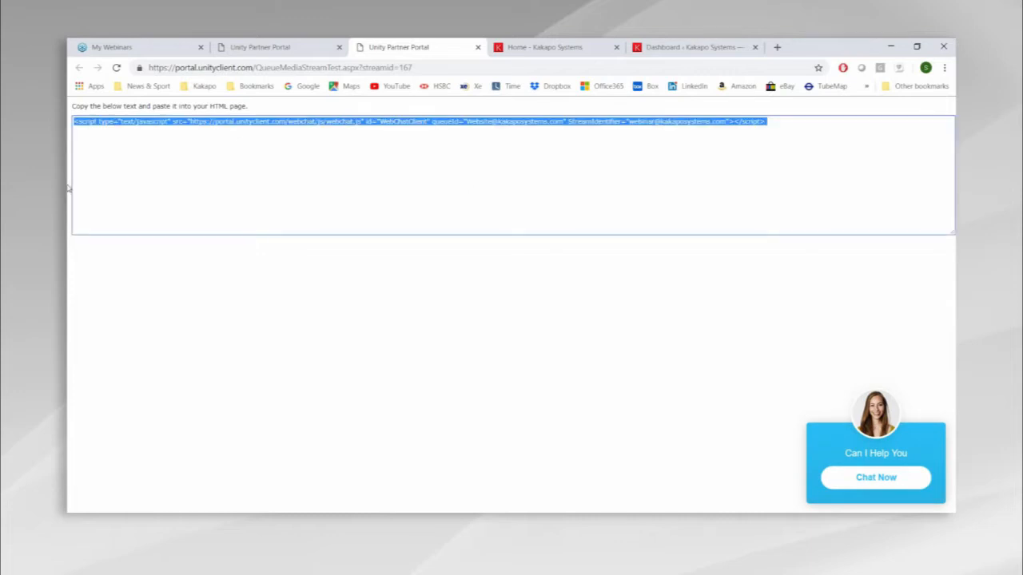
pyautogui.rightClick(304, 121)
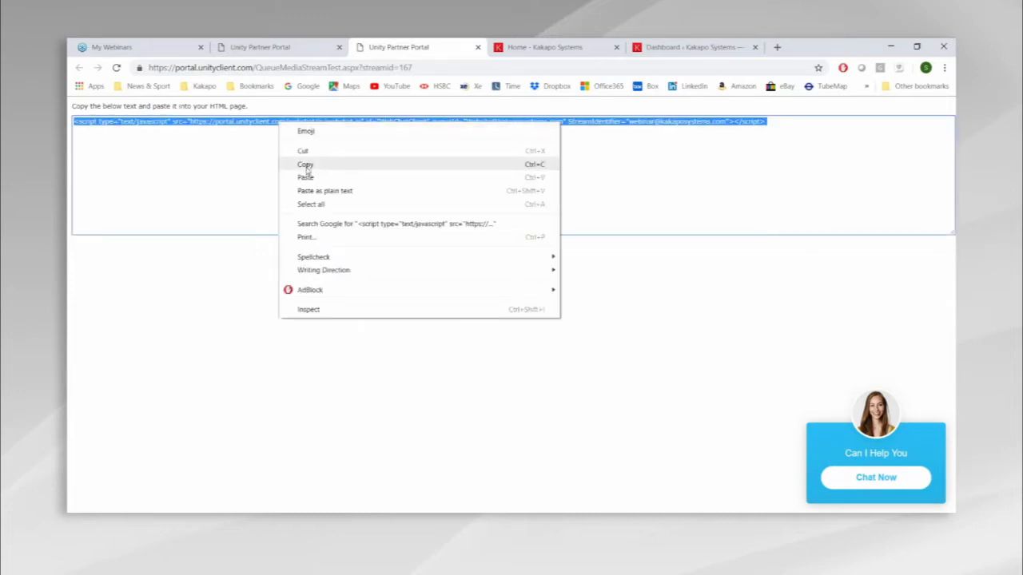
pyautogui.click(305, 164)
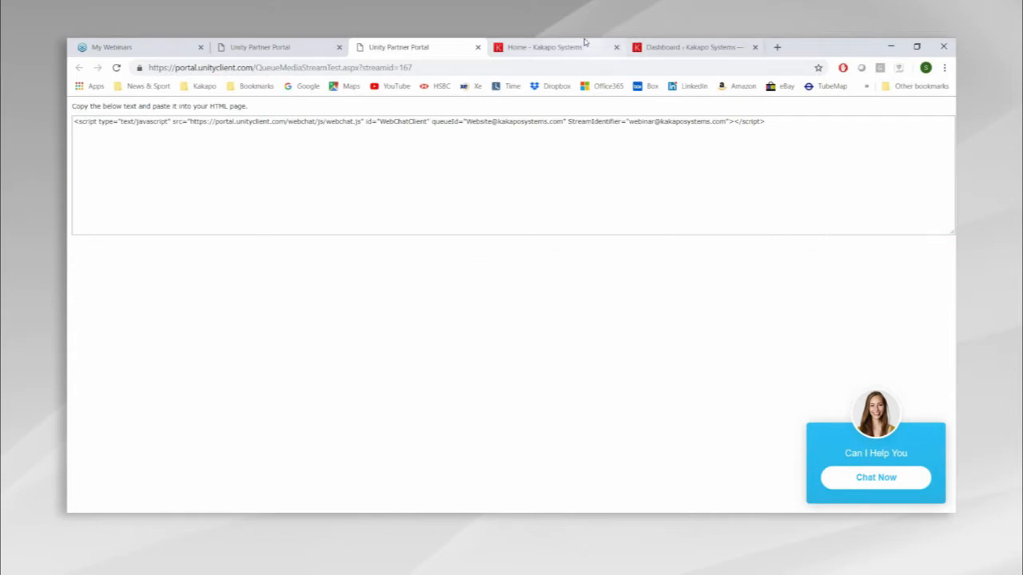
# Step: Paste the Webinar Chat embed script into the Footer Bottom 1 Text widget's Text view and save
pyautogui.click(691, 47)
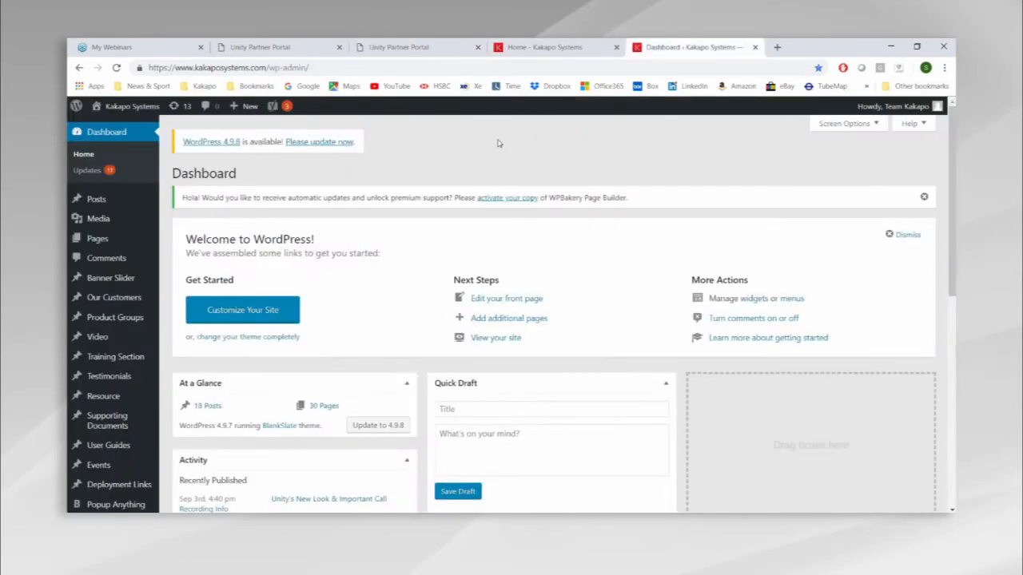
pyautogui.scroll(-3)
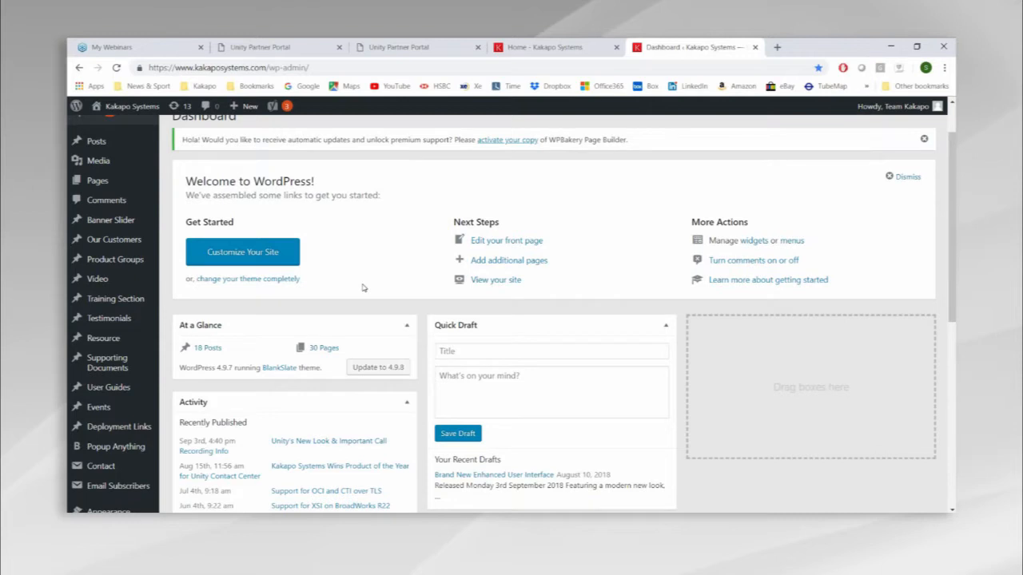
pyautogui.scroll(-3)
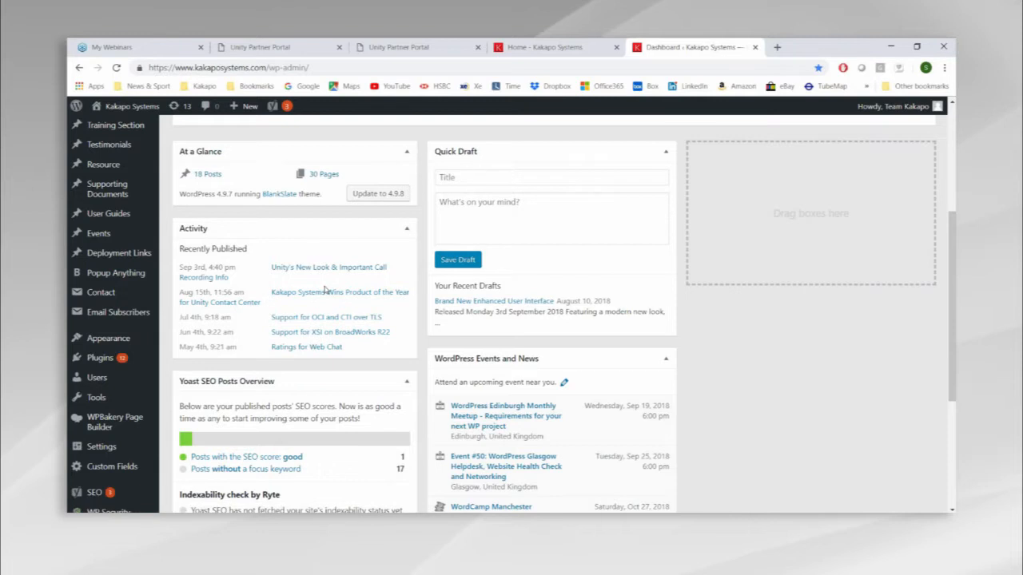
pyautogui.scroll(-3)
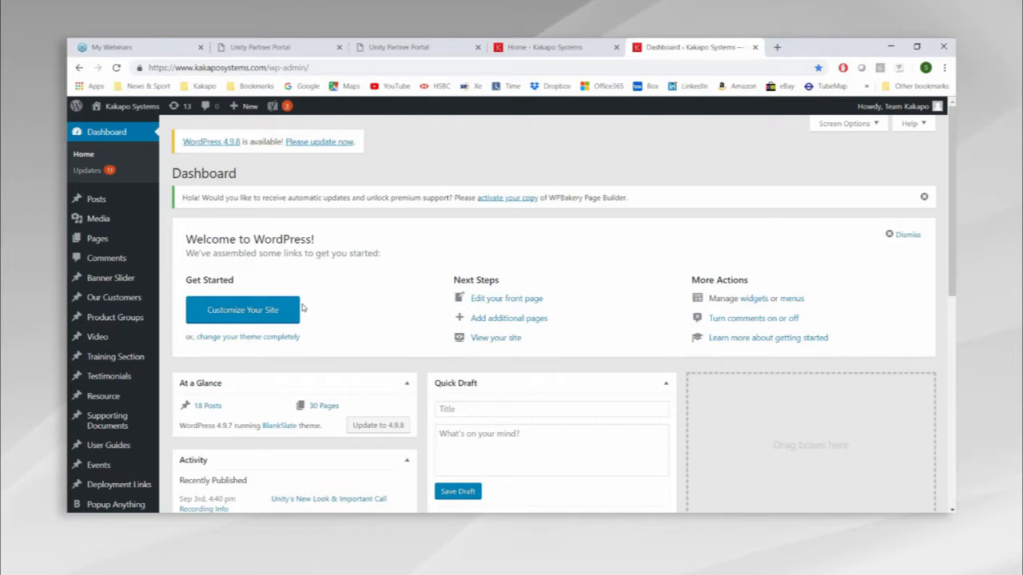
pyautogui.moveTo(845, 75)
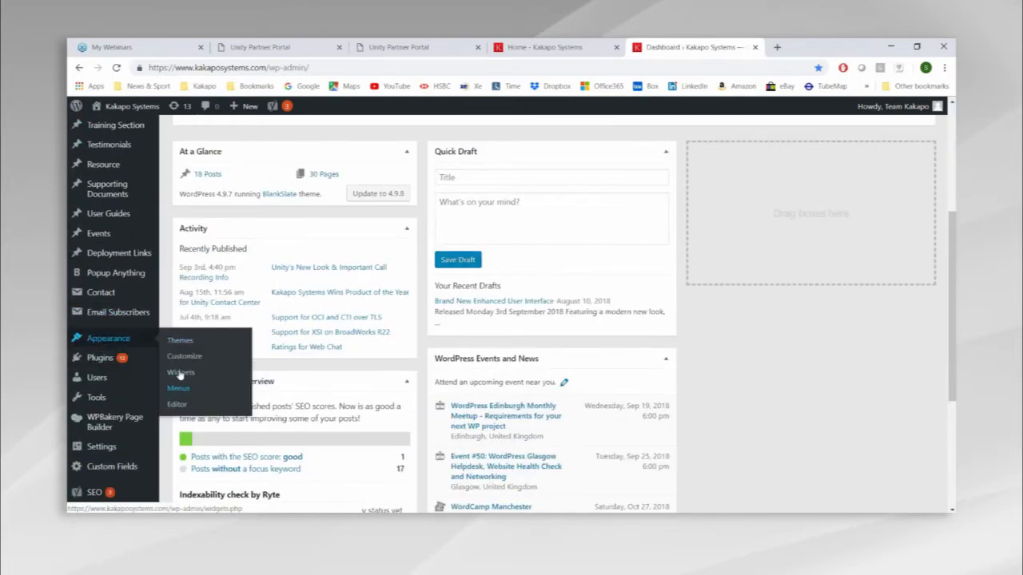
pyautogui.click(180, 372)
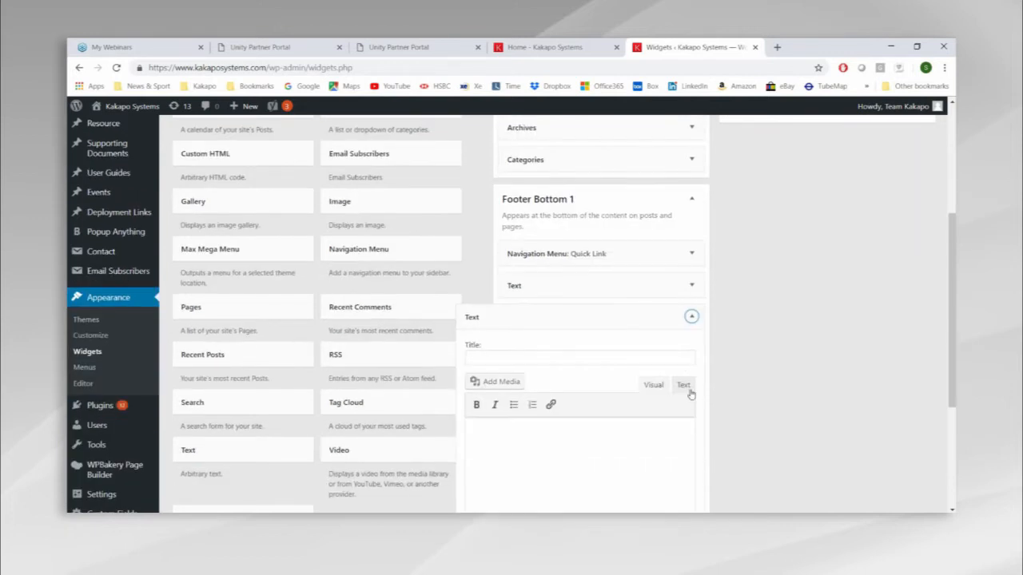
pyautogui.click(683, 384)
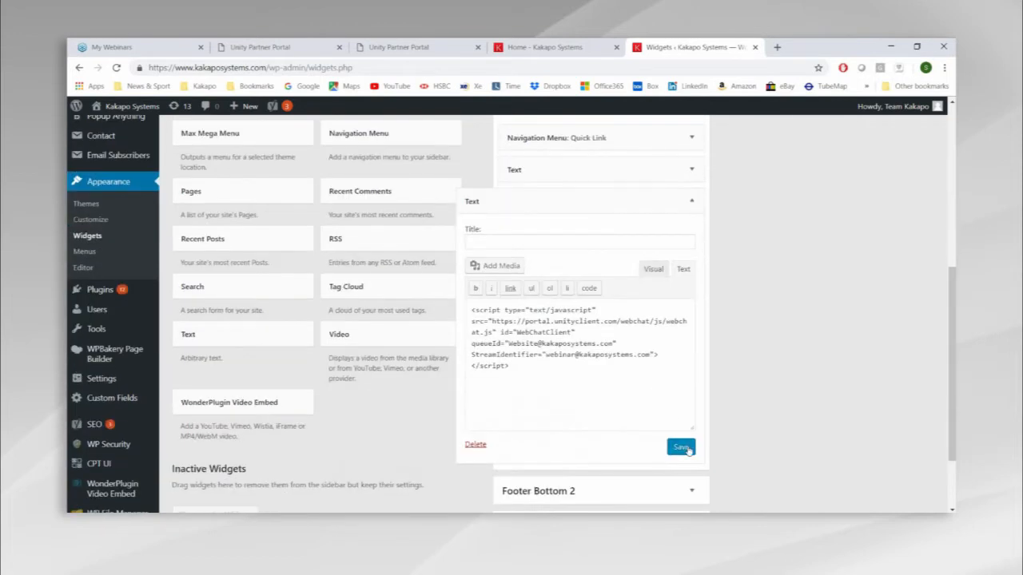
pyautogui.click(680, 446)
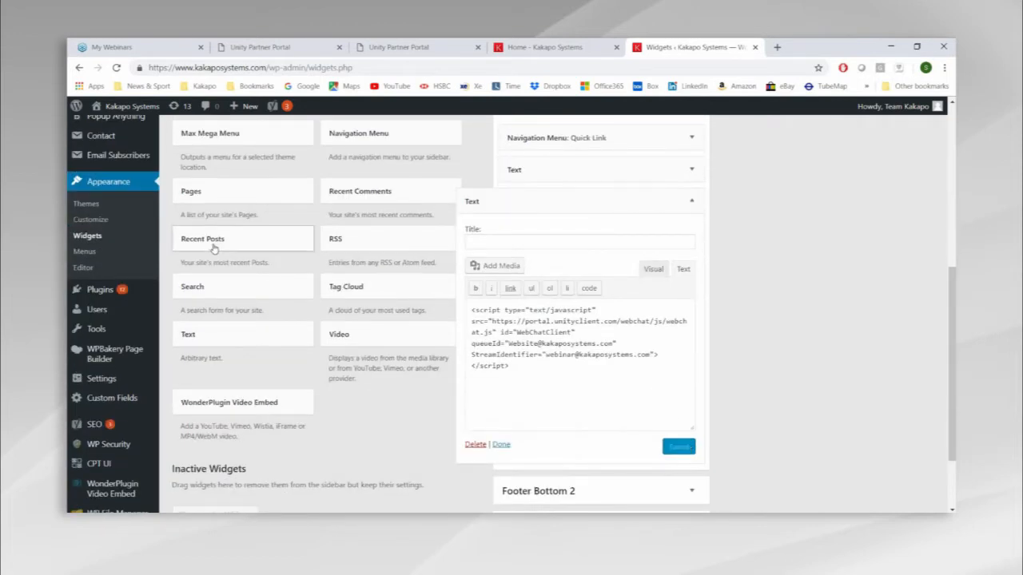
pyautogui.click(132, 106)
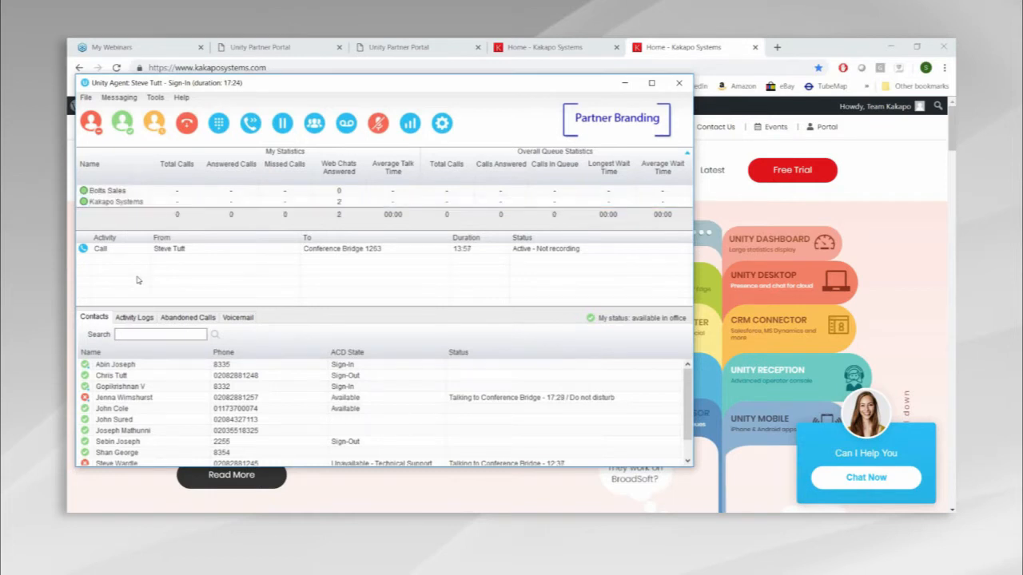
# Step: Restart Unity Agent with File > Restart and bring the Kakapo Systems home page forward
pyautogui.click(84, 97)
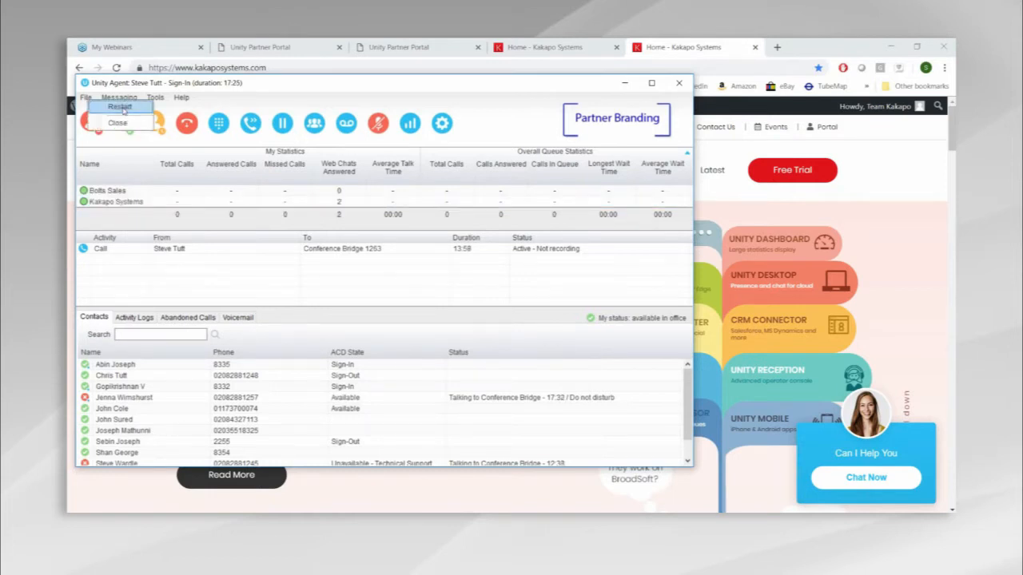
pyautogui.click(117, 123)
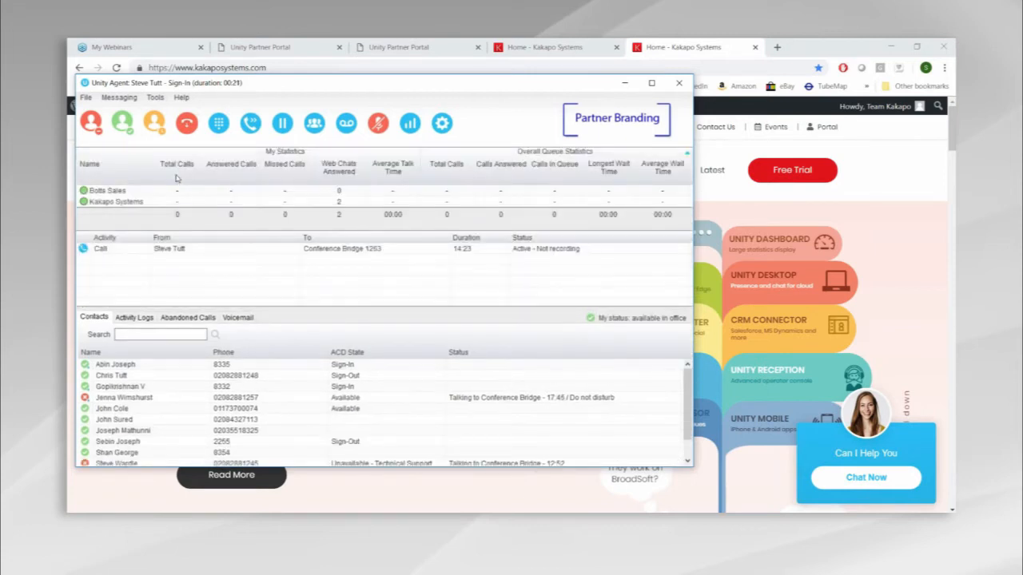
pyautogui.moveTo(134, 208)
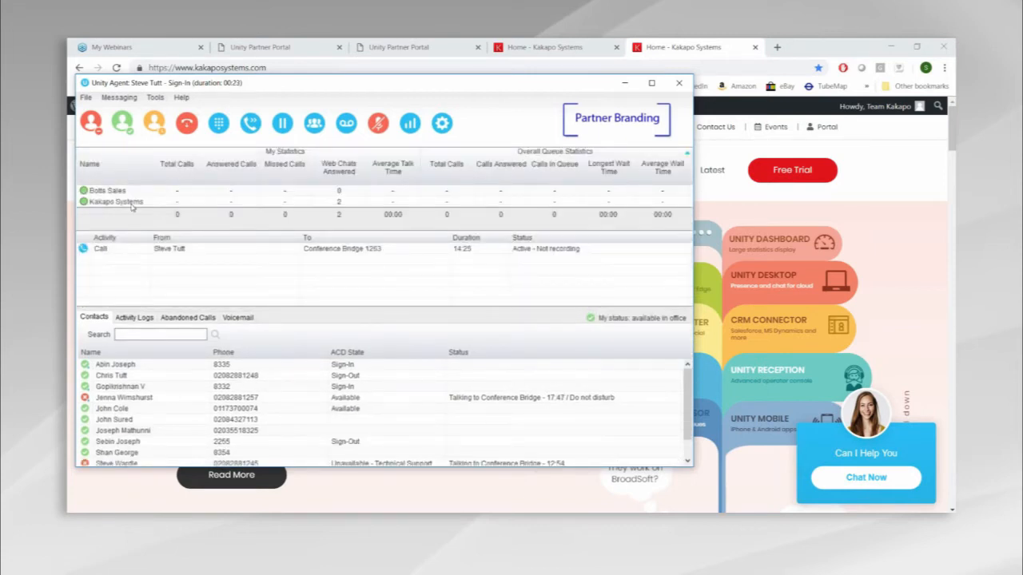
pyautogui.click(122, 123)
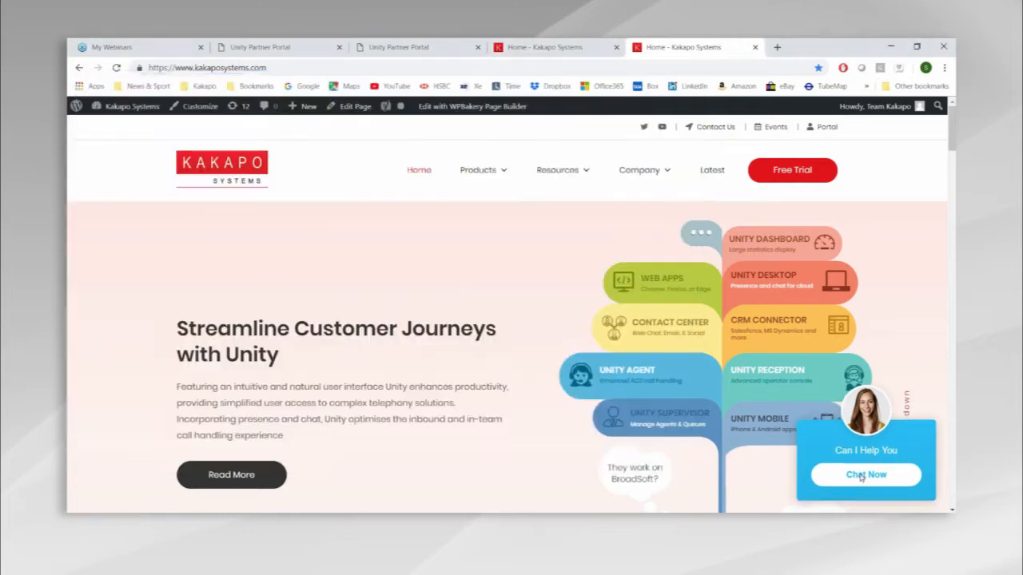
# Step: Start a Webinar Chat as 'stev' with email and phone filled in, sending 'hi'
pyautogui.click(866, 474)
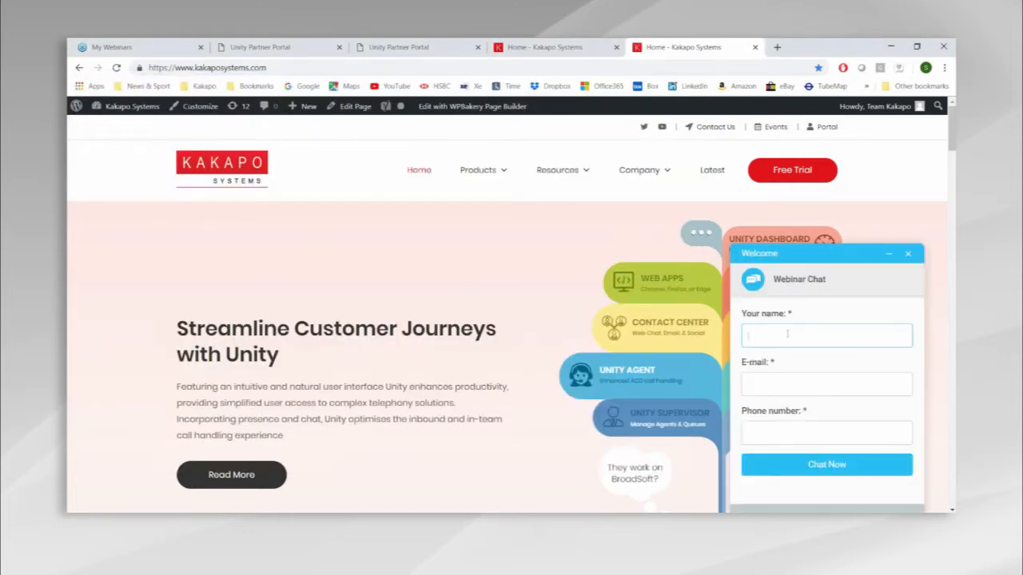
pyautogui.write('stev')
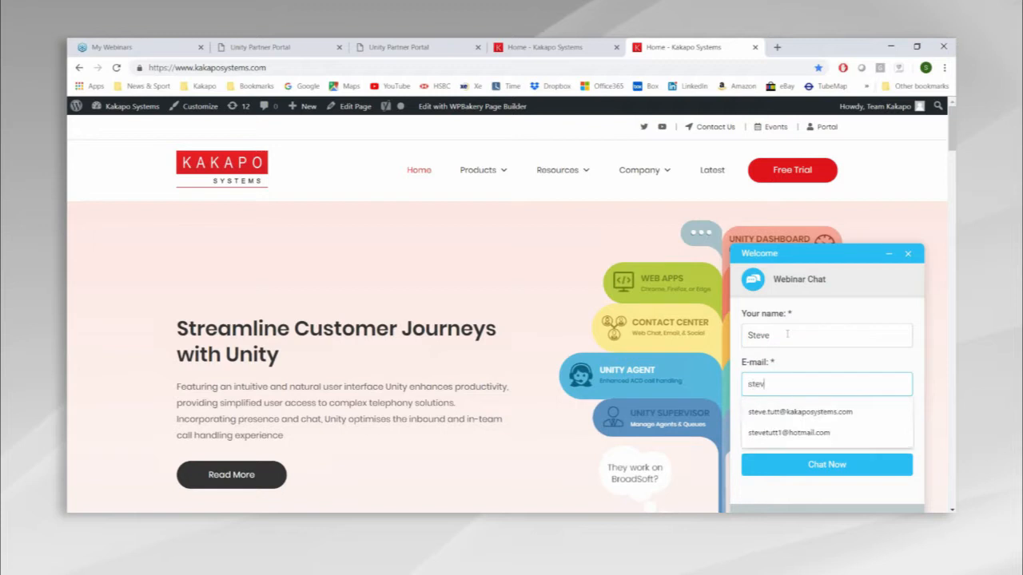
pyautogui.click(800, 412)
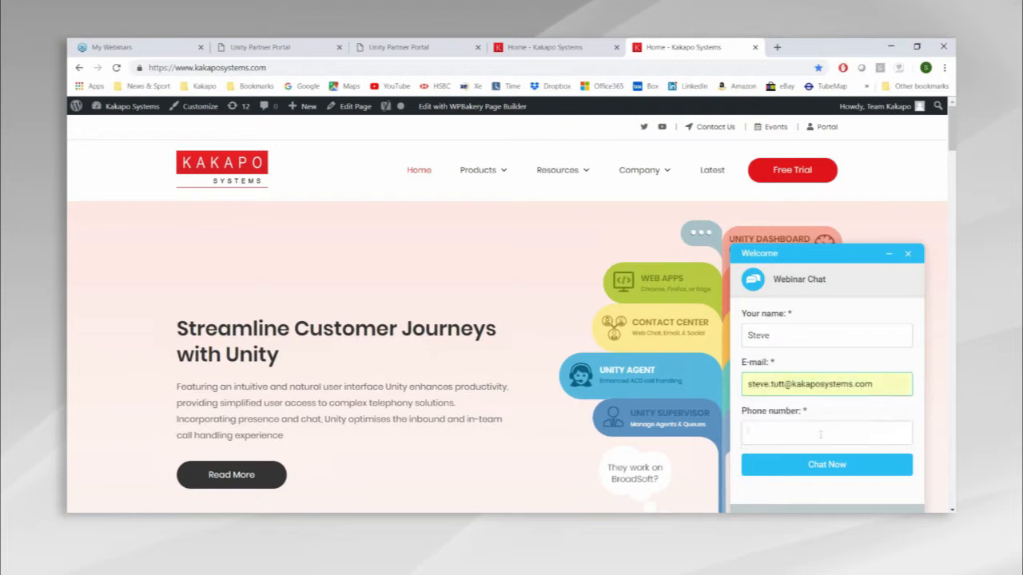
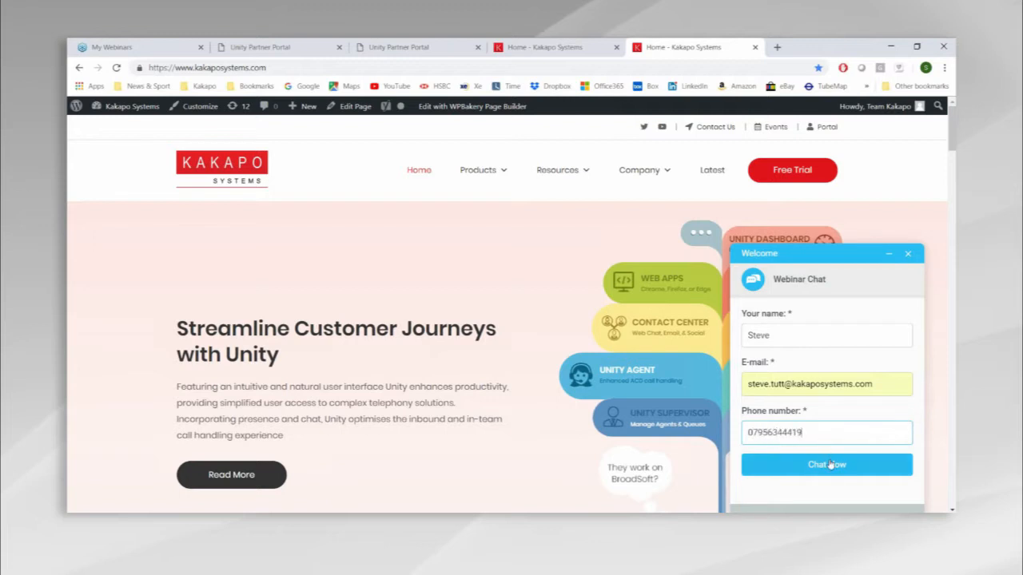
pyautogui.click(827, 464)
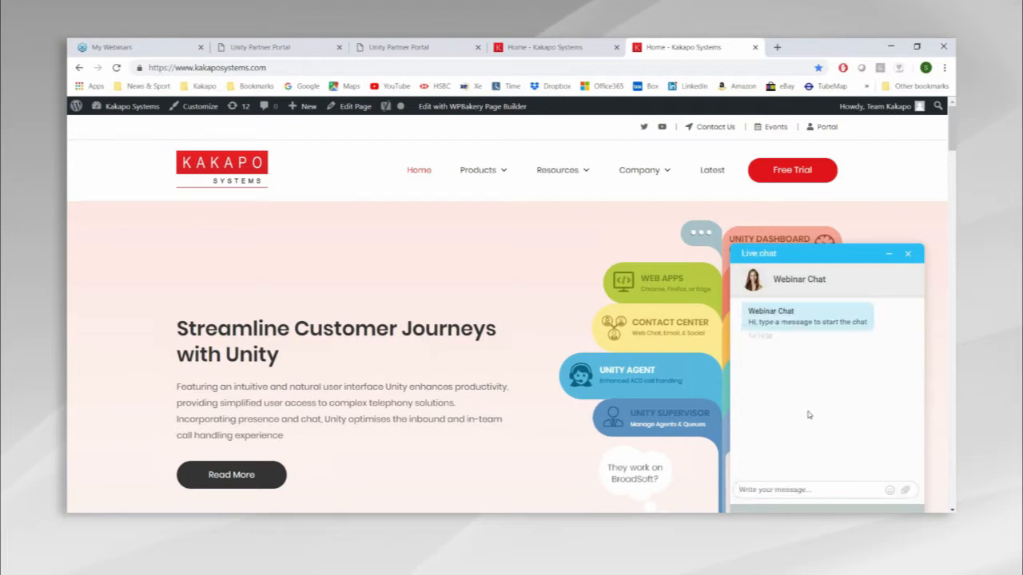
pyautogui.write('hi')
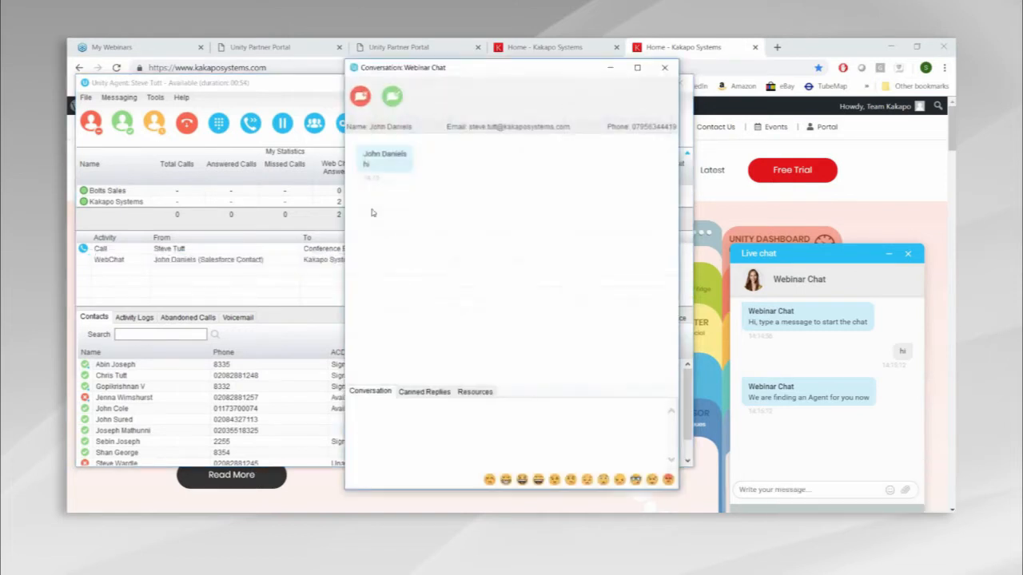
pyautogui.moveTo(392, 96)
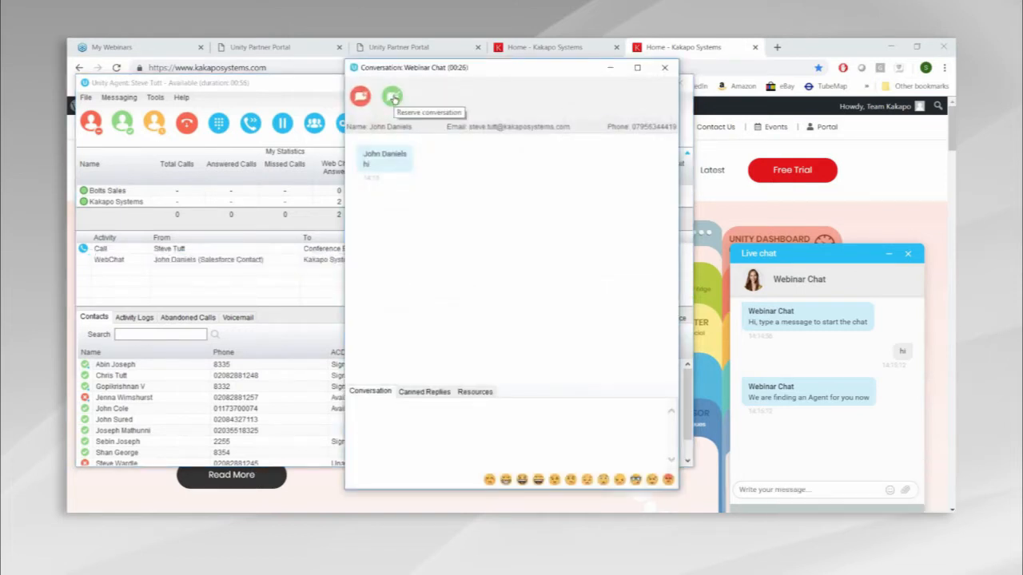
# Step: Reserve the web chat and reply 'hi there', a laughing emoji and the canned 'How can we help today?'
pyautogui.click(392, 96)
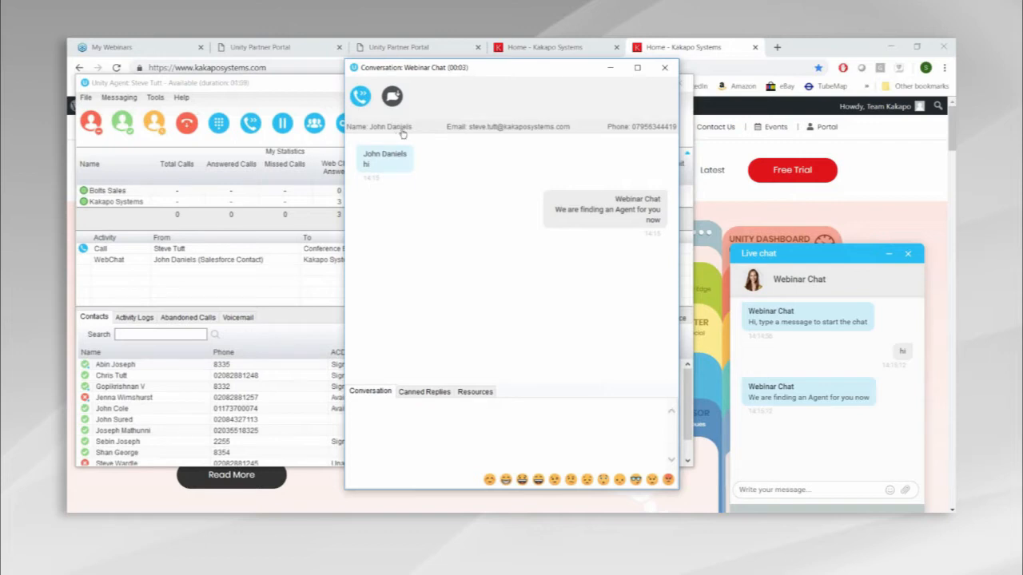
pyautogui.moveTo(525, 129)
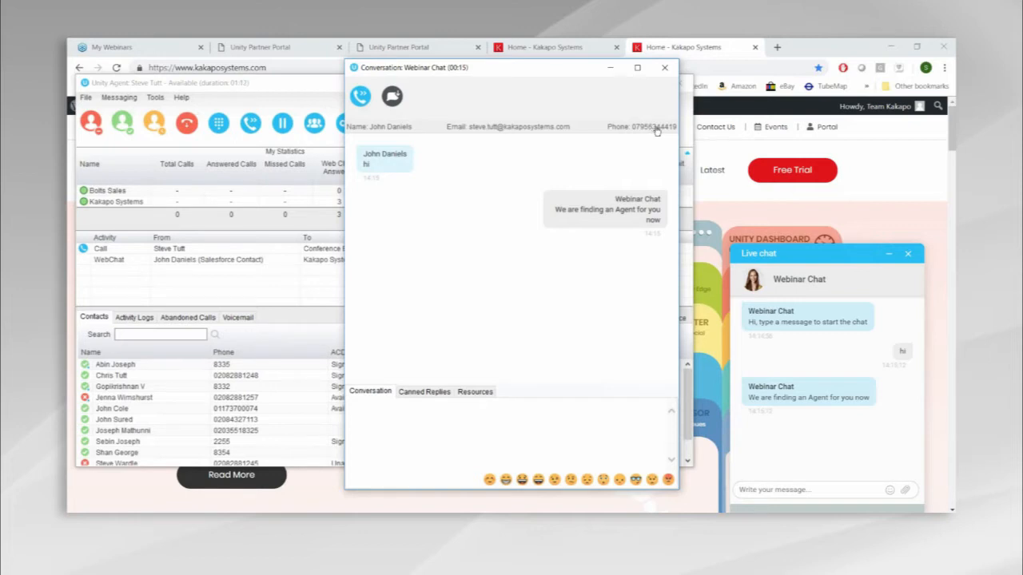
pyautogui.write('h')
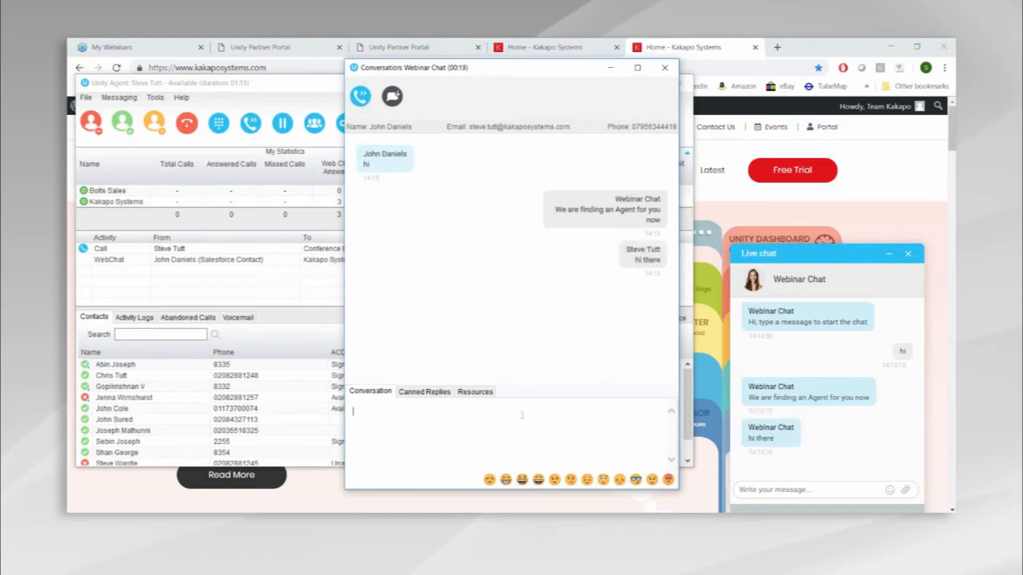
pyautogui.click(521, 481)
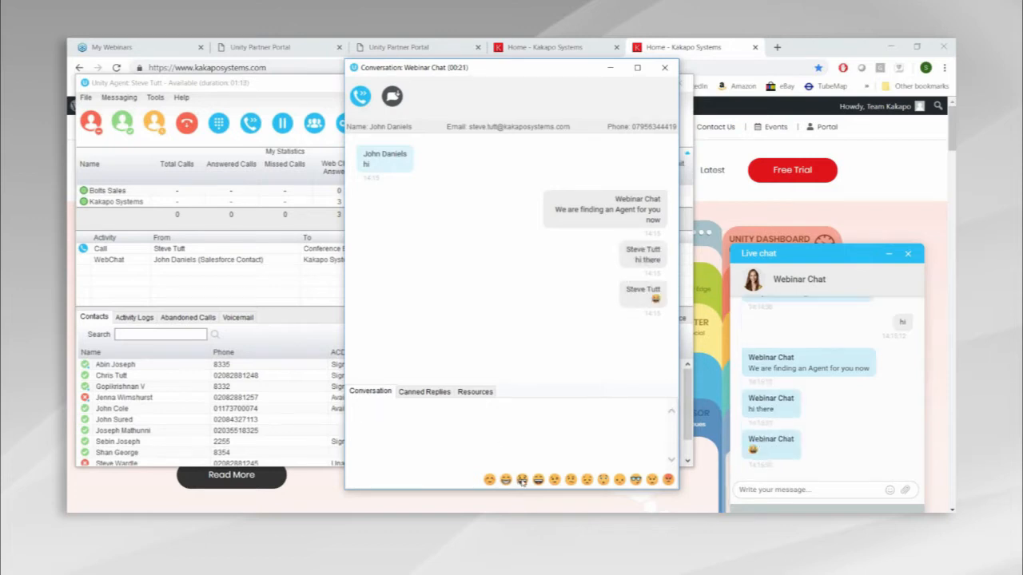
pyautogui.click(511, 410)
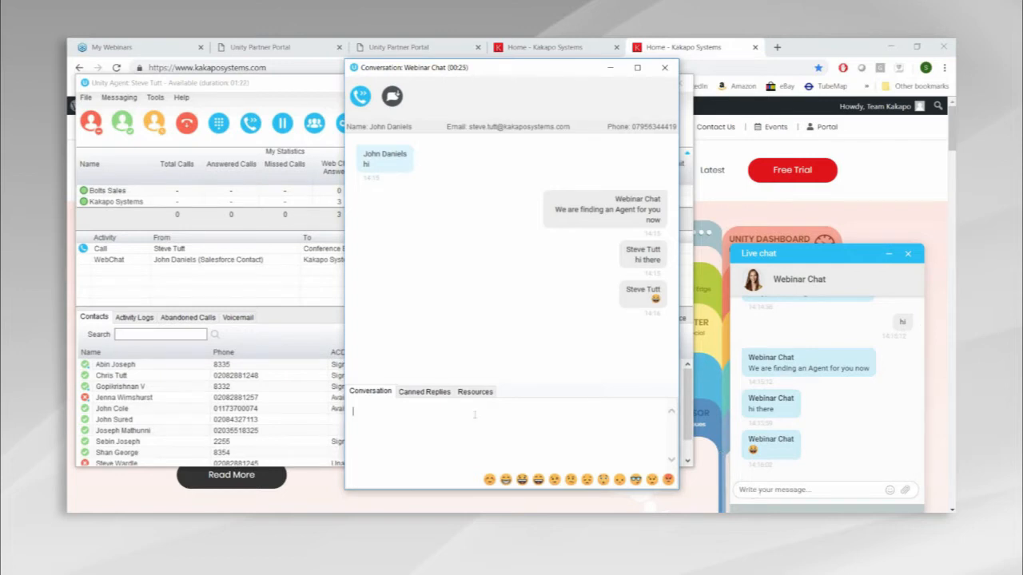
pyautogui.click(424, 392)
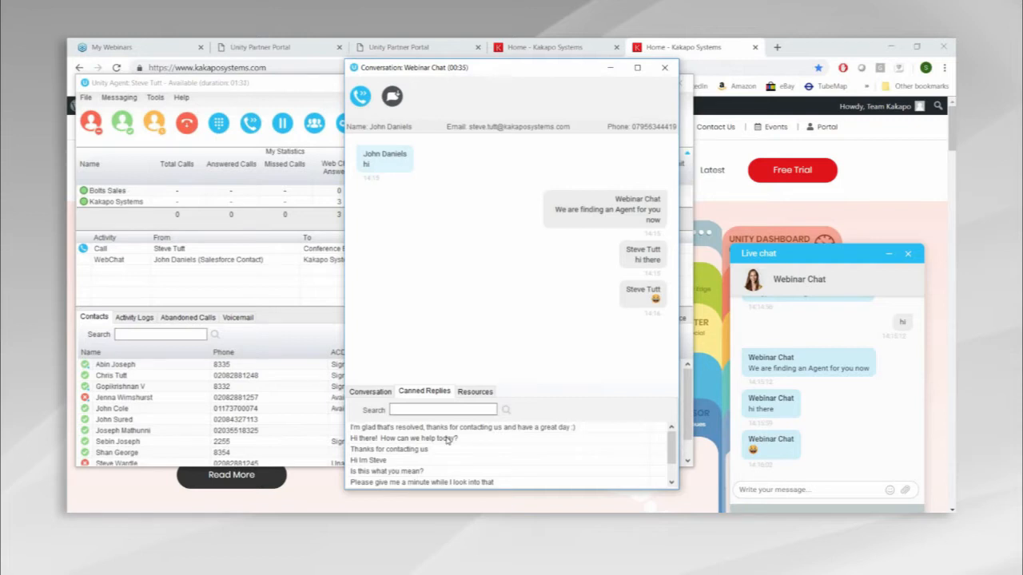
pyautogui.moveTo(446, 439)
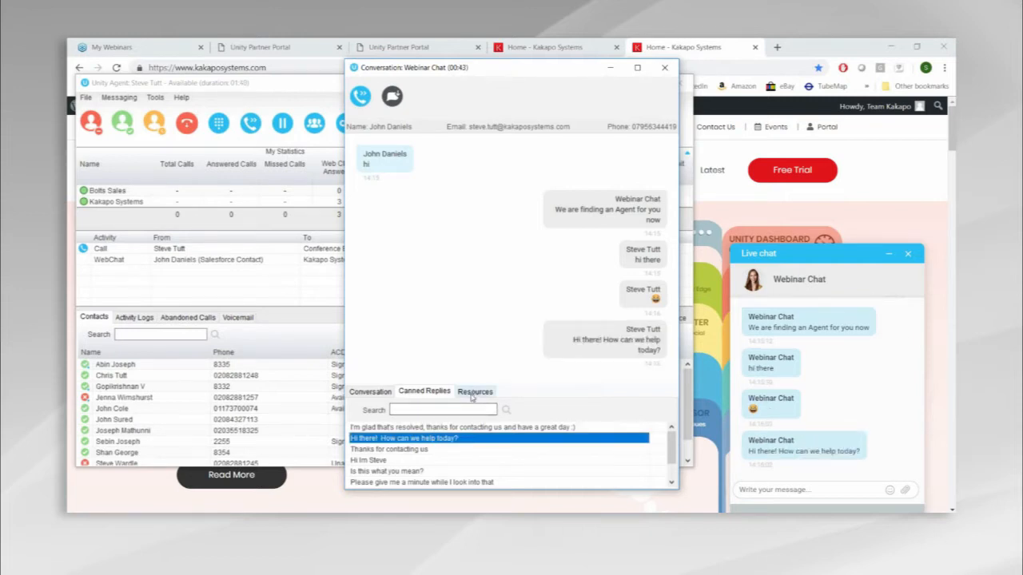
pyautogui.click(475, 392)
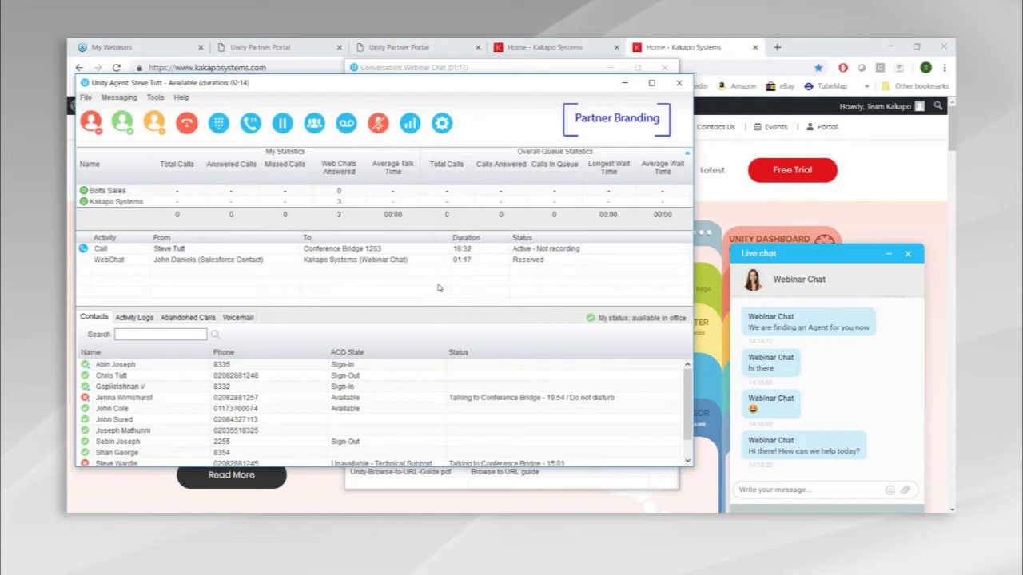
pyautogui.moveTo(865, 218)
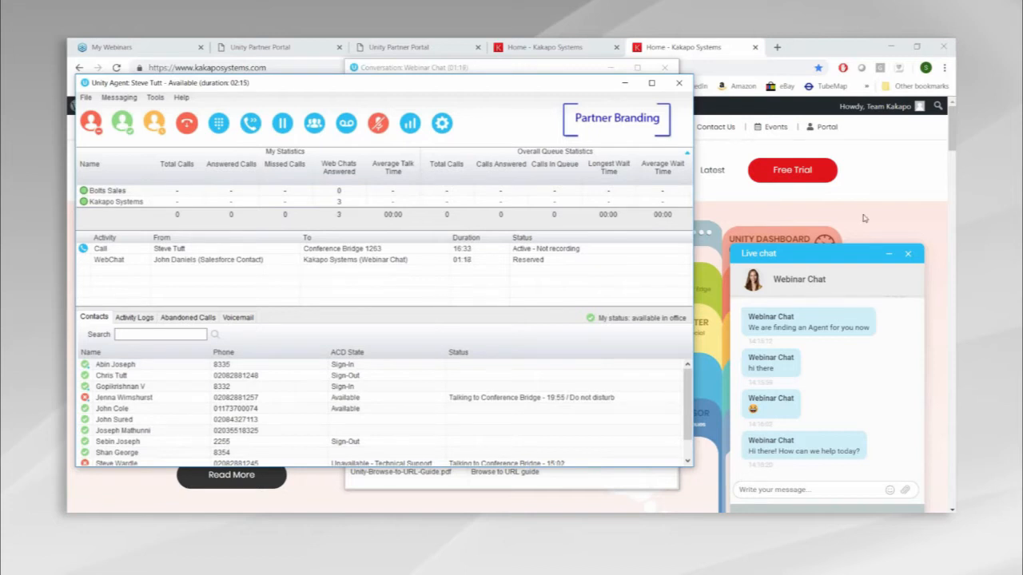
pyautogui.moveTo(353, 266)
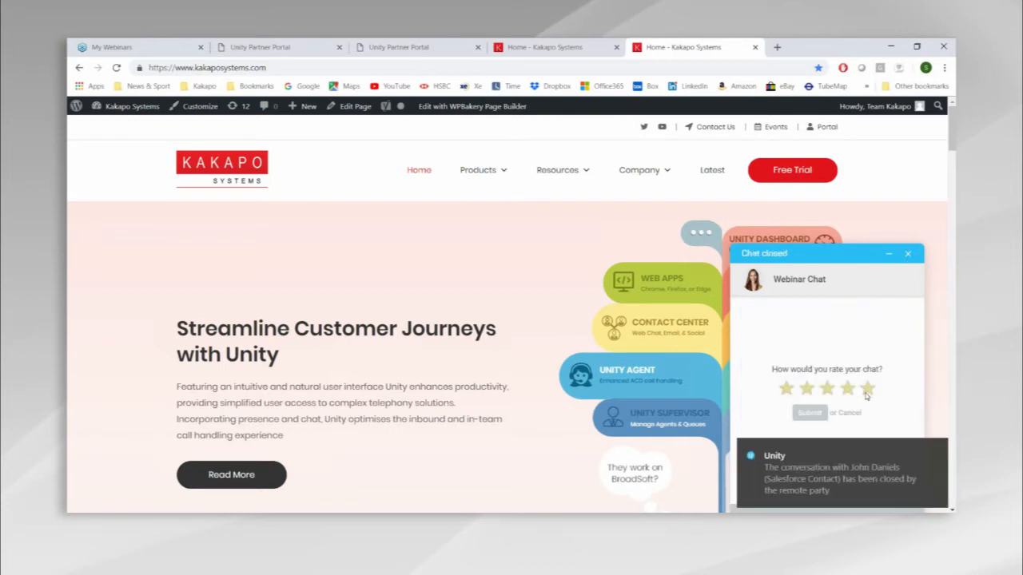
# Step: Submit a five-star rating for the closed chat and close the chat window
pyautogui.click(867, 388)
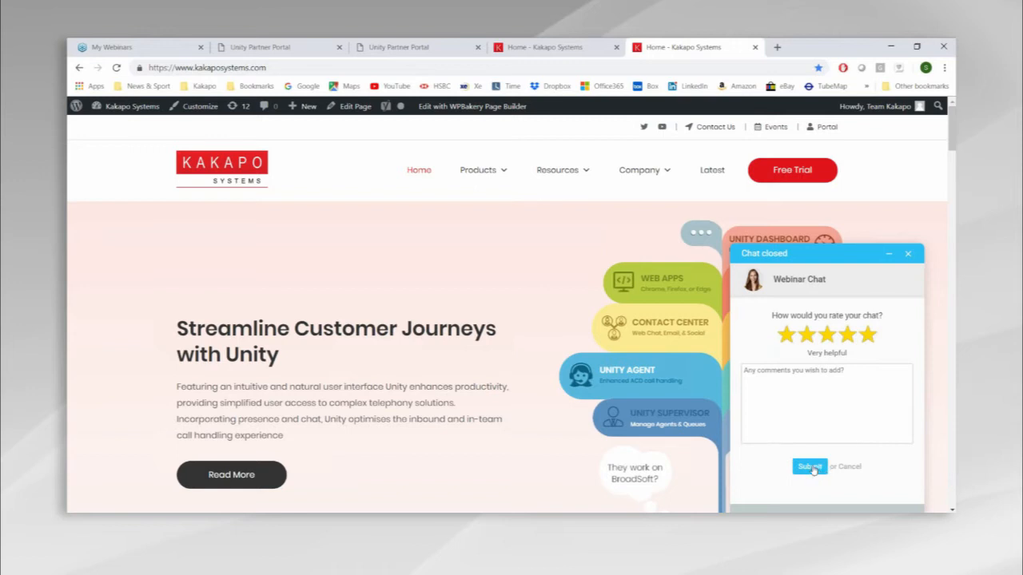
pyautogui.click(809, 467)
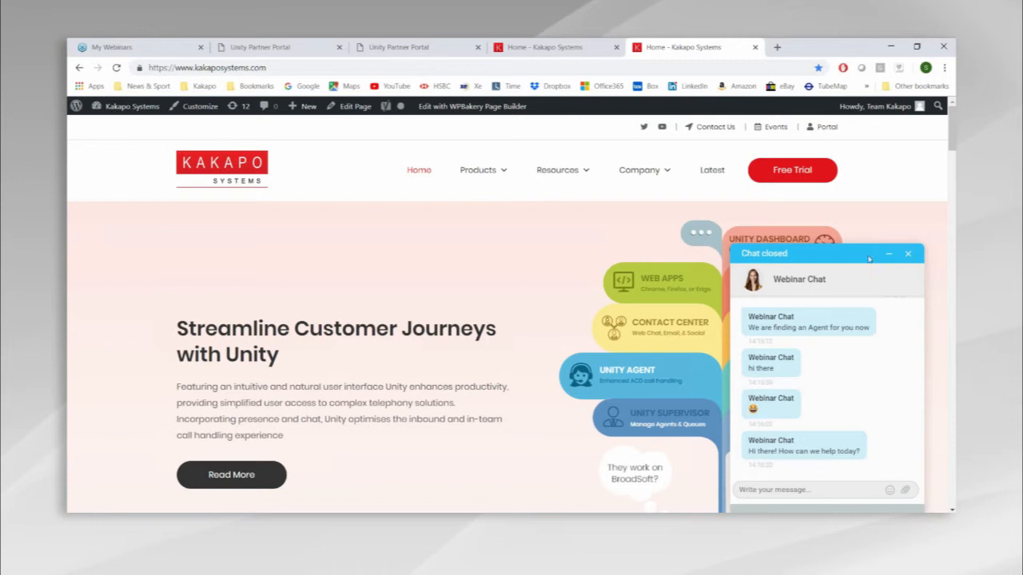
pyautogui.click(908, 253)
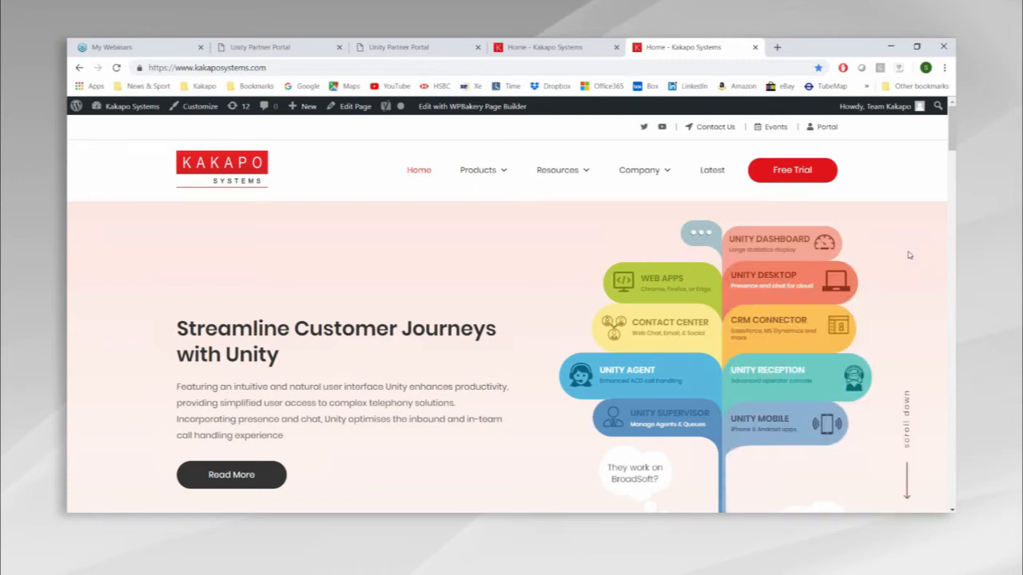
pyautogui.moveTo(724, 430)
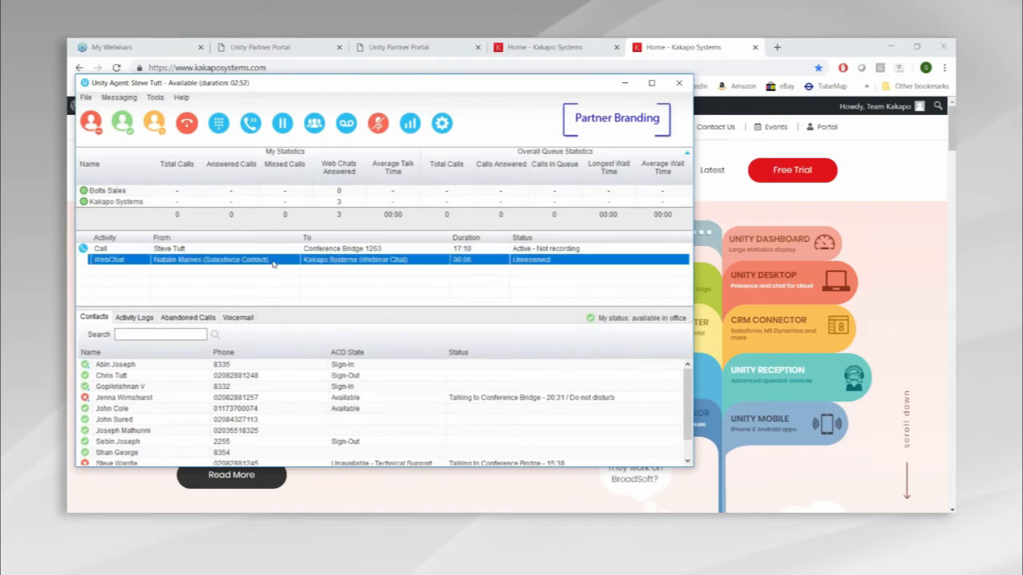
# Step: Reserve the new WebChat about past transcripts, reply 'yes!!!' and minimise the conversation
pyautogui.doubleClick(212, 259)
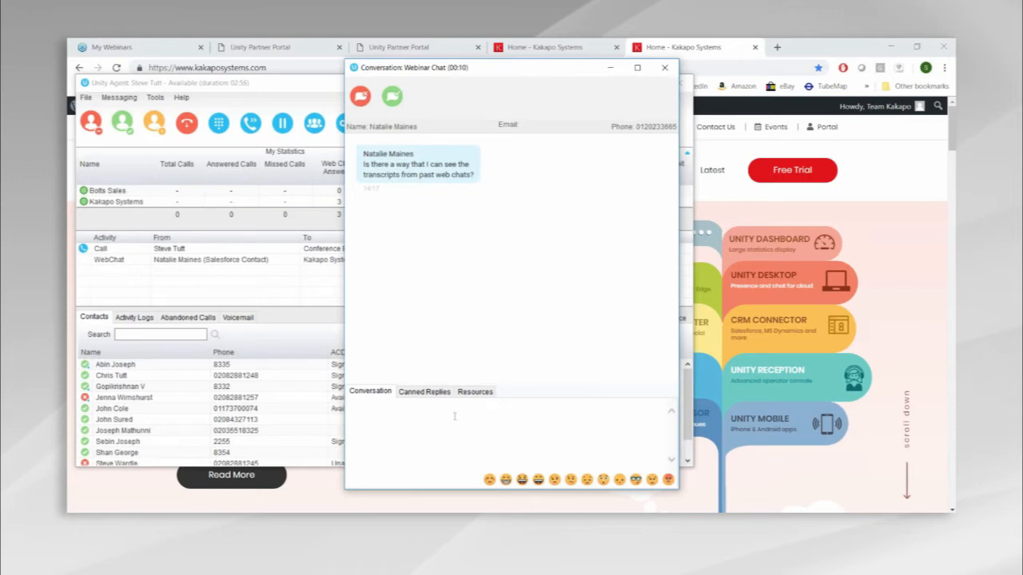
pyautogui.write('yes')
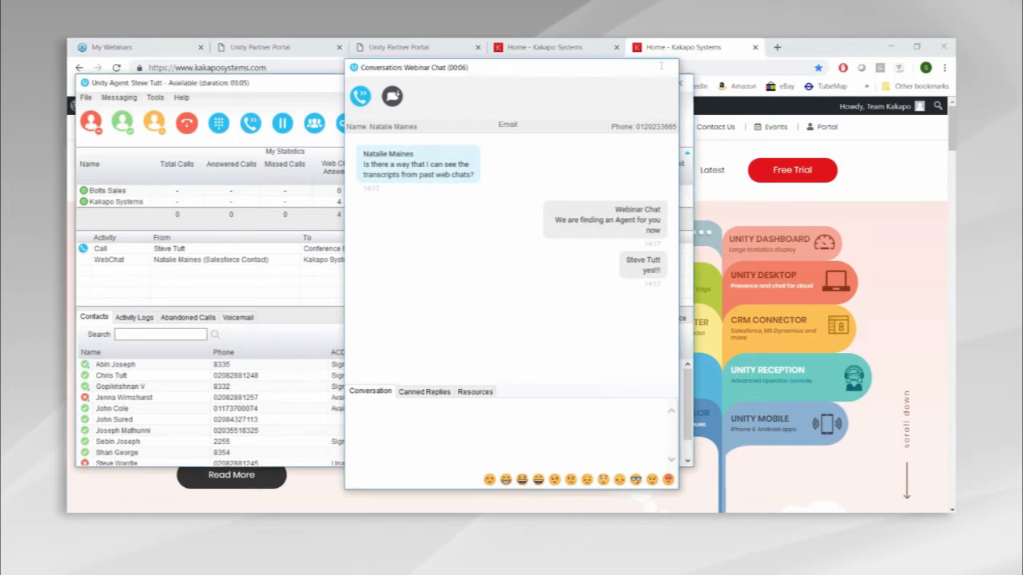
pyautogui.click(678, 67)
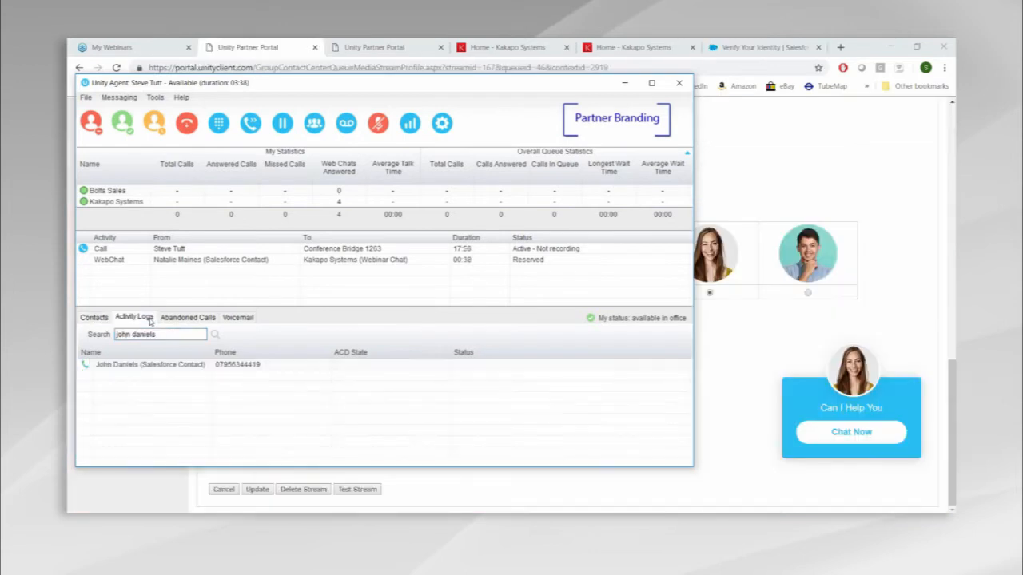
# Step: Open the earlier contact's closed Web Chat and scroll through its details, metrics and transcript
pyautogui.click(269, 334)
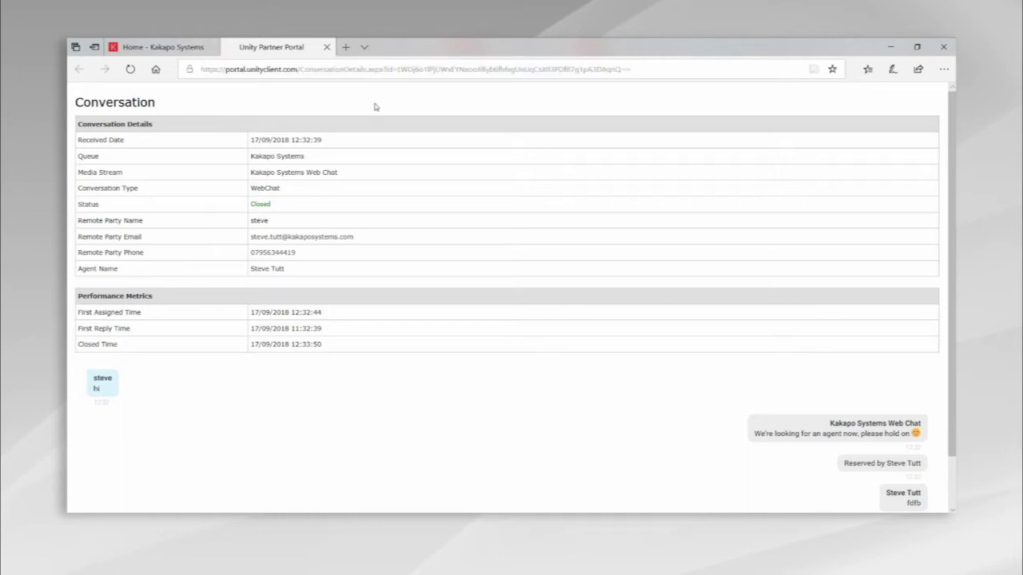
pyautogui.moveTo(589, 225)
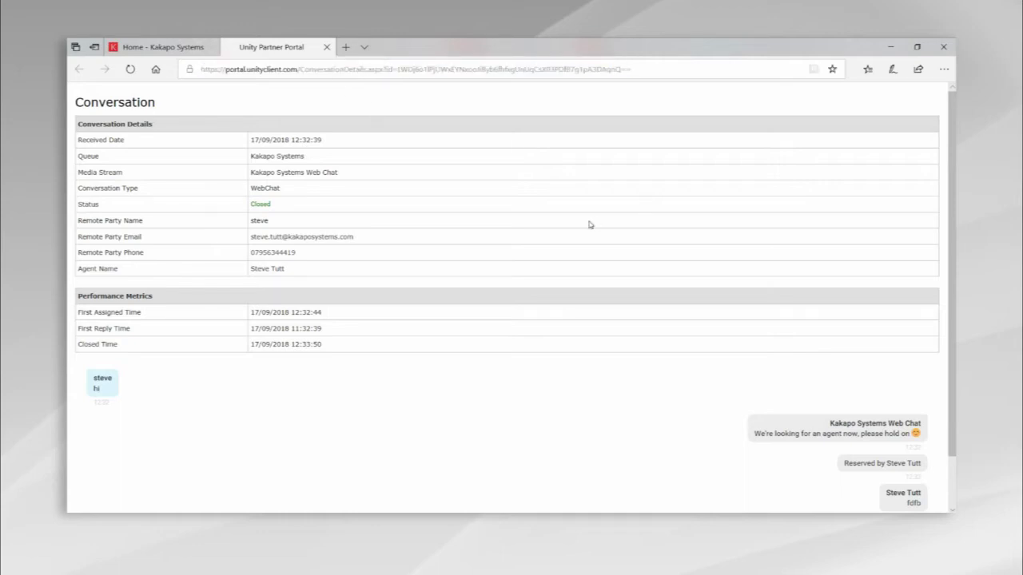
pyautogui.scroll(-3)
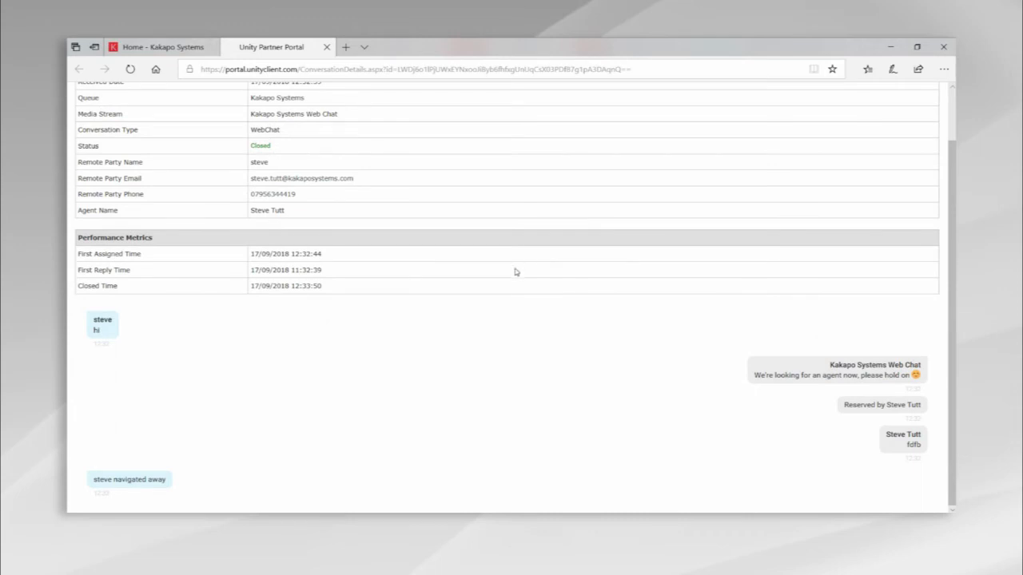
pyautogui.moveTo(491, 311)
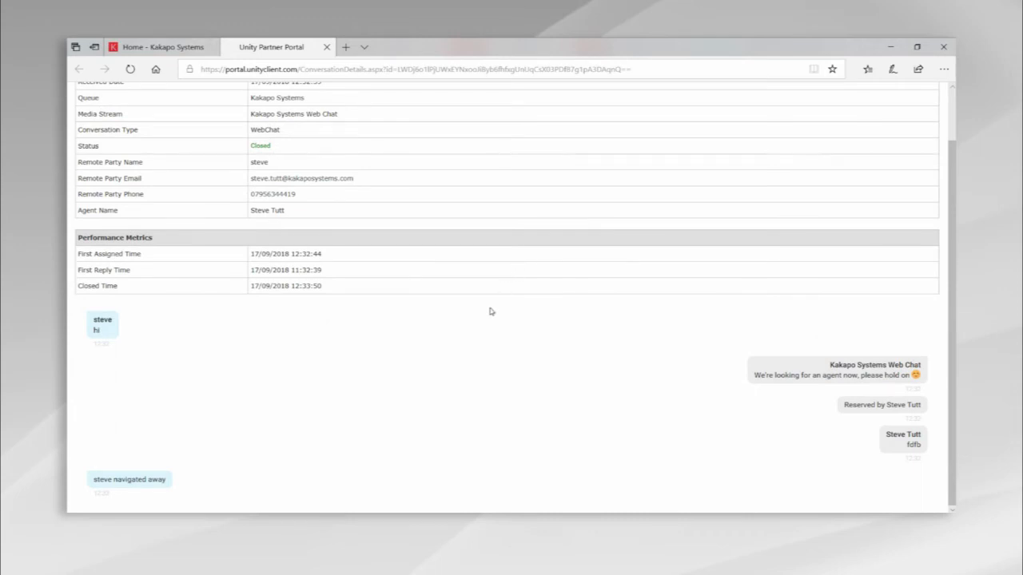
pyautogui.moveTo(321, 322)
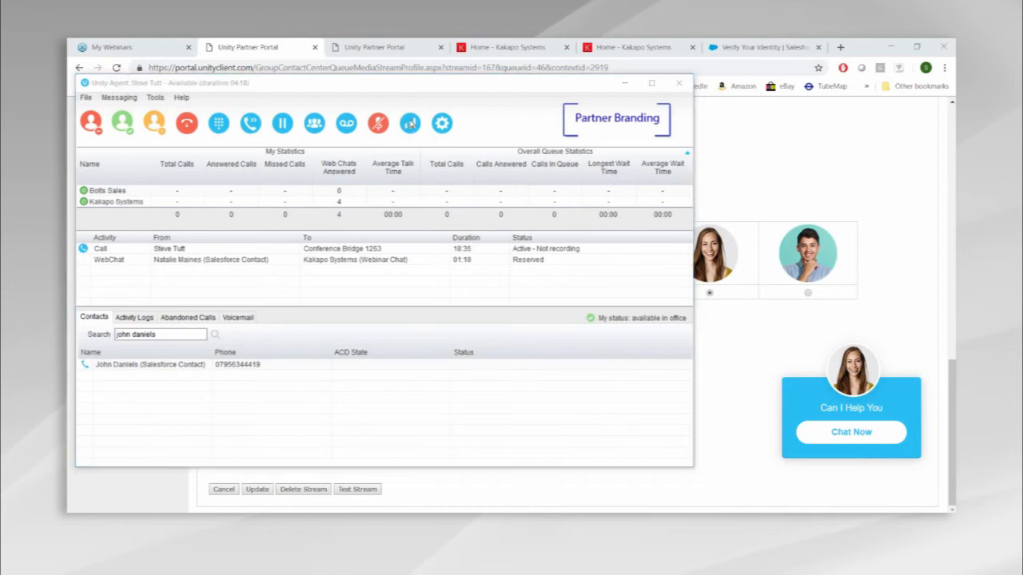
# Step: Run the CC - Conversation Summary - Media Stream report for Kakapo Systems Web Chat, 4–14 Sep, in Chrome
pyautogui.click(442, 123)
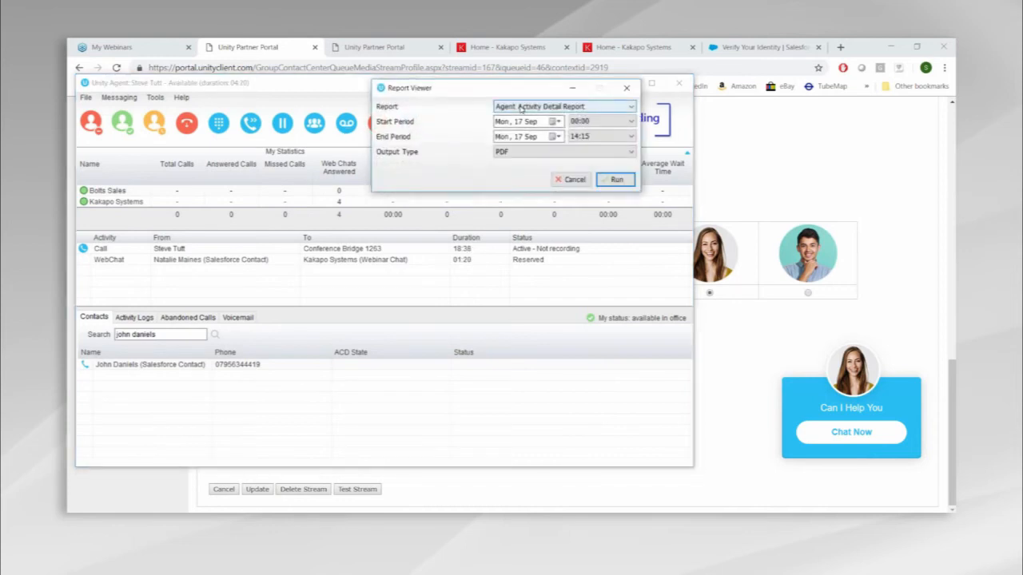
pyautogui.click(555, 121)
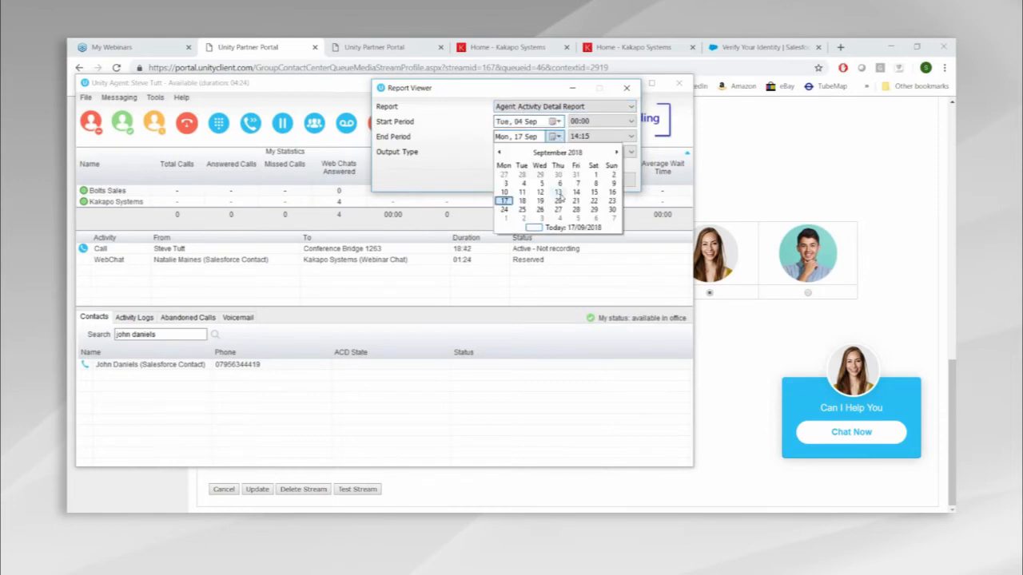
pyautogui.click(576, 191)
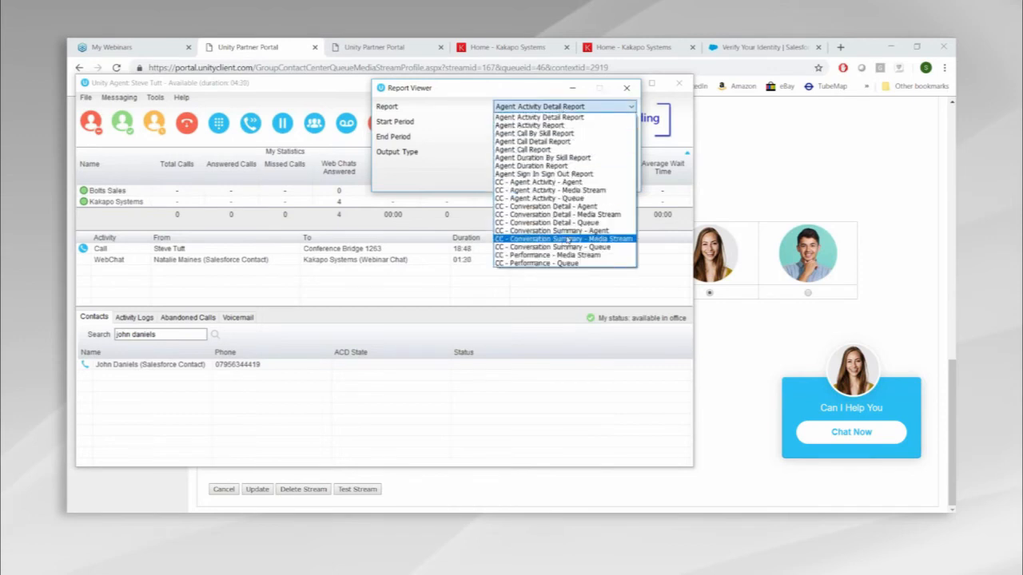
pyautogui.moveTo(551, 230)
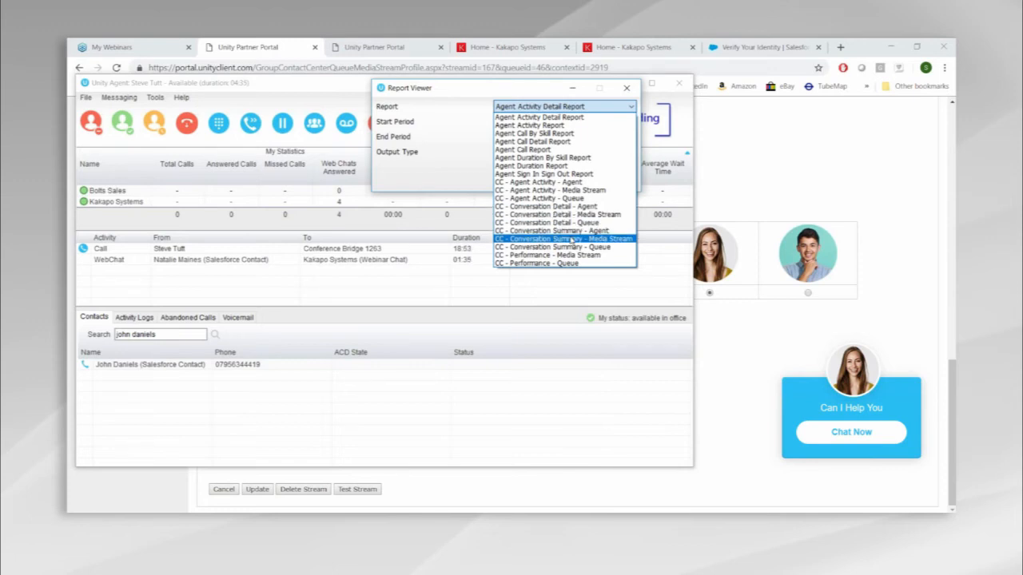
pyautogui.click(563, 238)
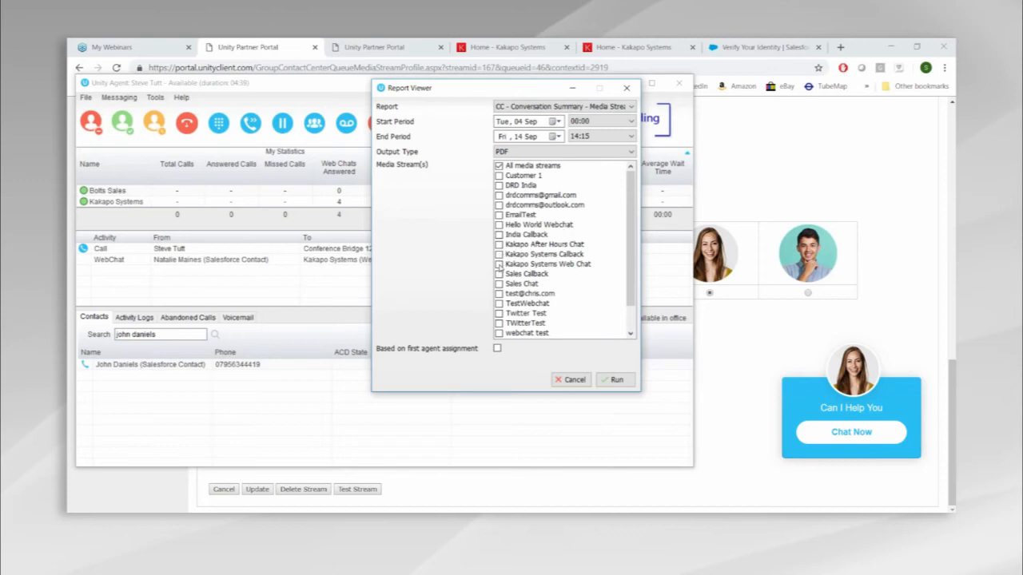
pyautogui.click(500, 264)
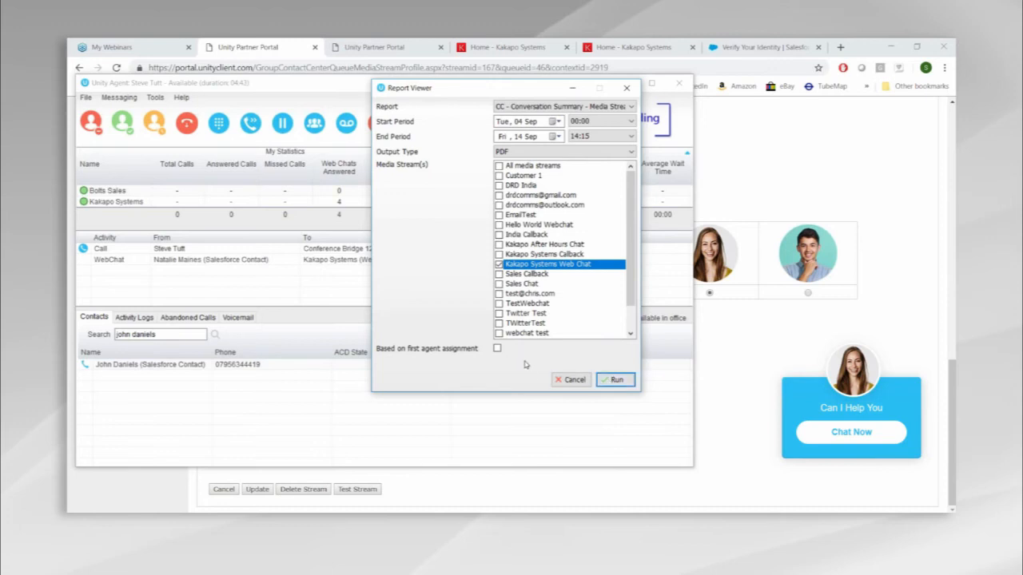
pyautogui.click(615, 380)
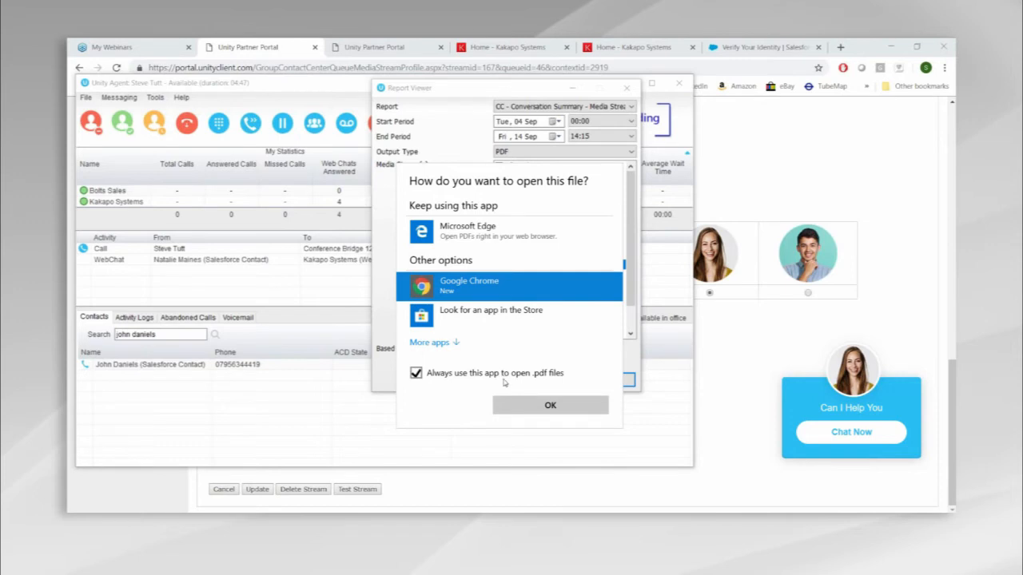
pyautogui.click(550, 405)
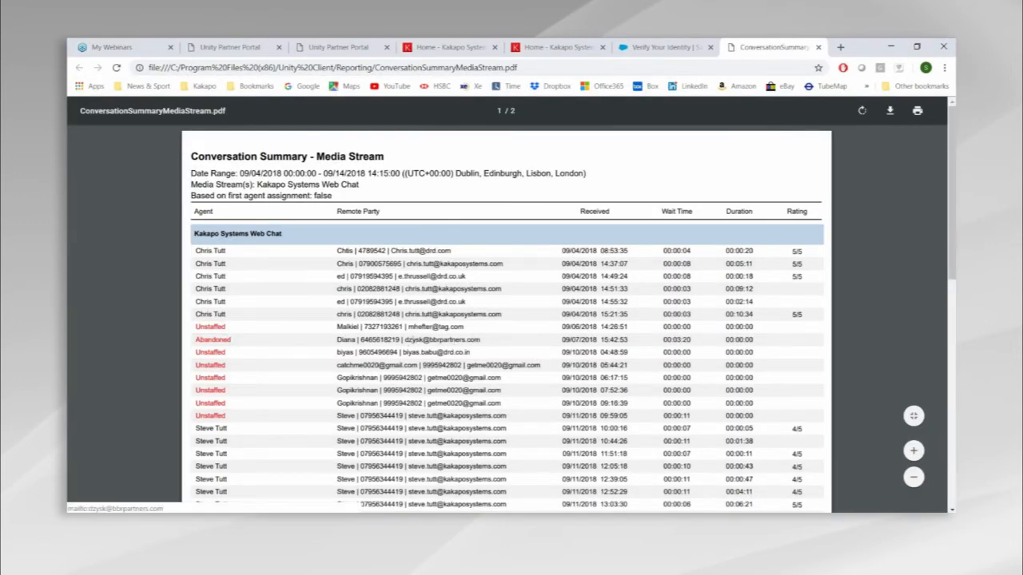
# Step: Scroll through the 11 September chat's conversation details, metrics and transcript
pyautogui.scroll(-3)
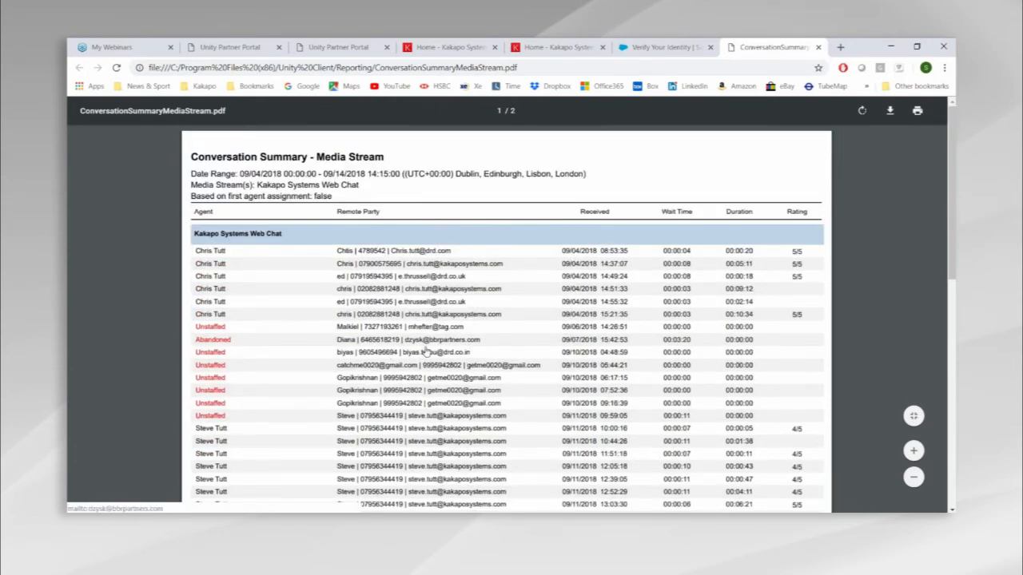
pyautogui.moveTo(211, 260)
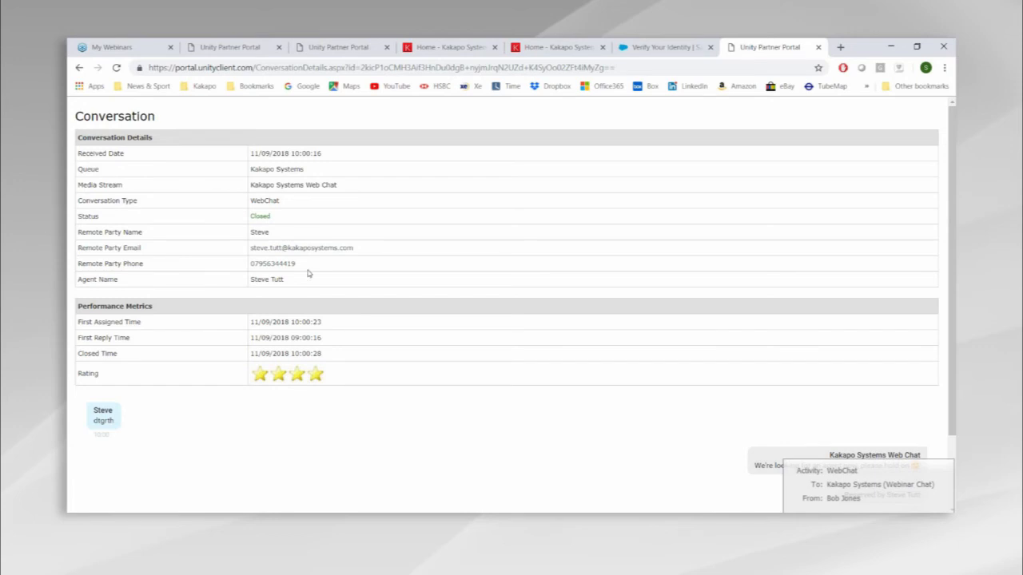
pyautogui.scroll(-3)
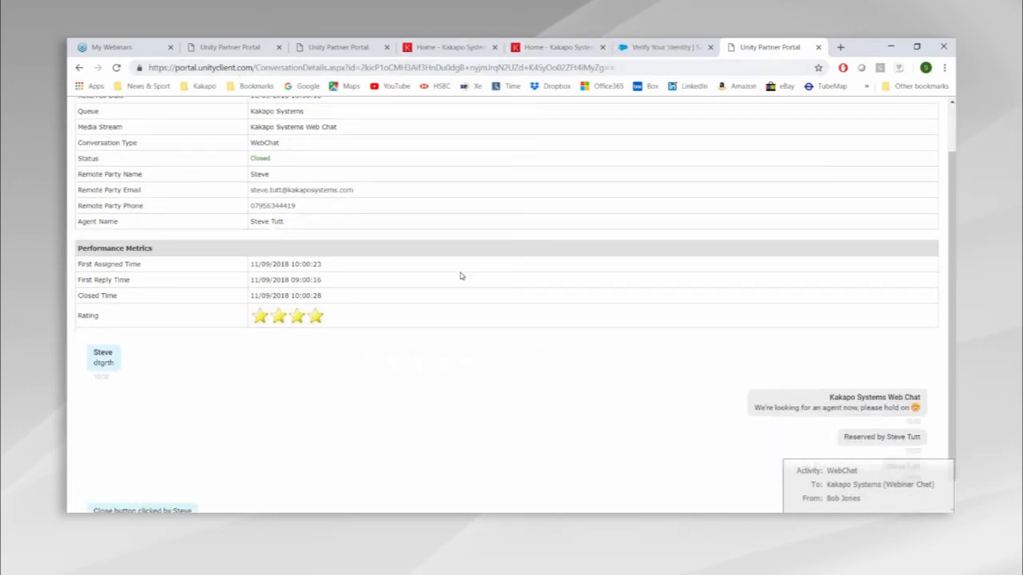
pyautogui.scroll(-3)
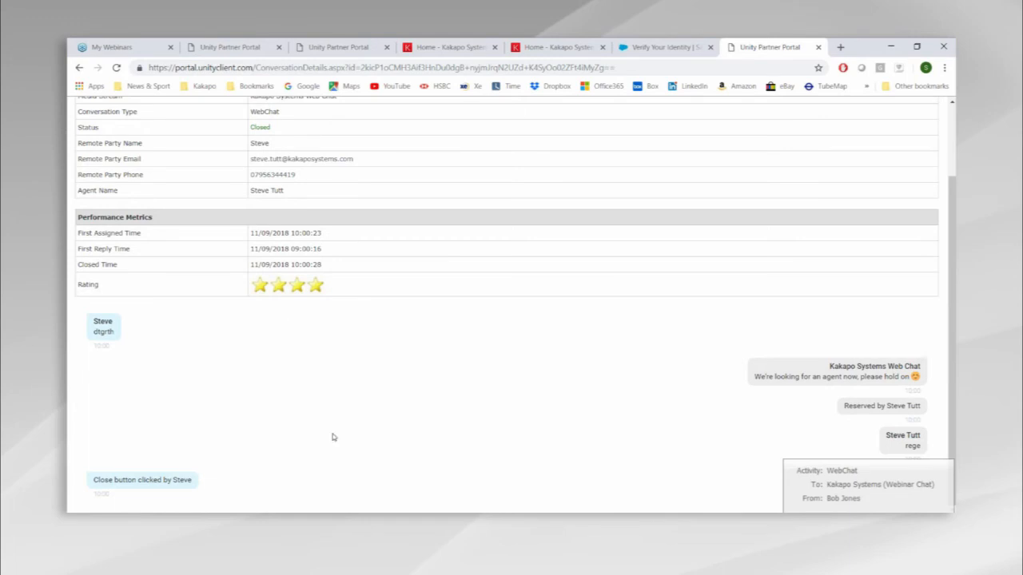
pyautogui.moveTo(442, 429)
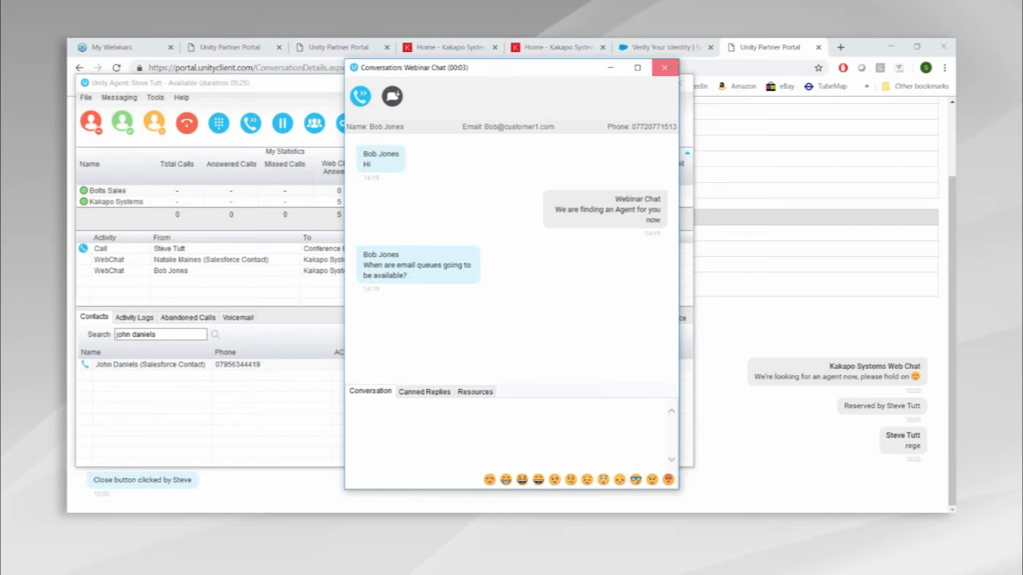
# Step: Minimise the email-queue Webinar Chat window, leaving its reserved WebChat row in Activity
pyautogui.click(665, 67)
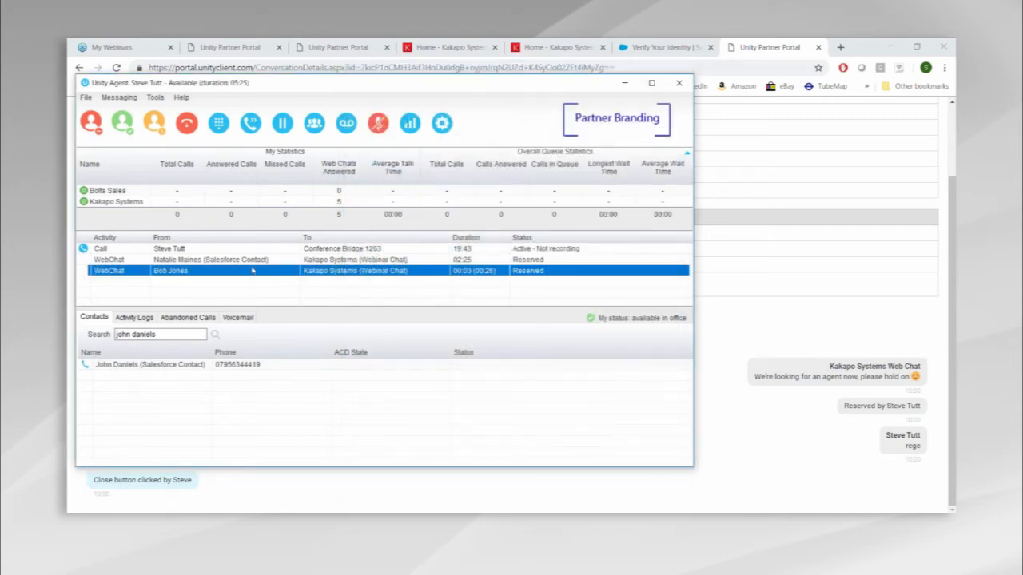
pyautogui.moveTo(257, 287)
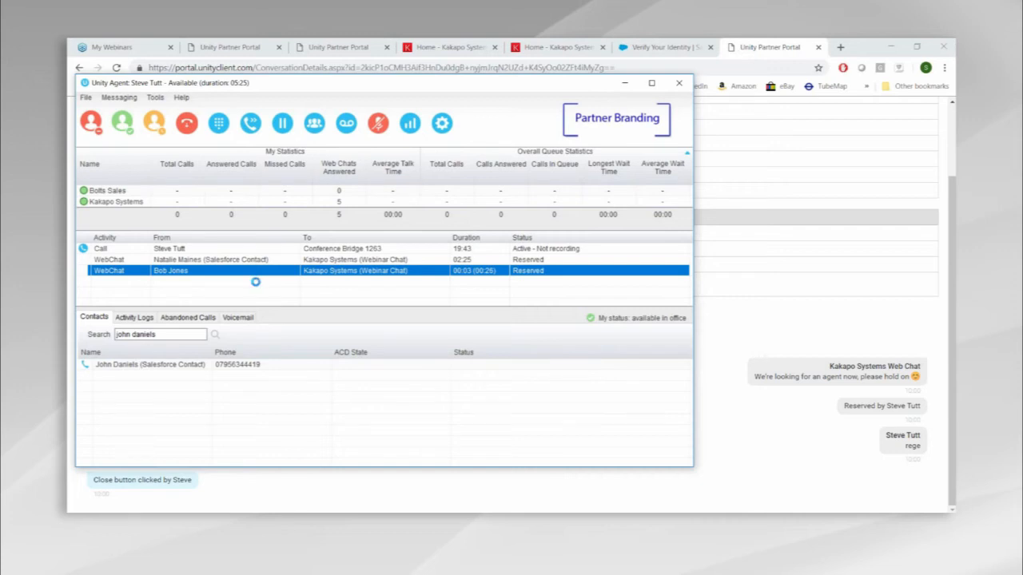
pyautogui.click(678, 82)
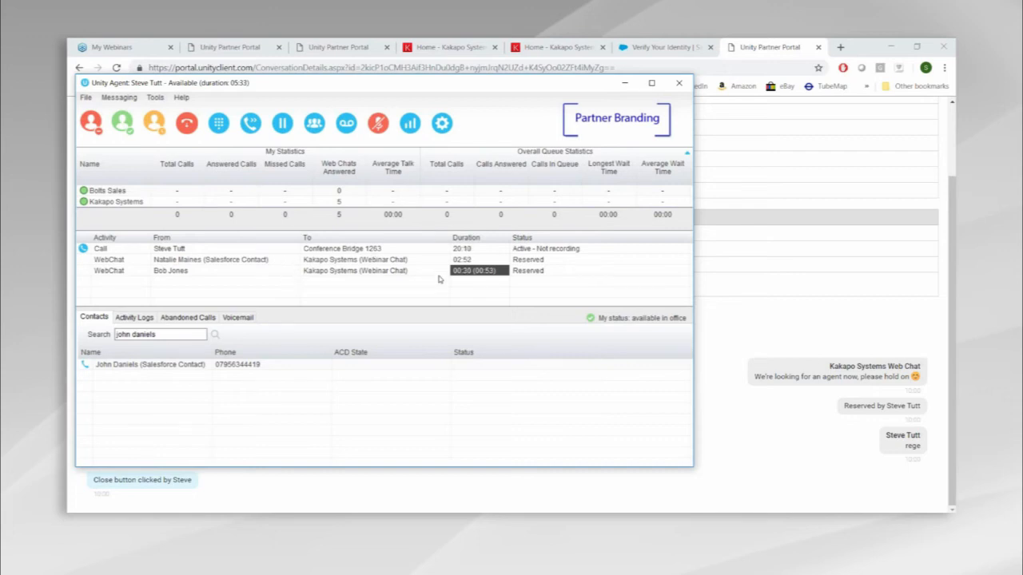
pyautogui.moveTo(439, 279)
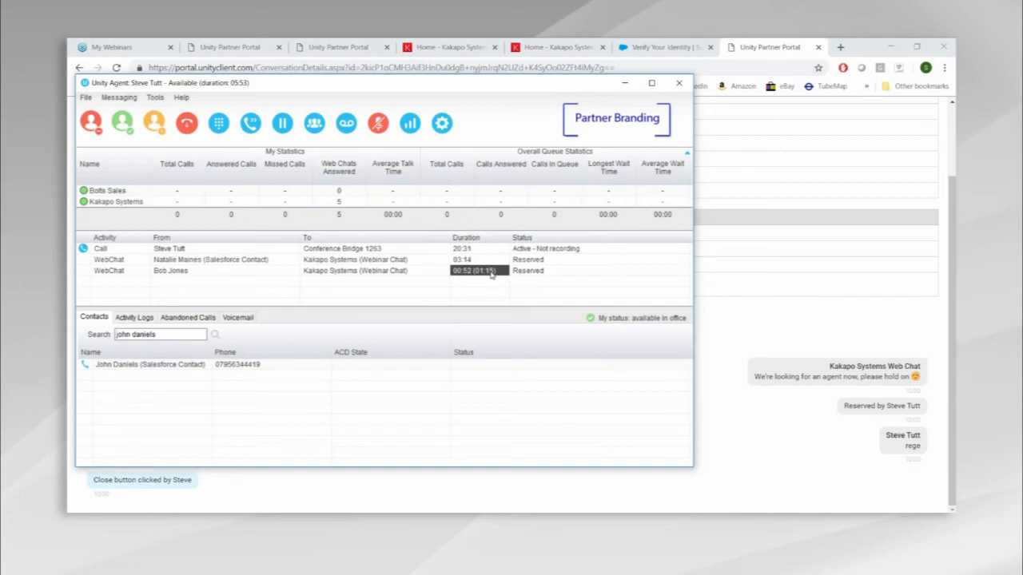
# Step: Reply to the email-queues chat and end it, then send a smiley in the transcripts chat
pyautogui.doubleClick(170, 270)
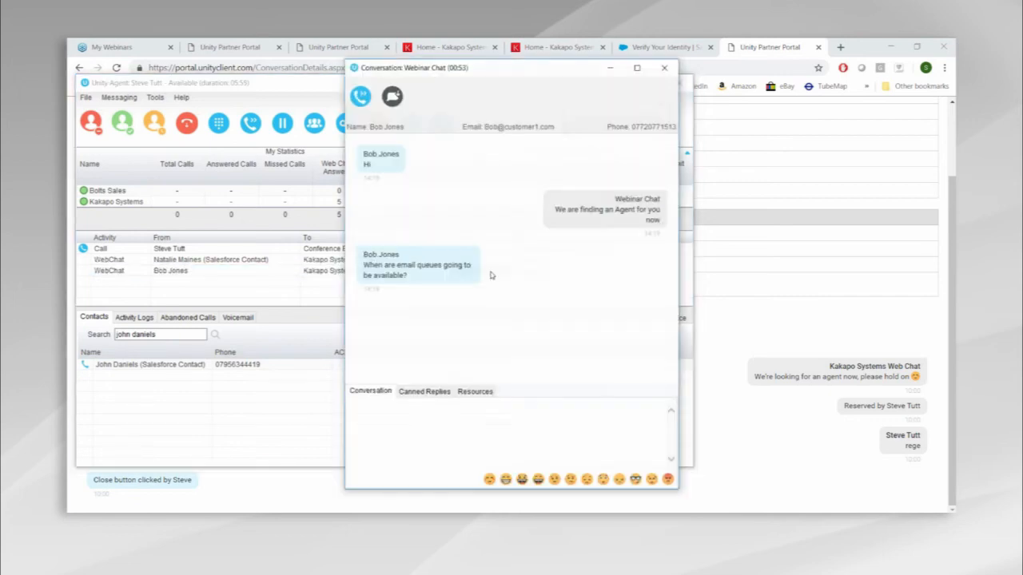
pyautogui.write('z')
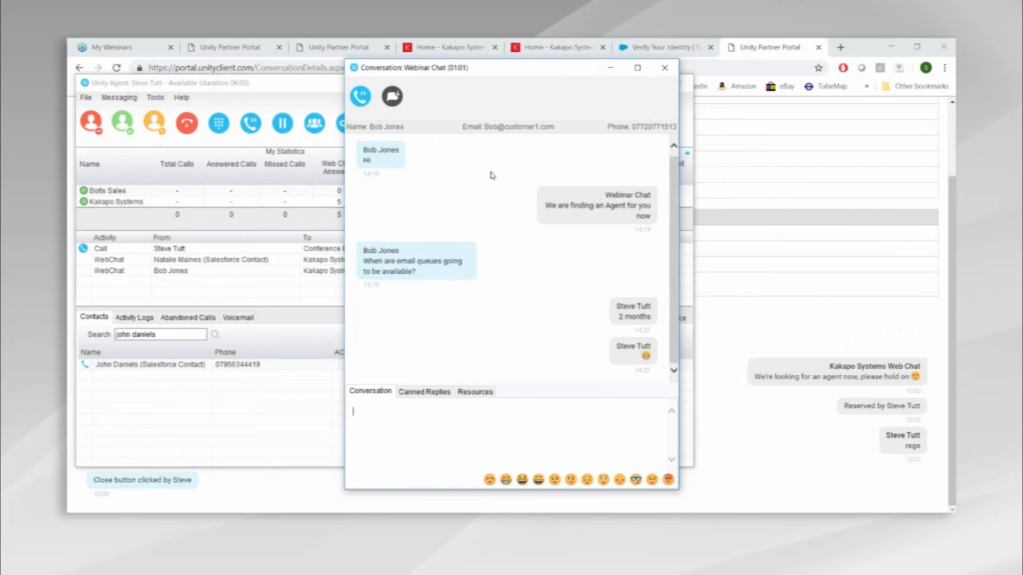
pyautogui.click(663, 67)
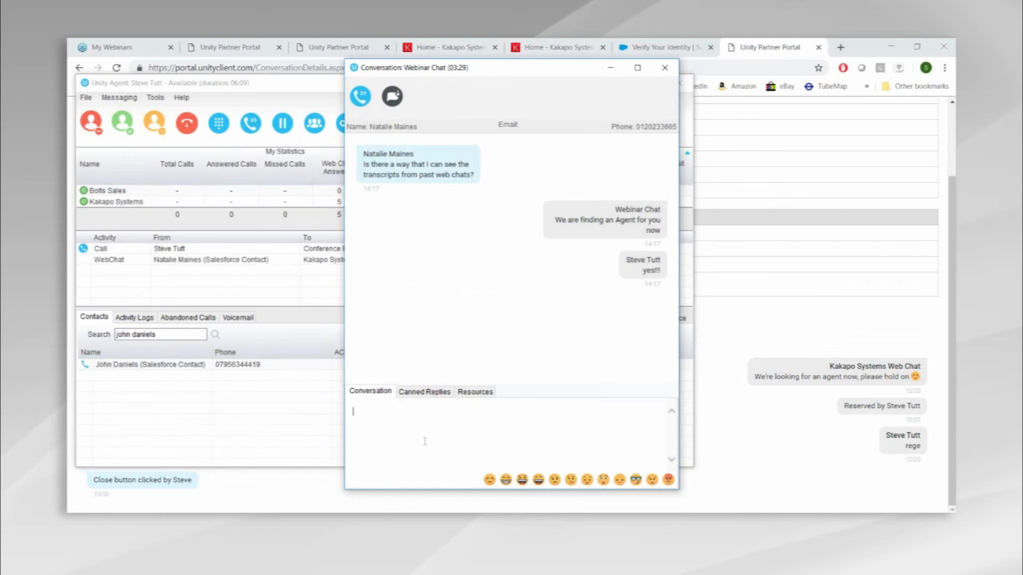
pyautogui.moveTo(589, 253)
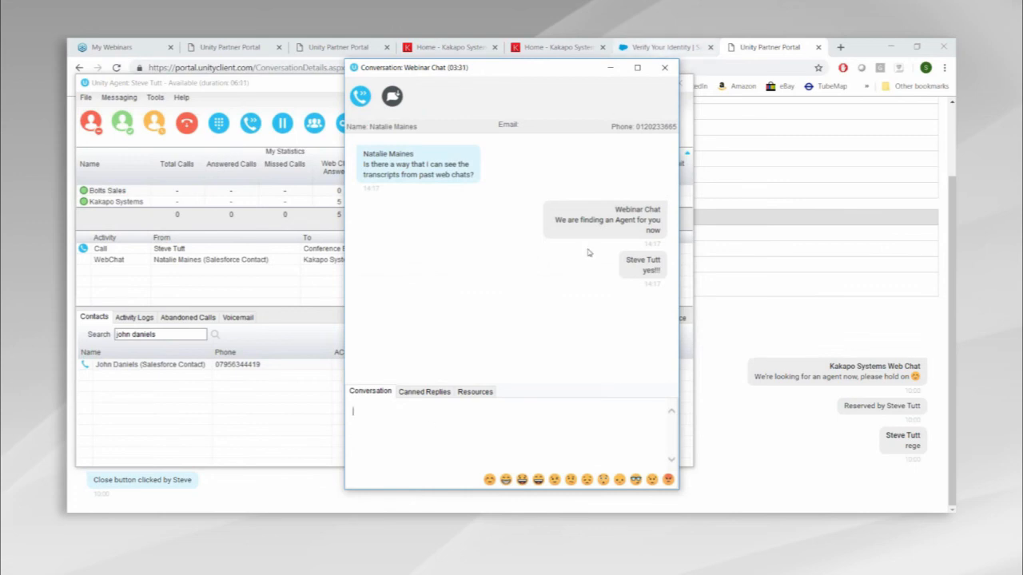
pyautogui.click(635, 480)
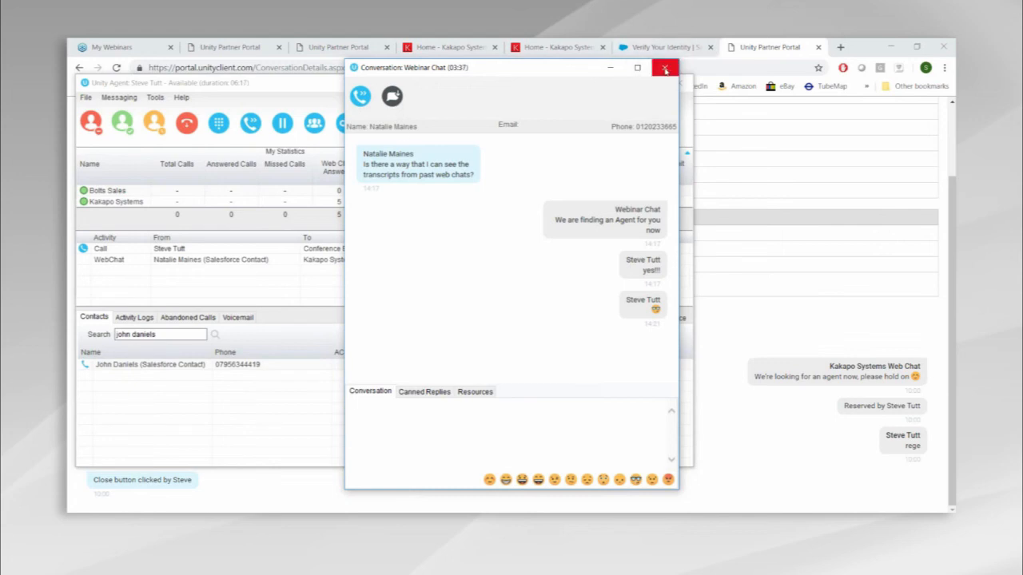
pyautogui.moveTo(392, 96)
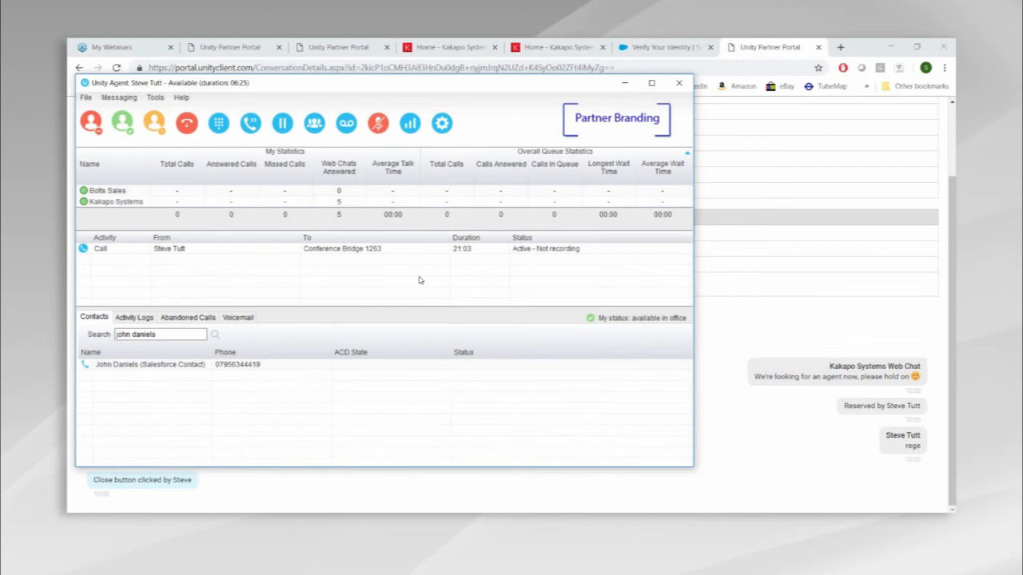
pyautogui.moveTo(432, 274)
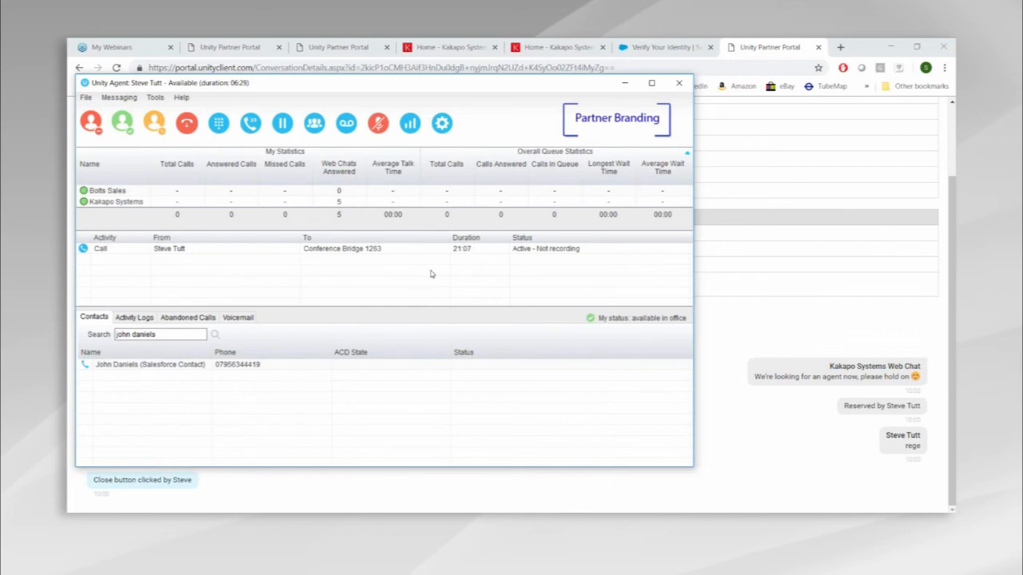